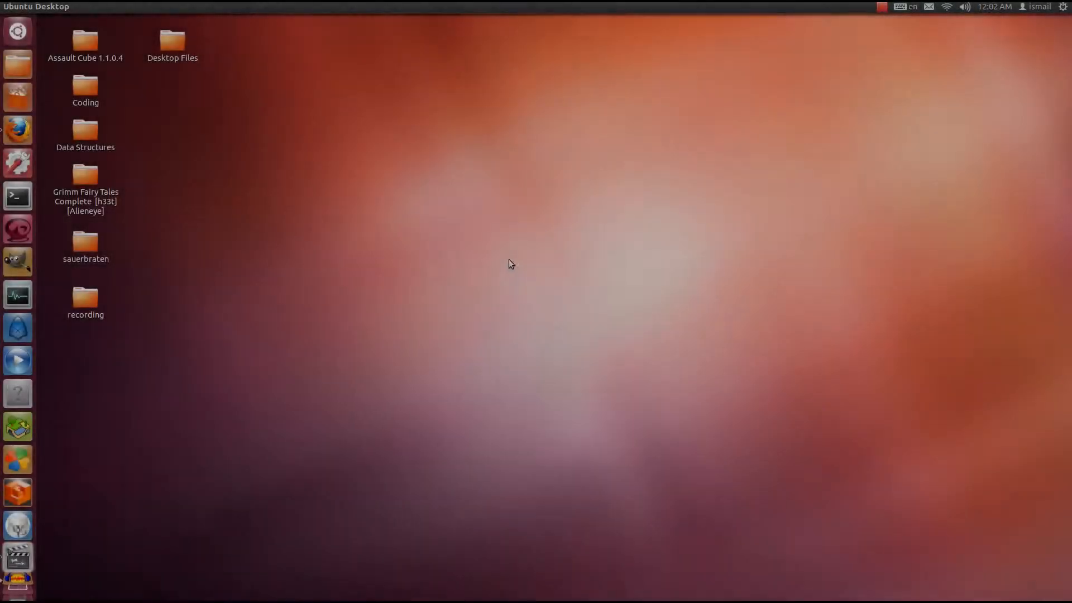
mouse_move(513, 273)
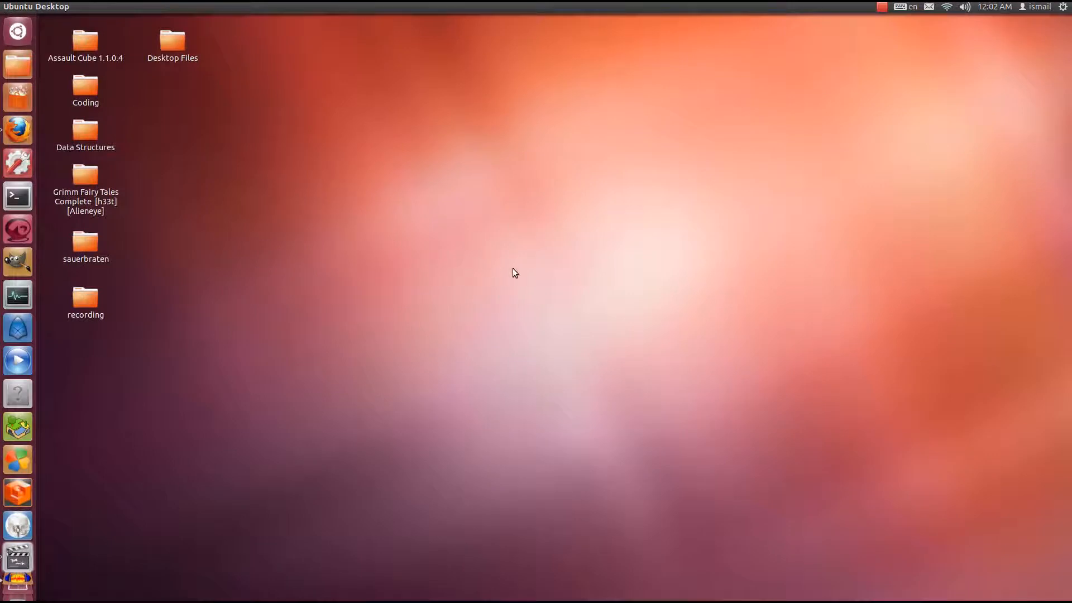
mouse_move(493, 320)
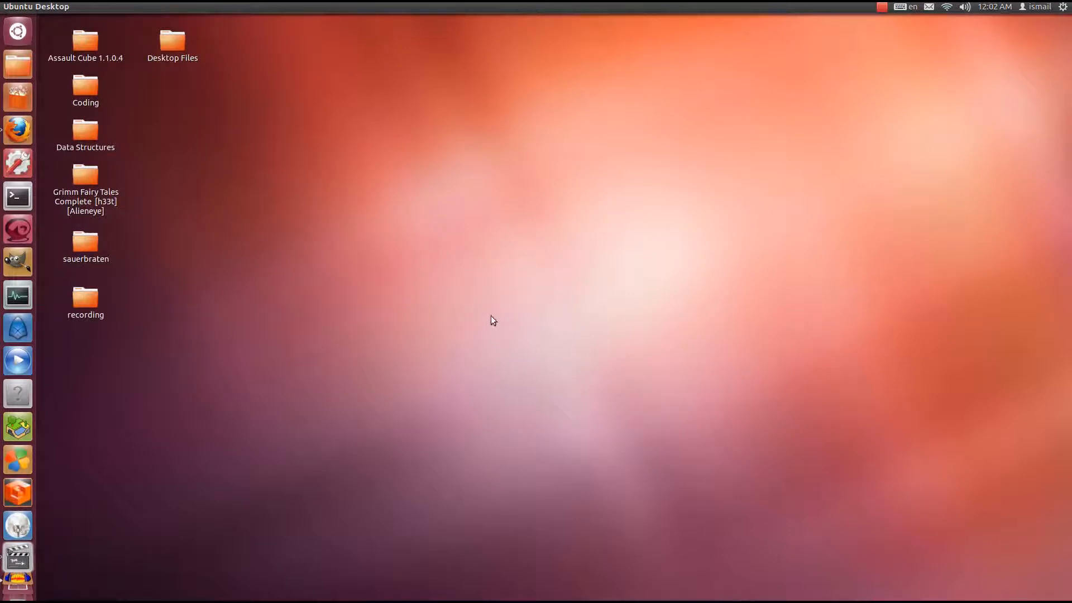
mouse_move(371, 264)
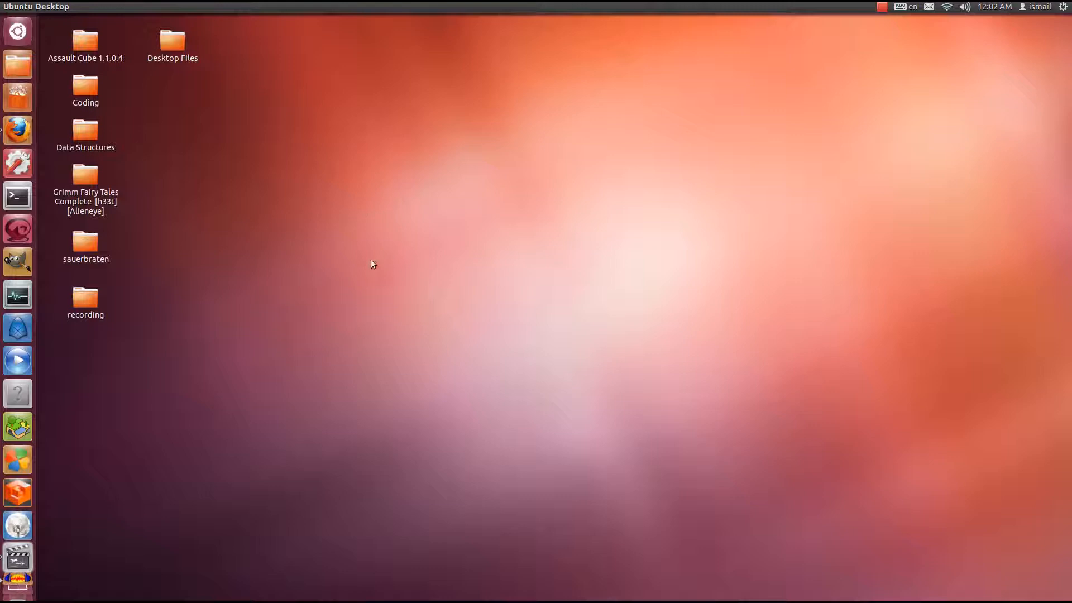
mouse_move(660, 168)
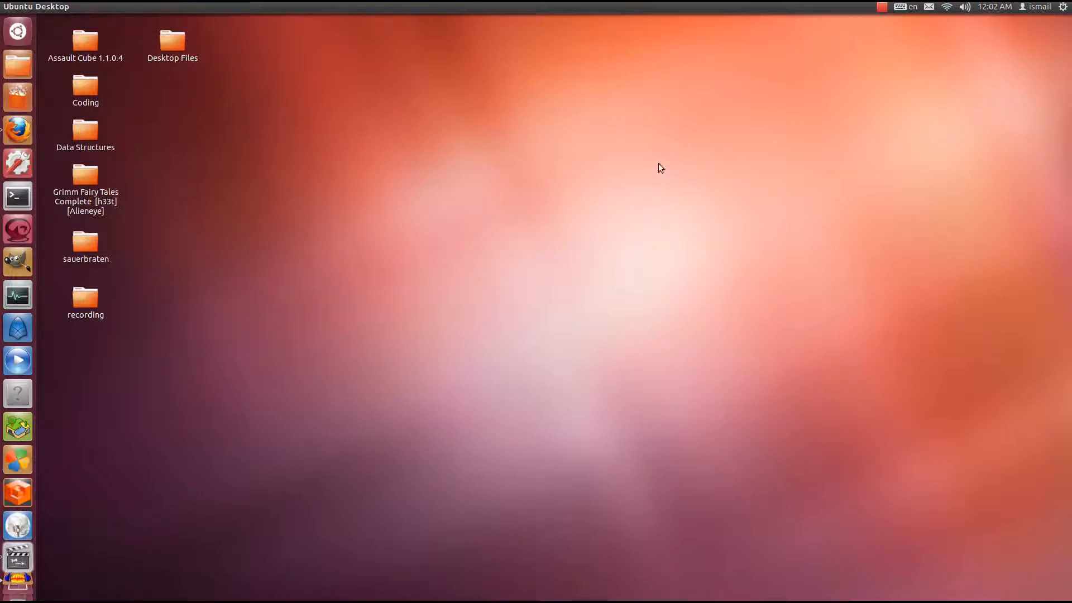
mouse_move(649, 138)
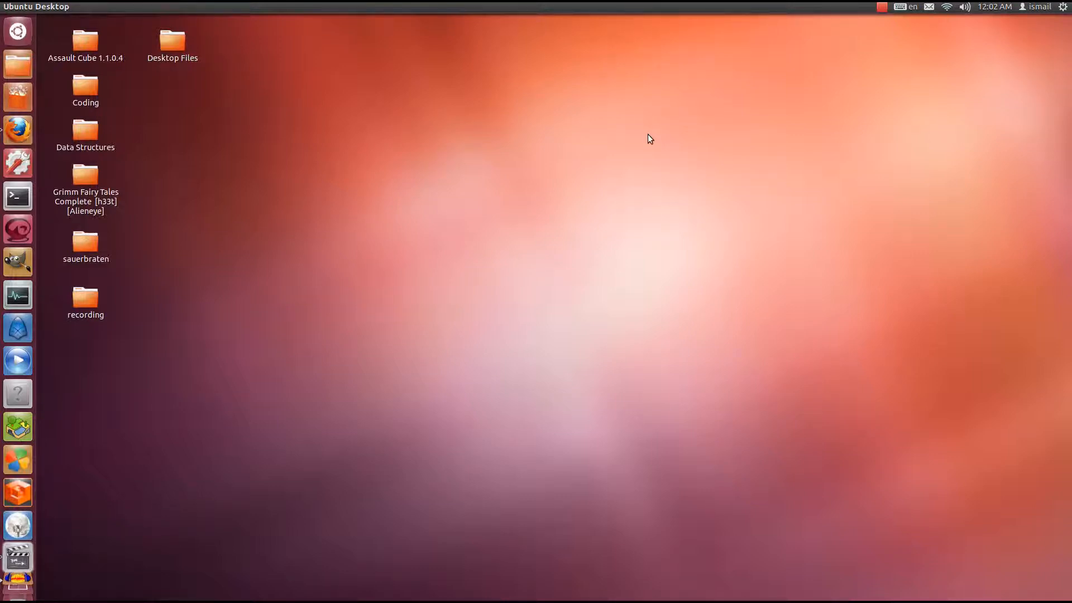
mouse_move(456, 154)
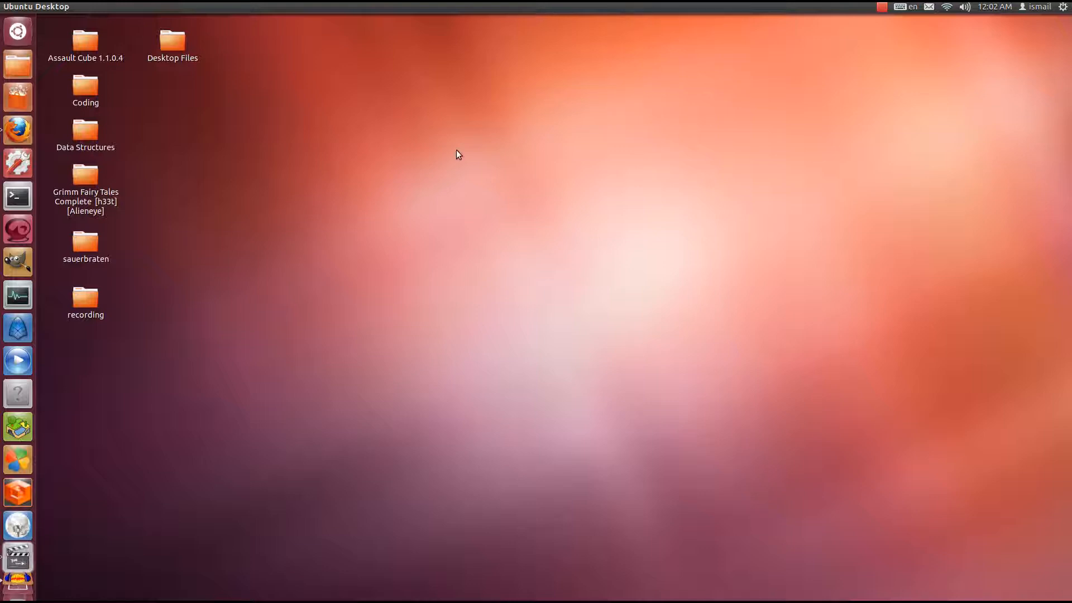
mouse_move(17, 361)
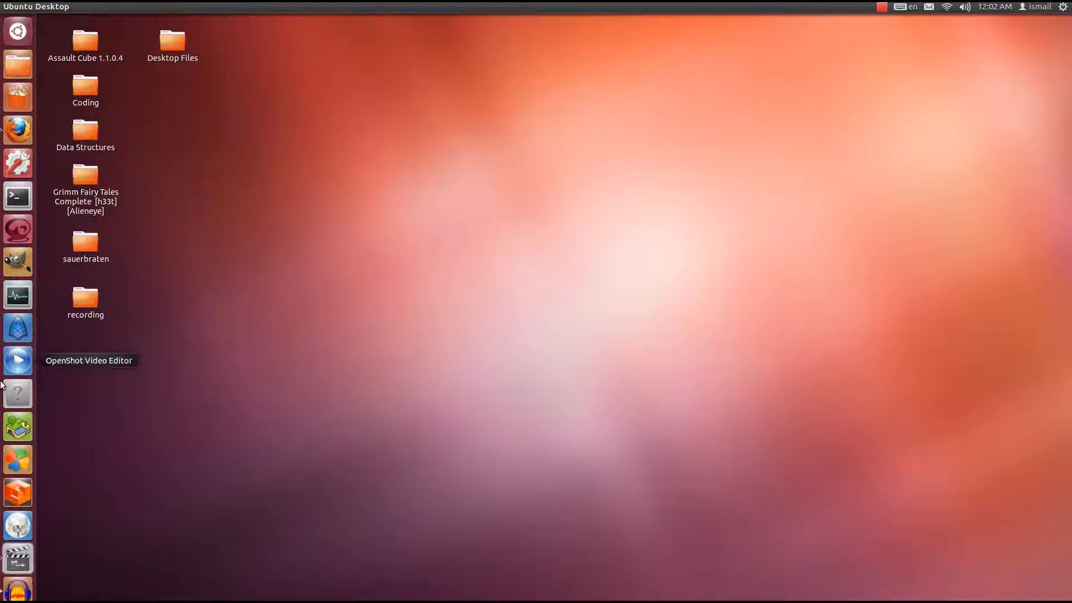
mouse_move(17, 493)
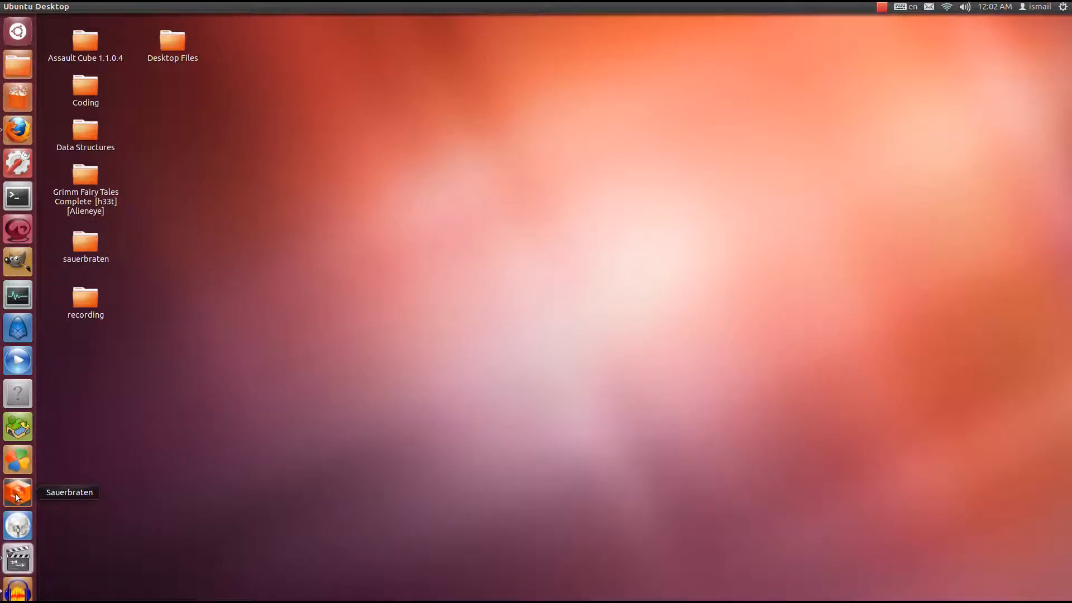
mouse_move(16, 98)
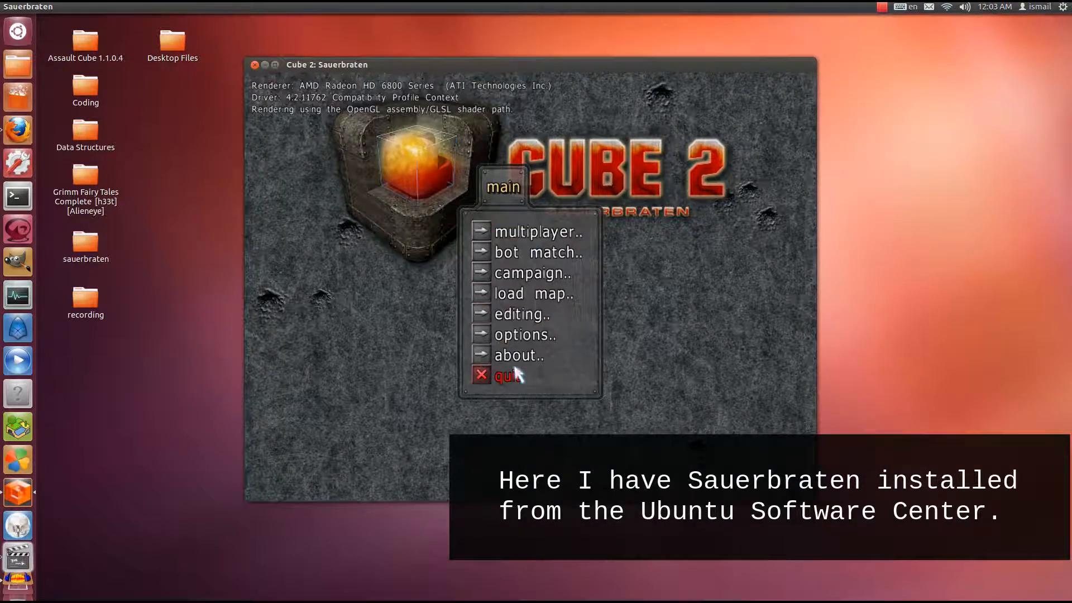
mouse_move(557, 358)
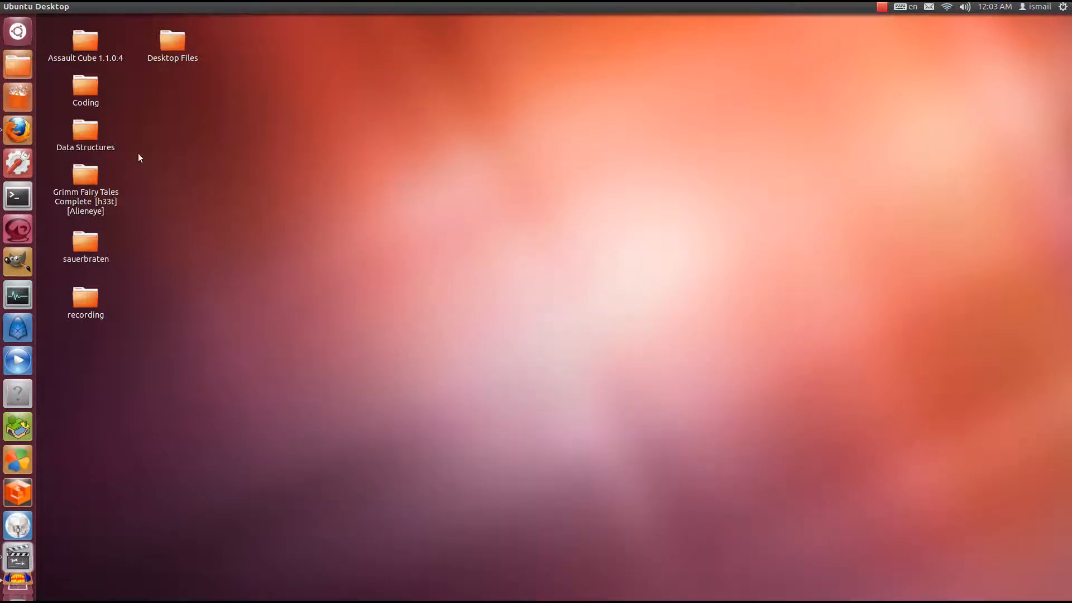
Step: Run 'sauerbraten -d' in a new terminal until master registration succeeds, then interrupt it with Ctrl+C
click(17, 197)
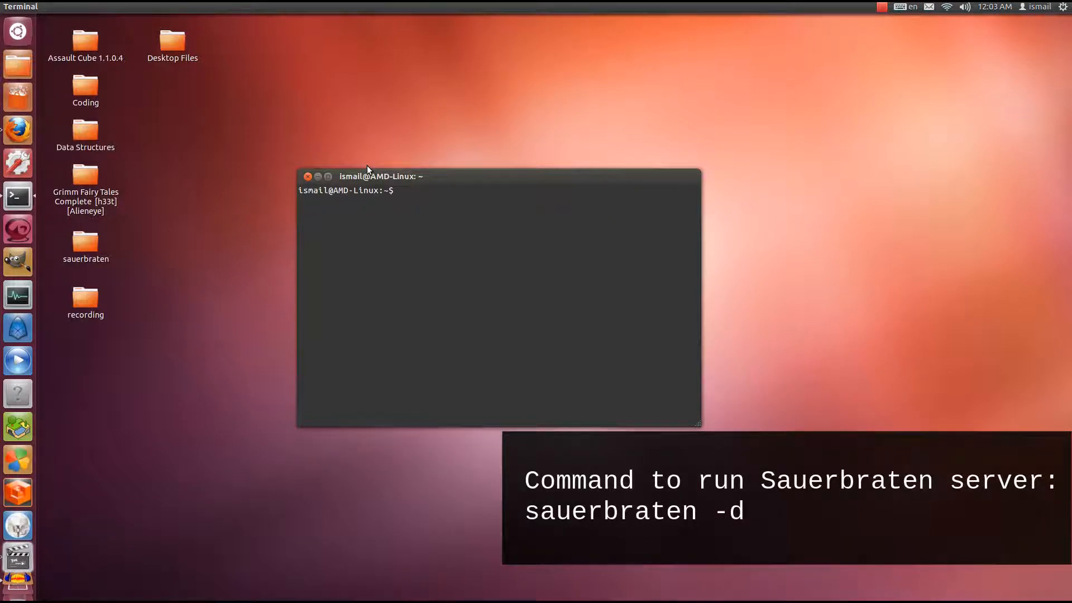
text(sau)
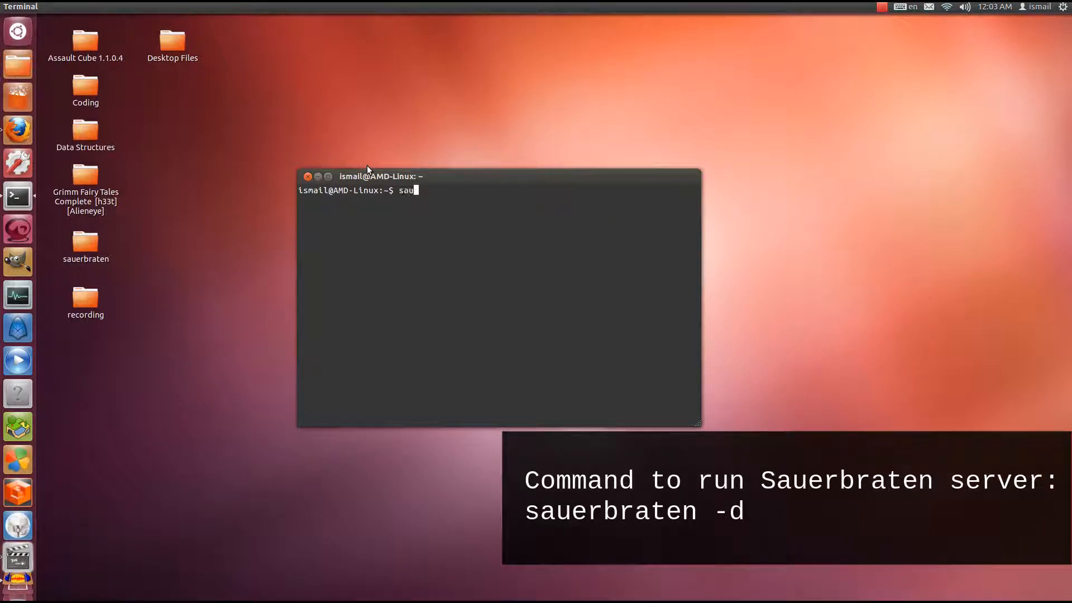
text(erbraten -d)
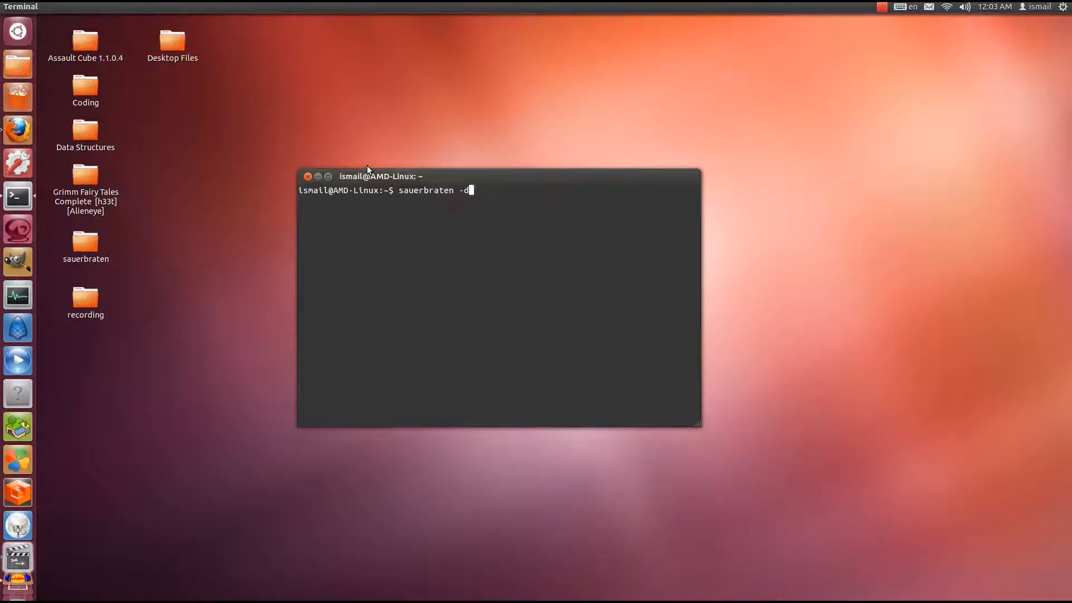
key(Return)
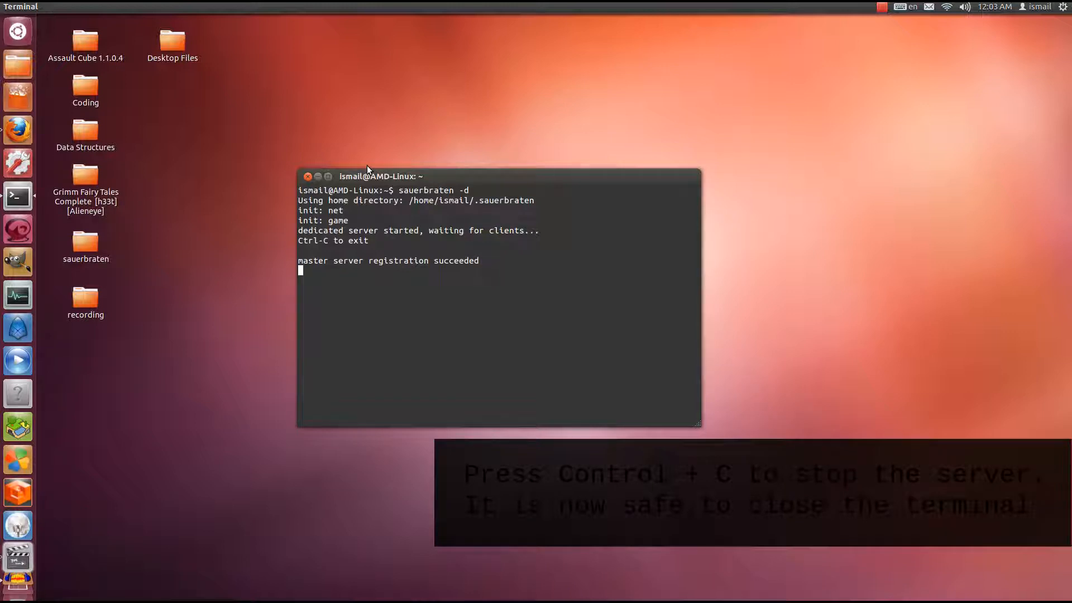
key(ctrl+c)
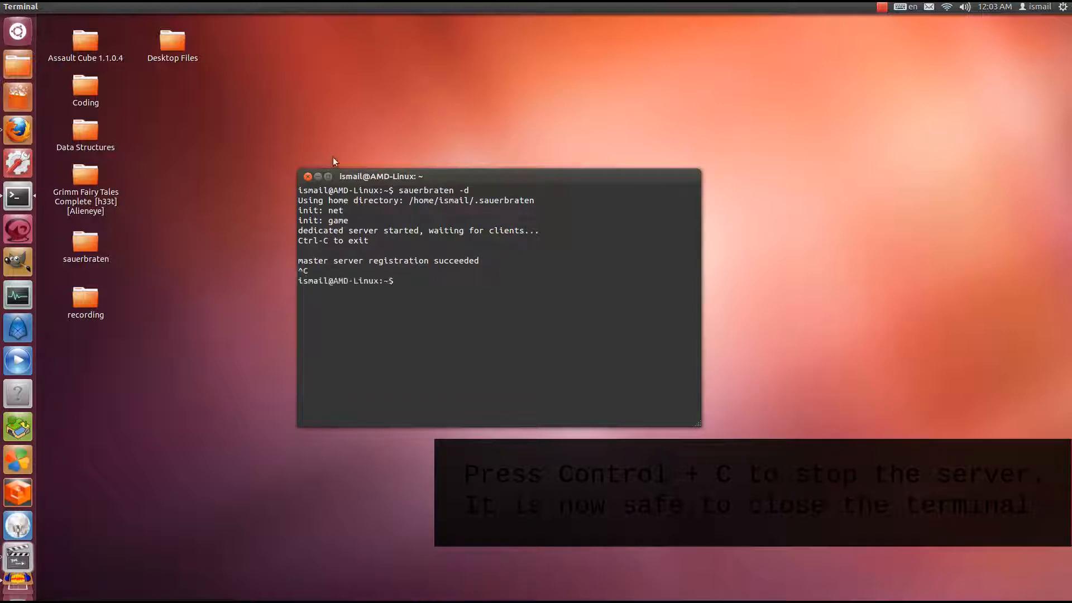
mouse_move(409, 186)
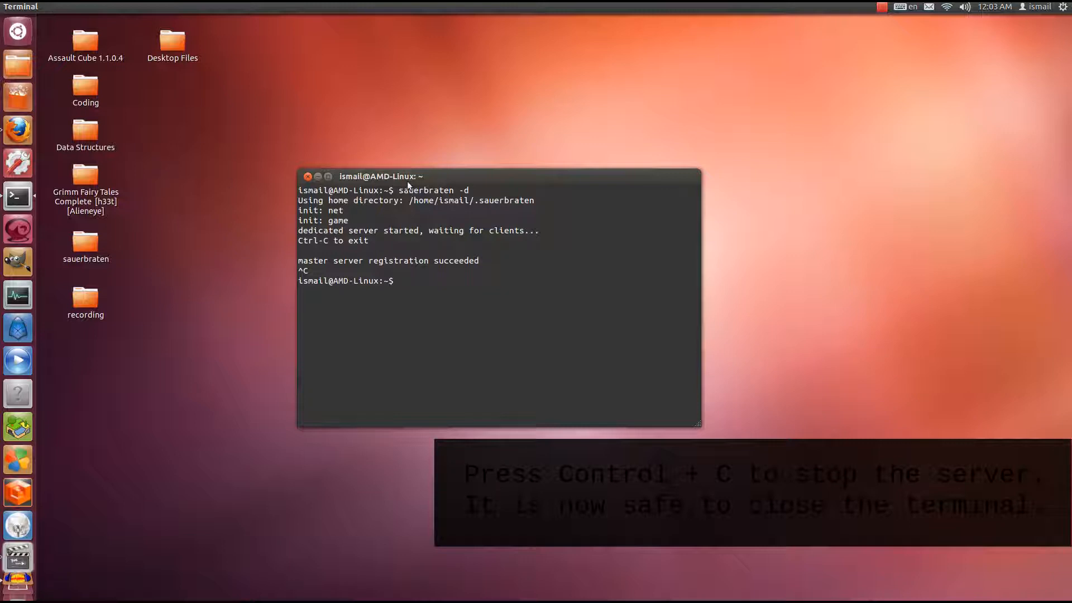
Step: Close the terminal and log in to the ASUS router admin page at 192.168.1.1 in Firefox
click(308, 176)
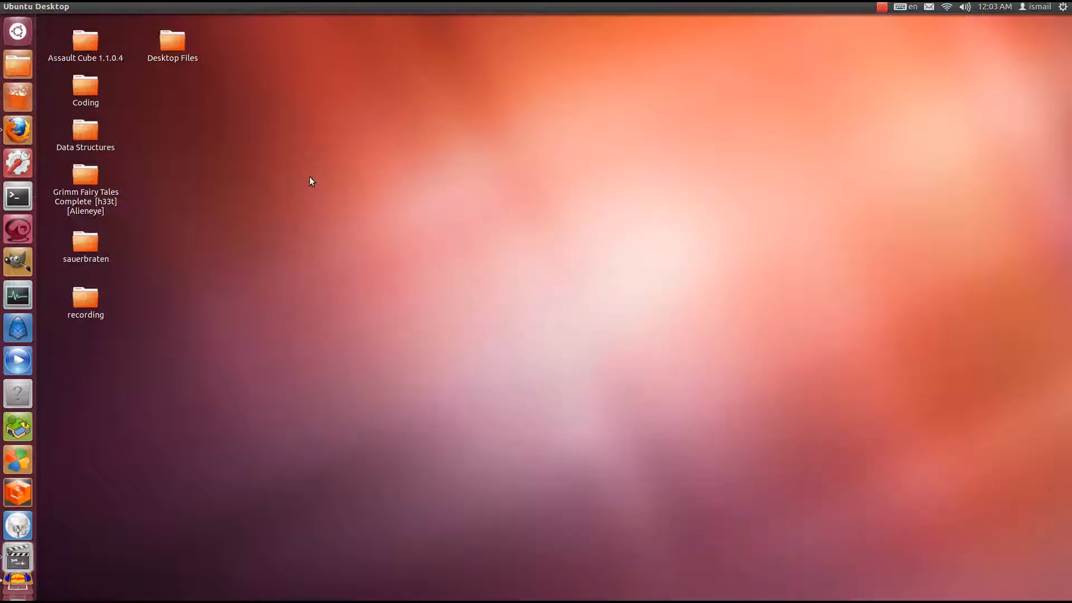
mouse_move(16, 130)
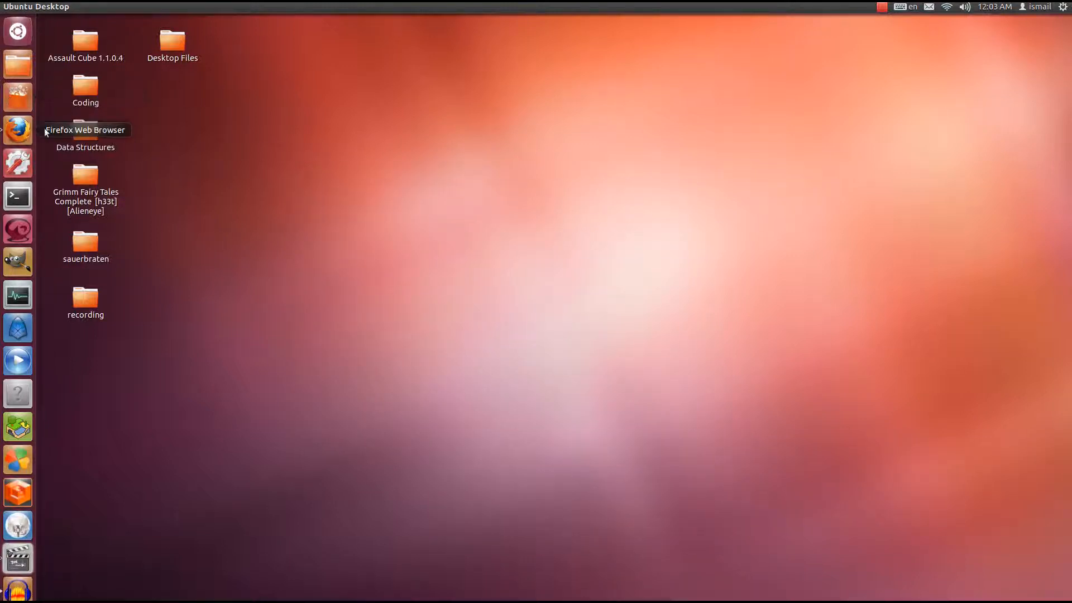
click(17, 129)
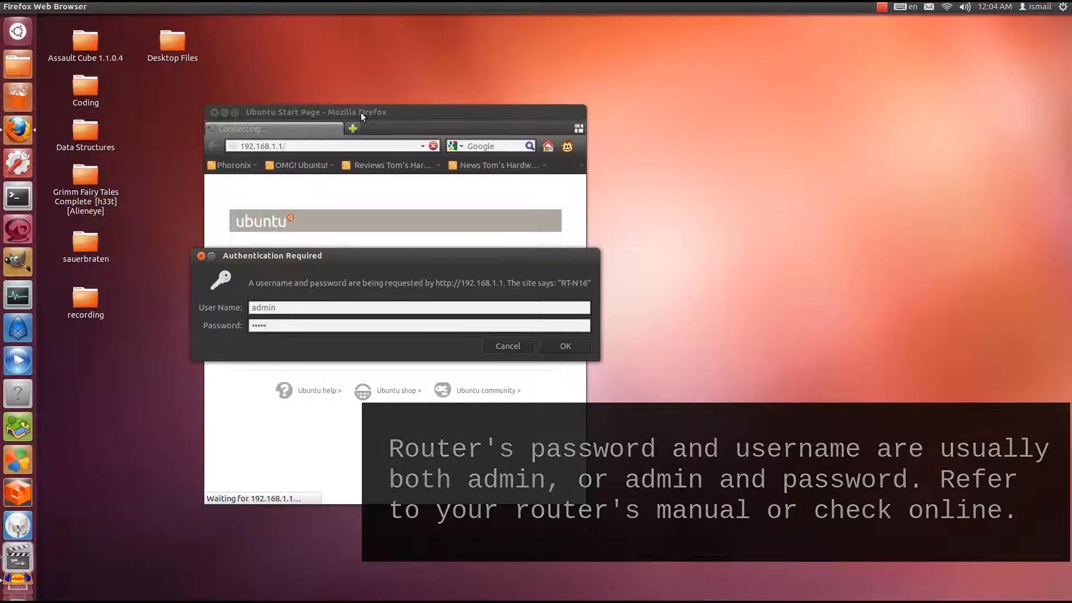
click(564, 345)
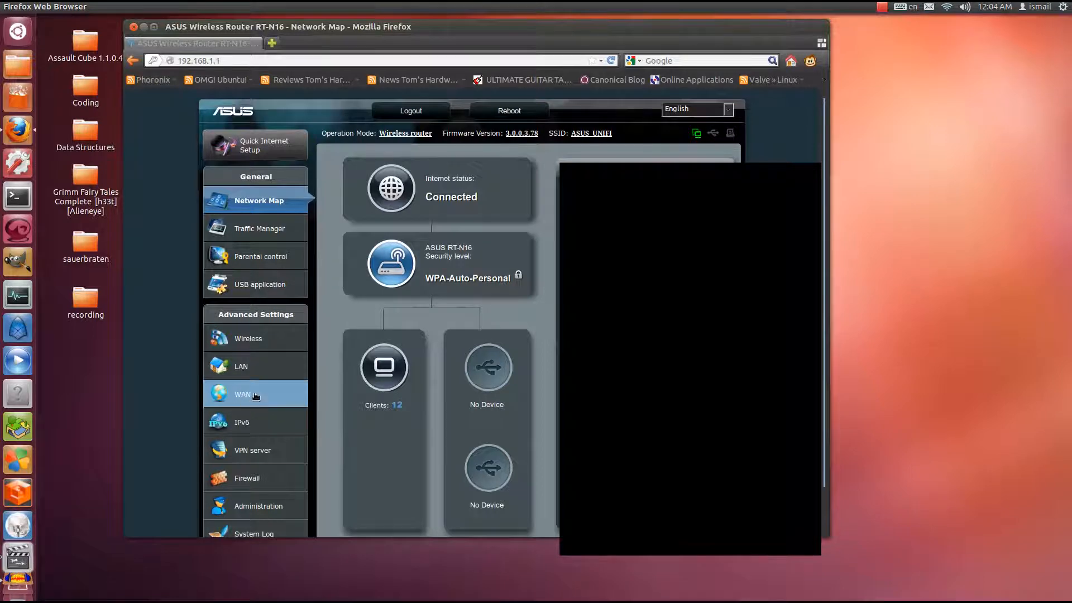
Step: Go to WAN > Port Forwarding and remove the existing Sauerbraten forwarding entry
click(244, 394)
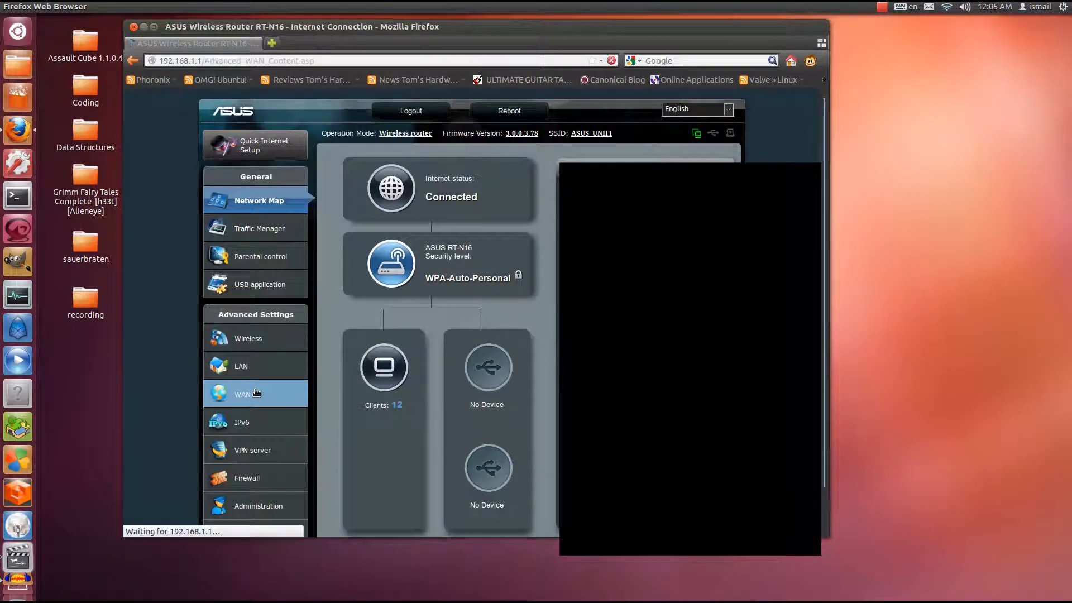
click(242, 394)
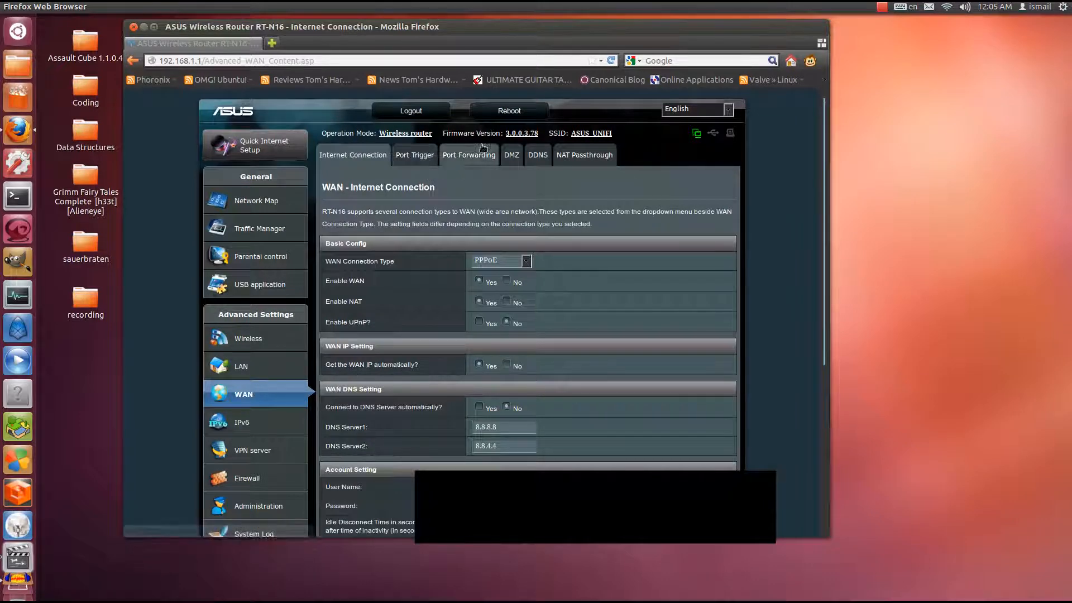
click(469, 154)
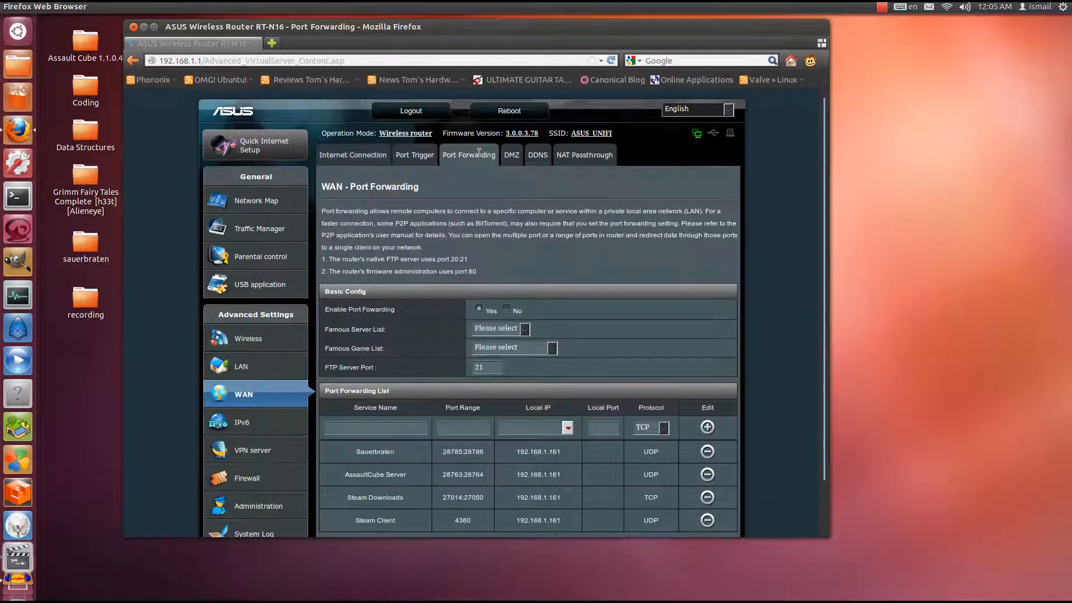
scroll(down, 3)
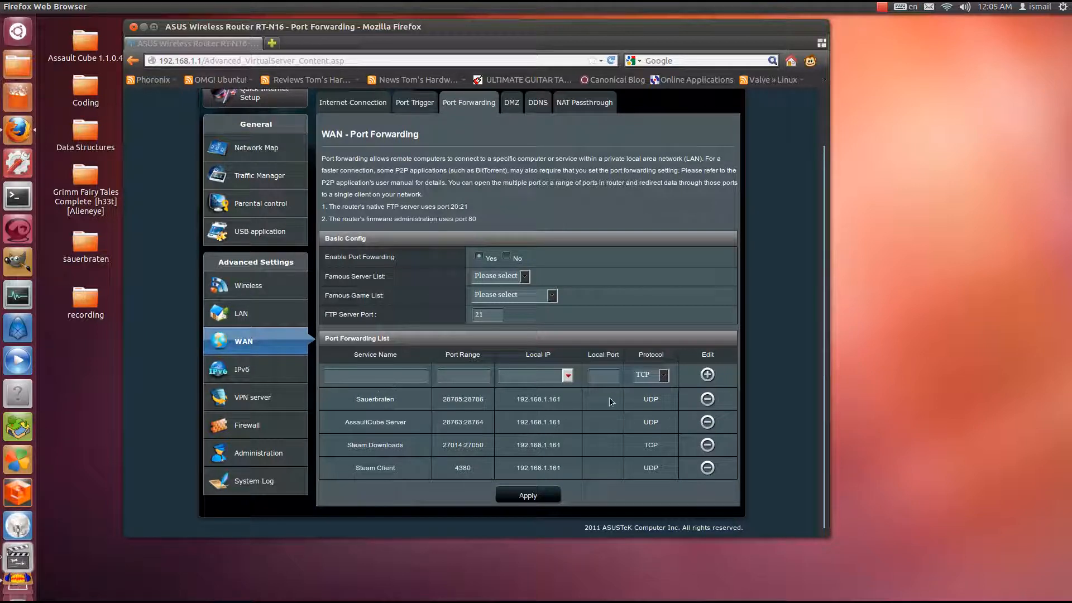
mouse_move(499, 368)
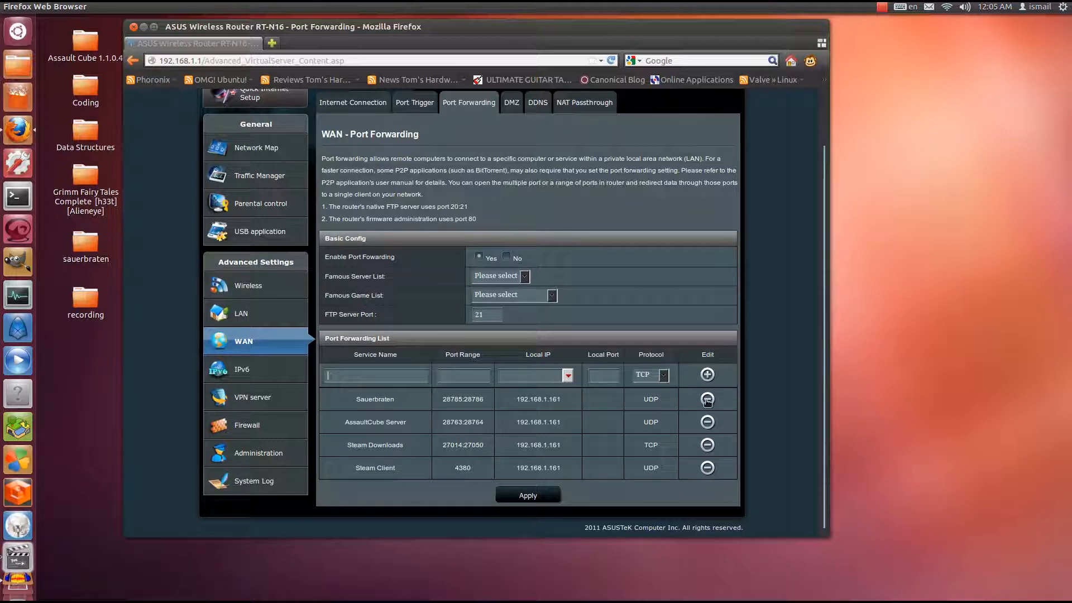
click(706, 399)
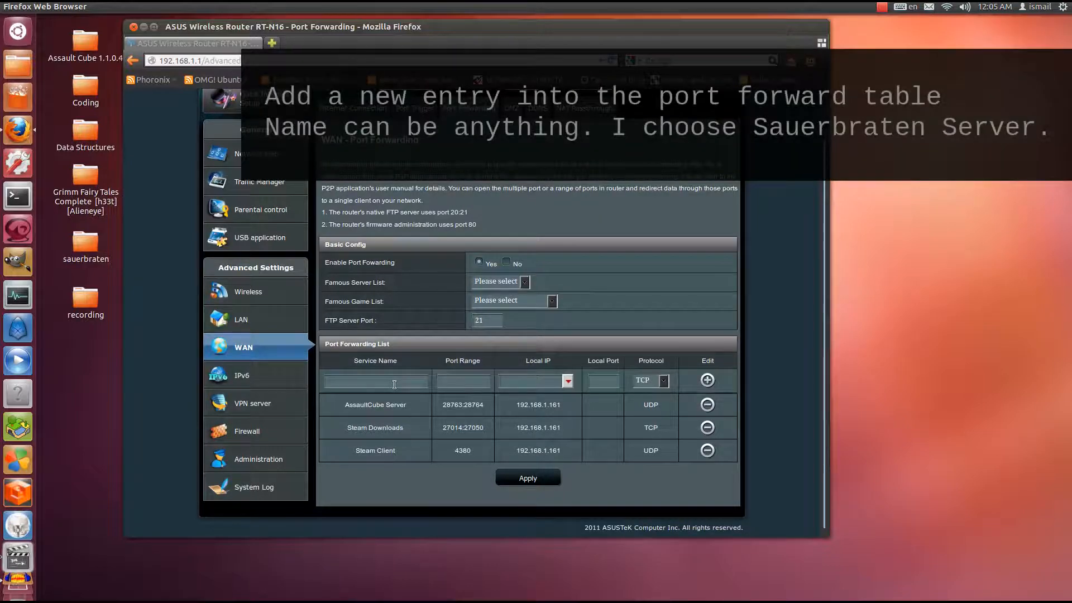
Step: Enter a new row named Sauerbraten Server with port range 28785:28786
text(Sauerbraten Server)
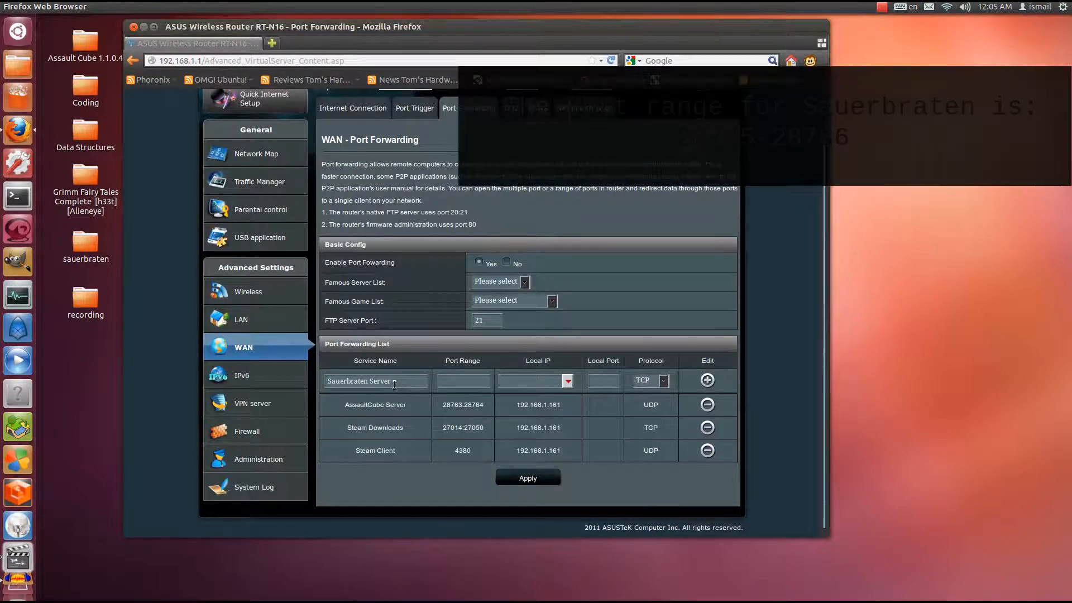
click(462, 381)
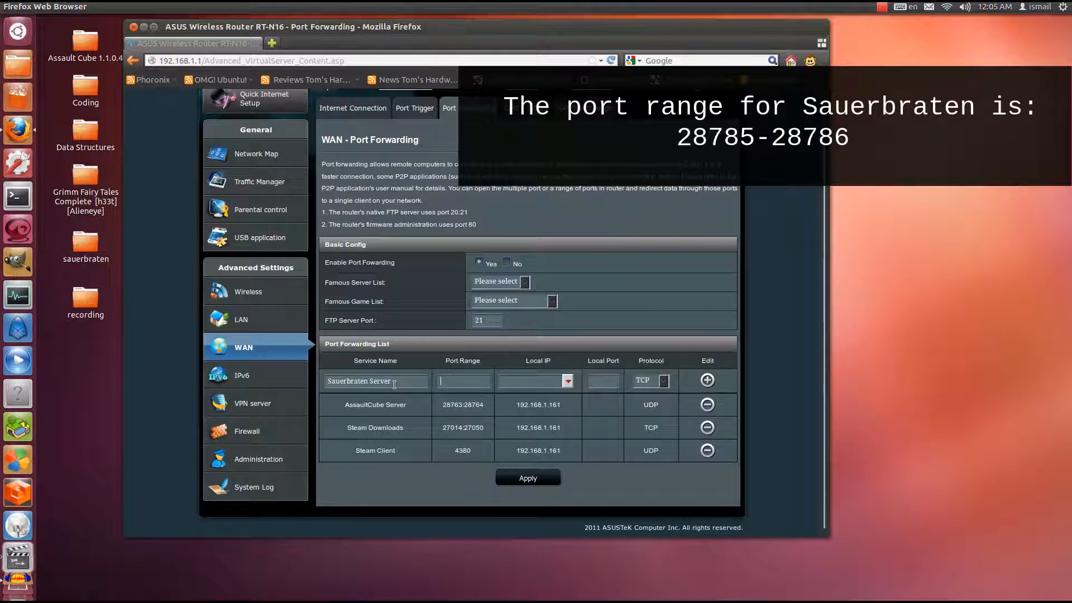
text(28785)
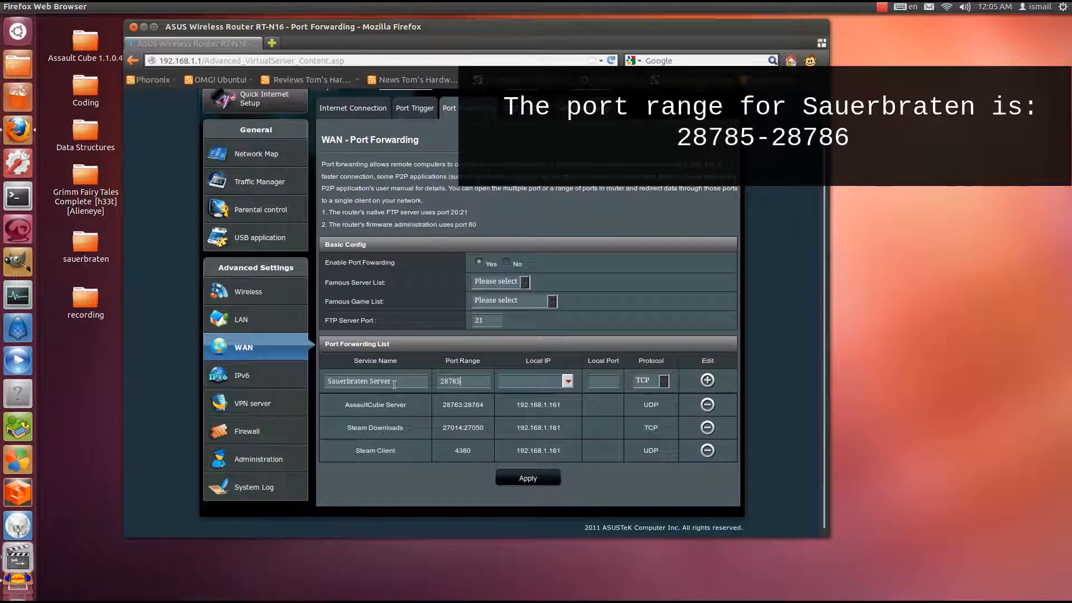
text(-)
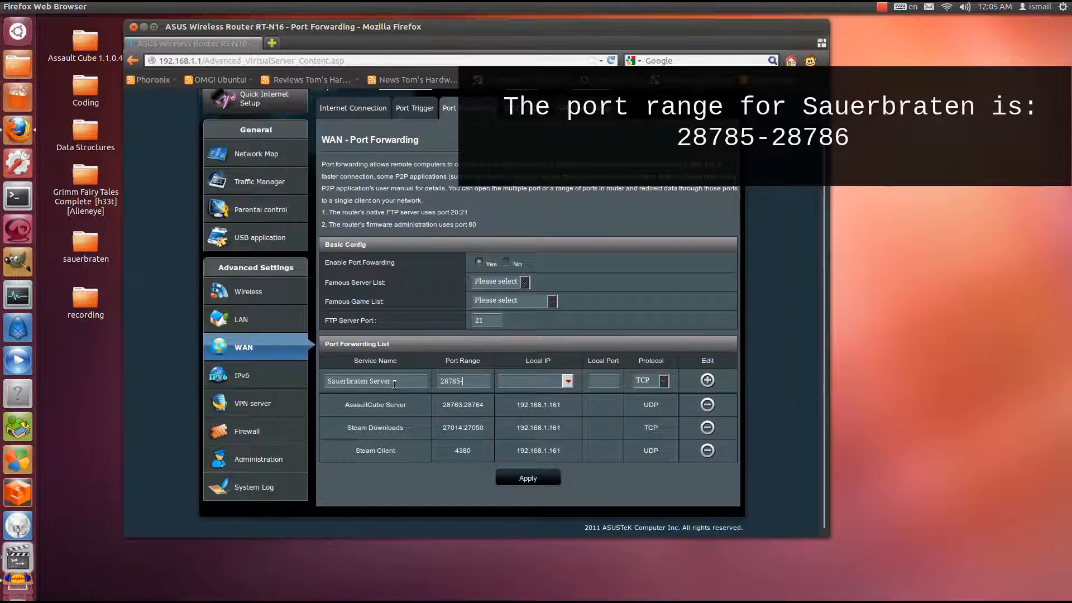
text(287)
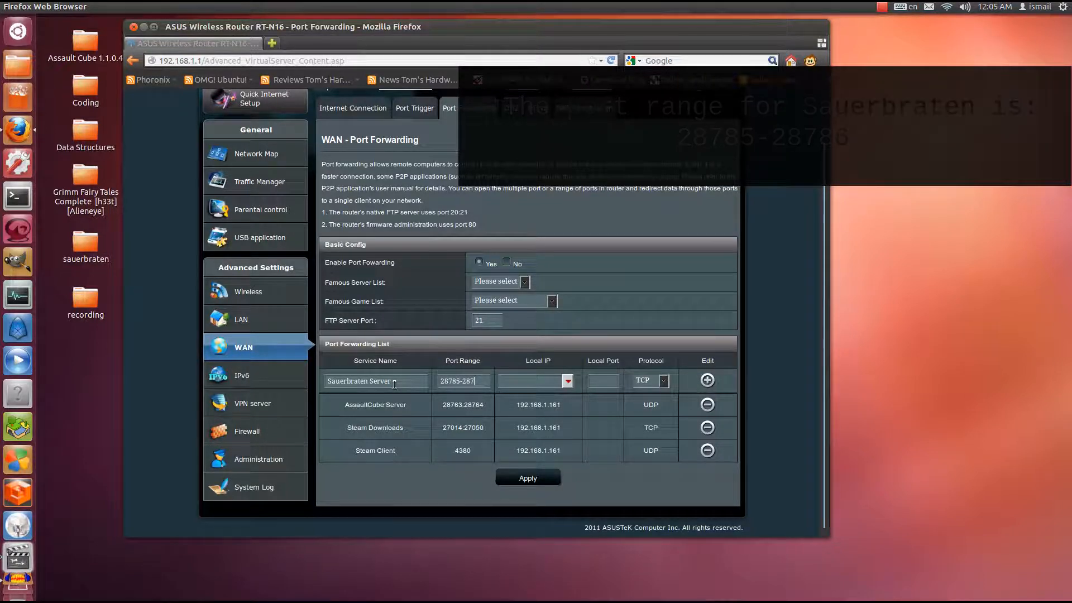
text(86)
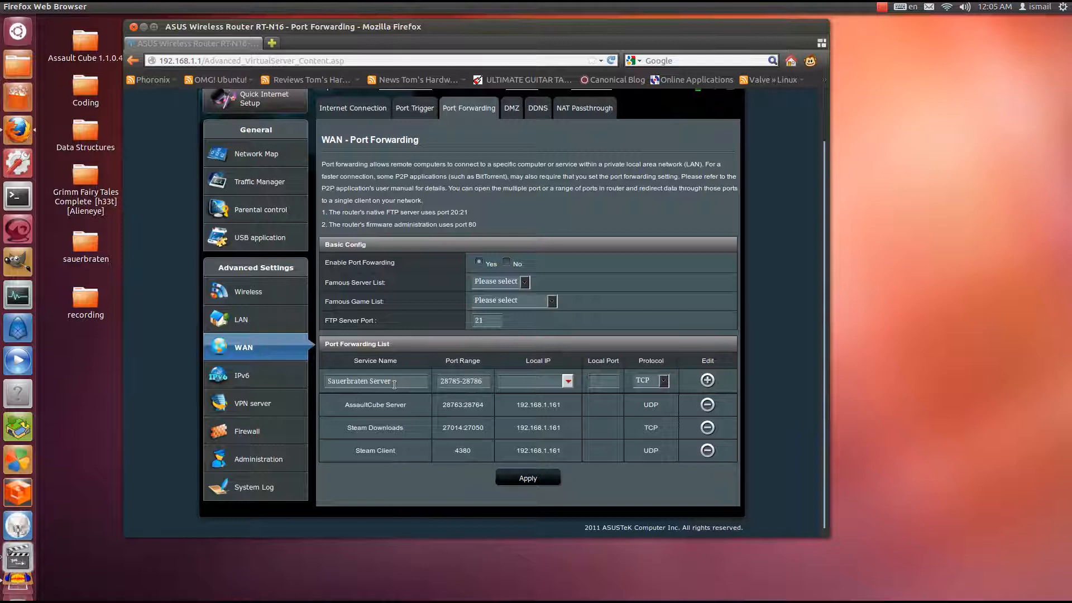
mouse_move(576, 361)
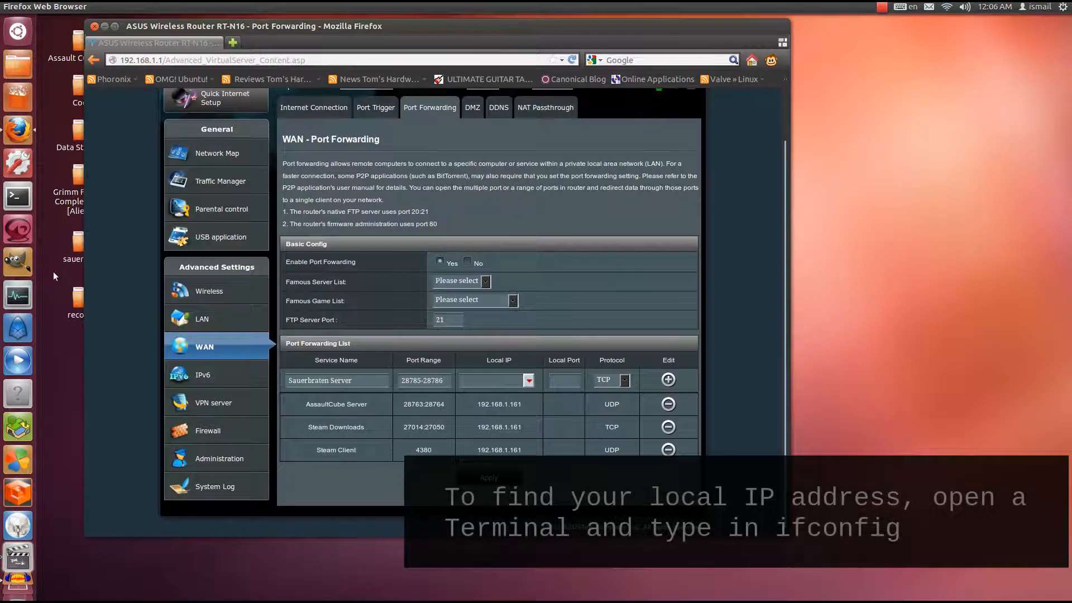
mouse_move(17, 196)
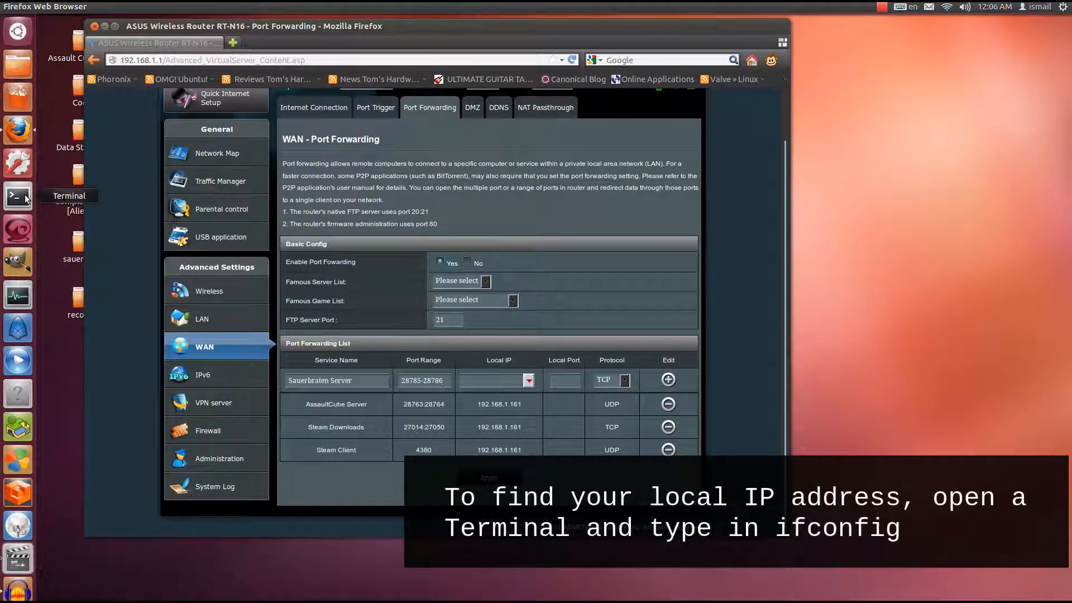
Step: Run ifconfig in a new terminal and highlight the local address 192.168.1.161
click(17, 196)
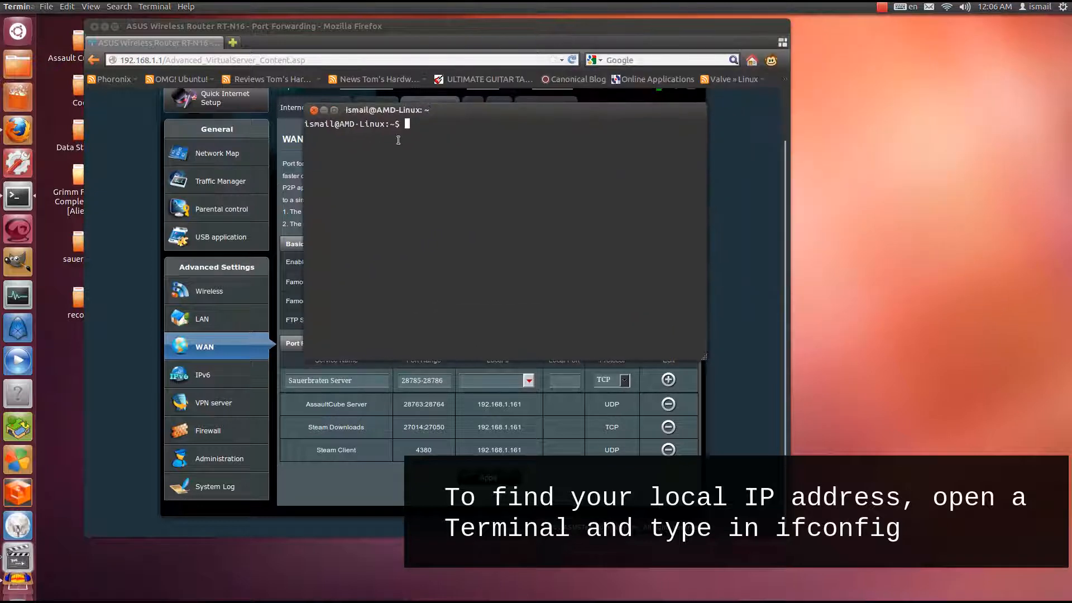
text(ifconfi)
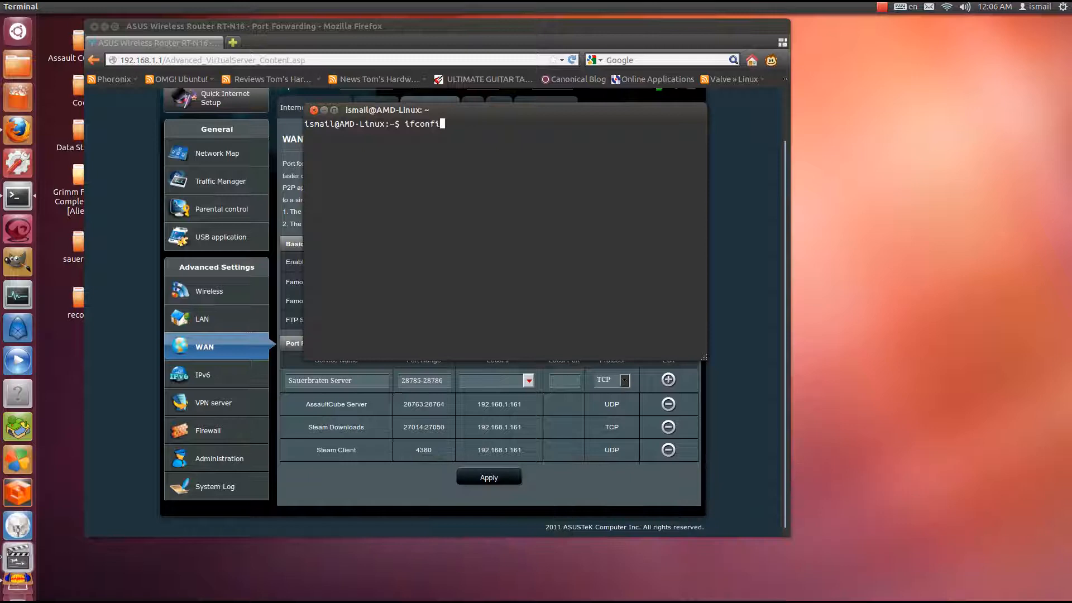
text(g)
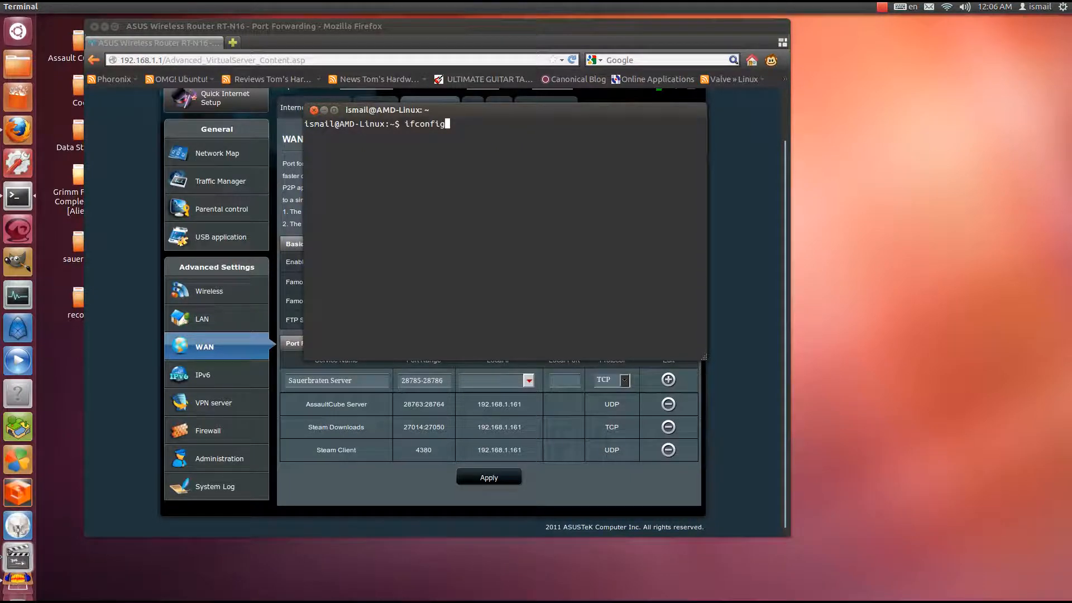
key(Return)
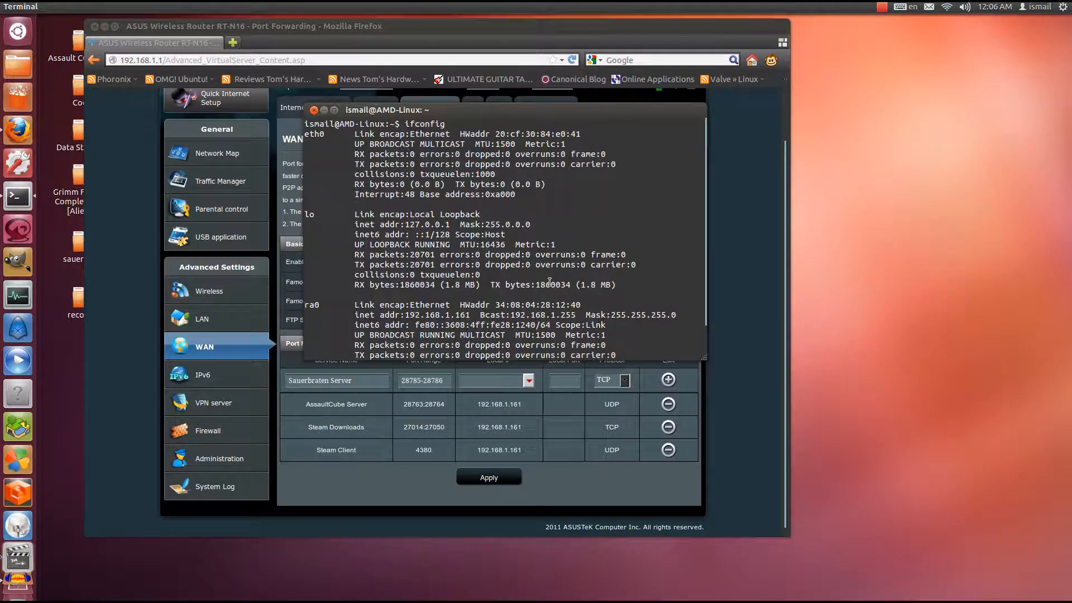
scroll(down, 3)
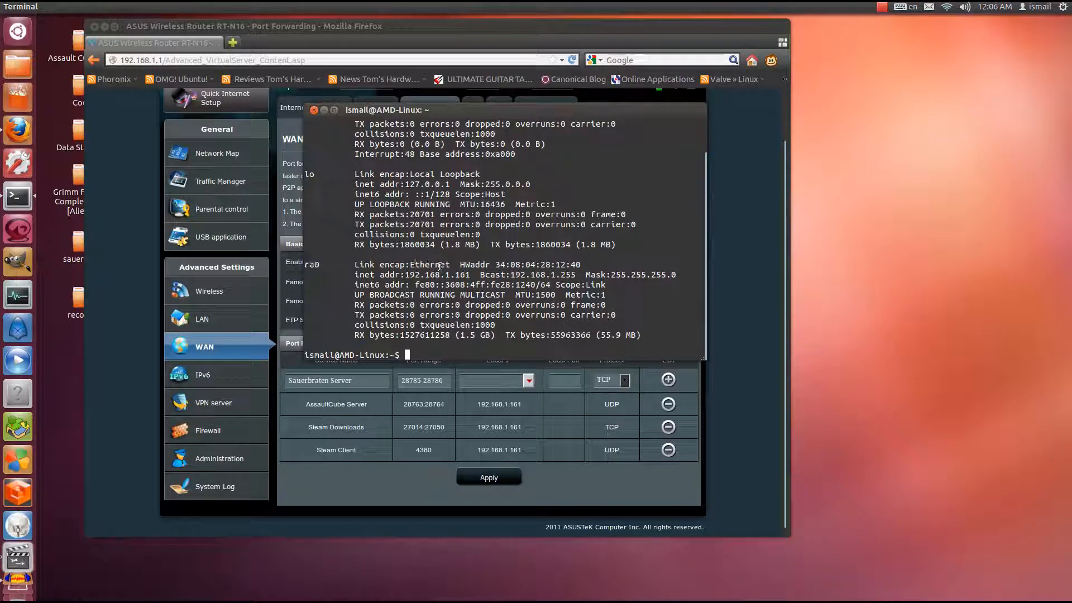
double_click(367, 275)
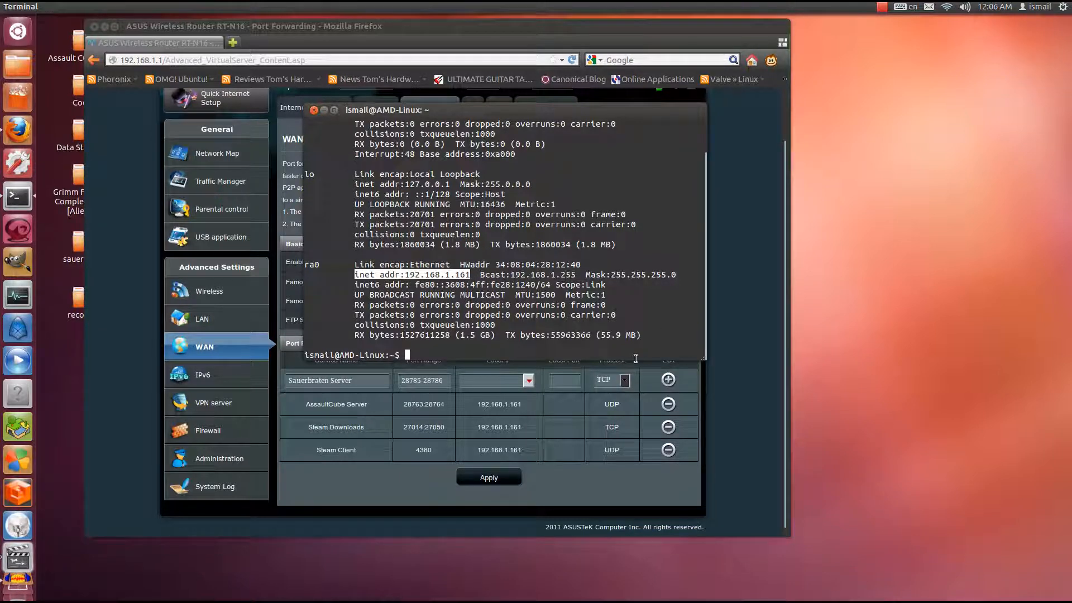
mouse_move(632, 399)
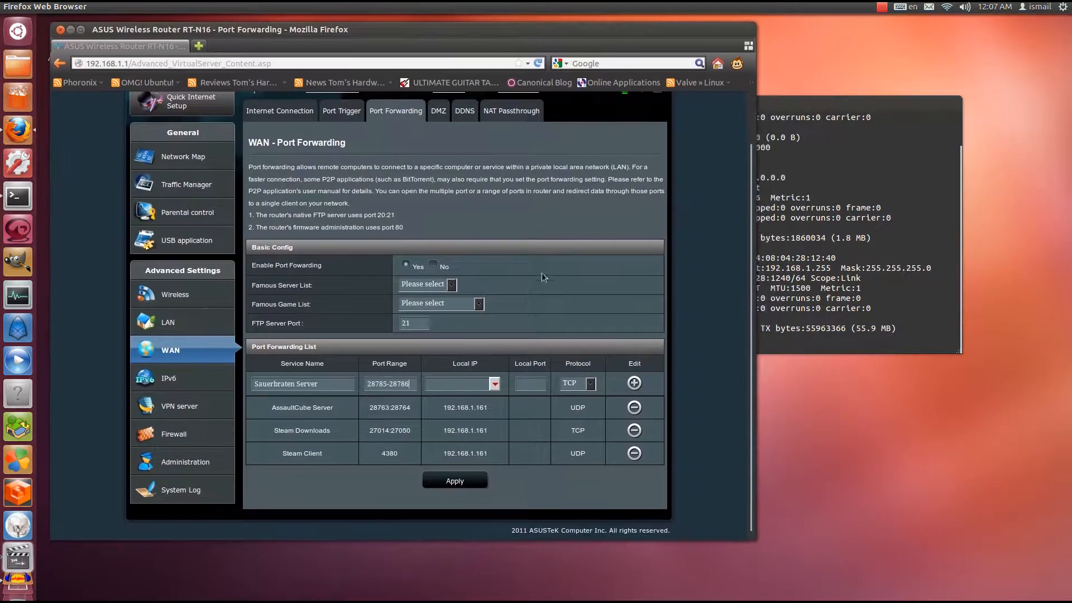
Step: Set the rule's local IP to 192.168.1.161 and protocol to UDP, and add it to the list
click(494, 383)
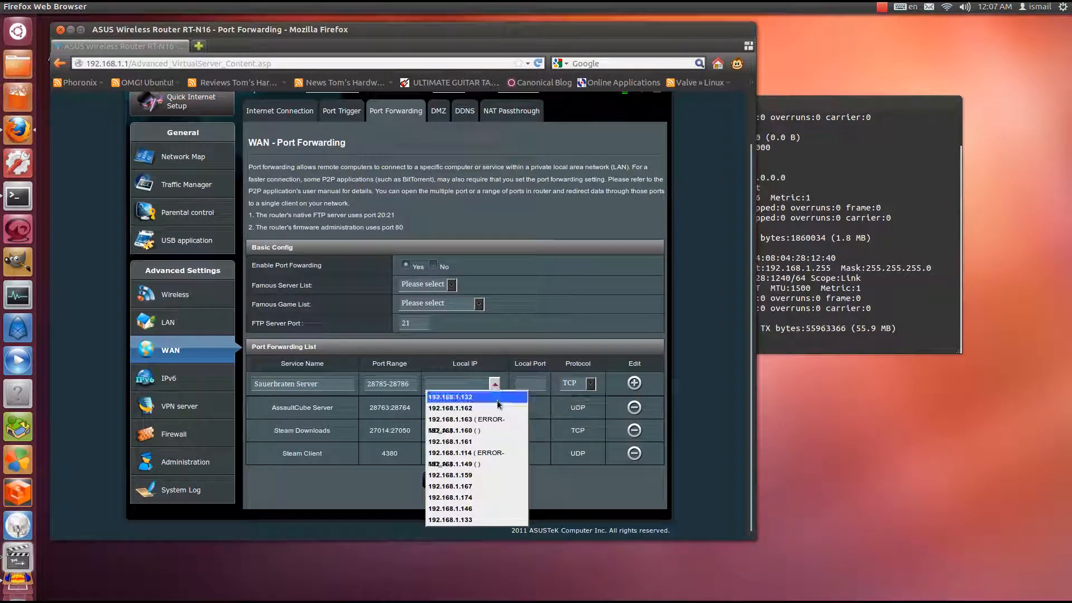
mouse_move(491, 441)
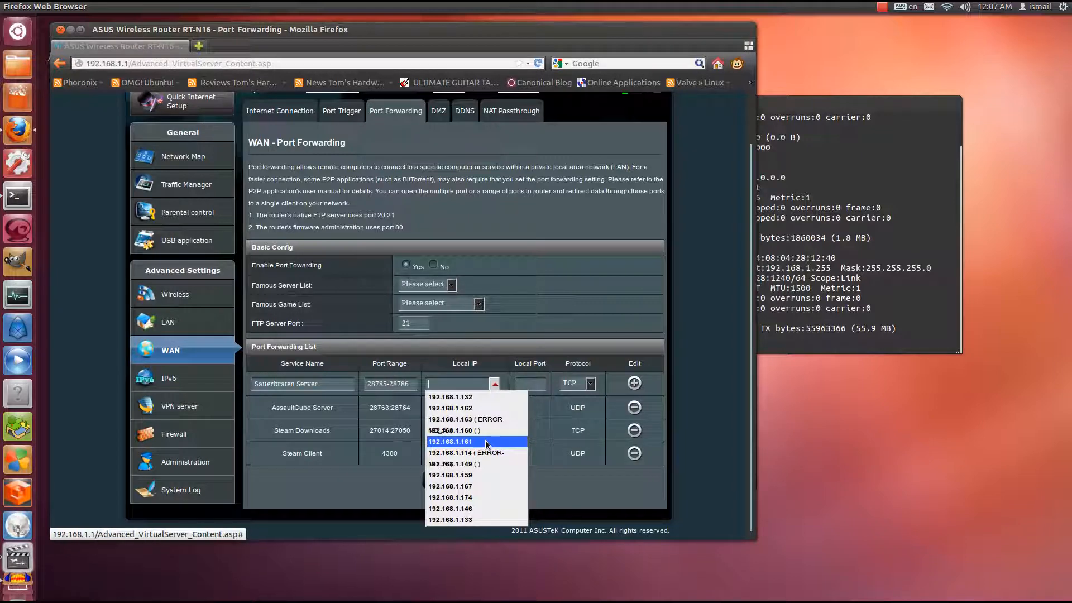
click(450, 442)
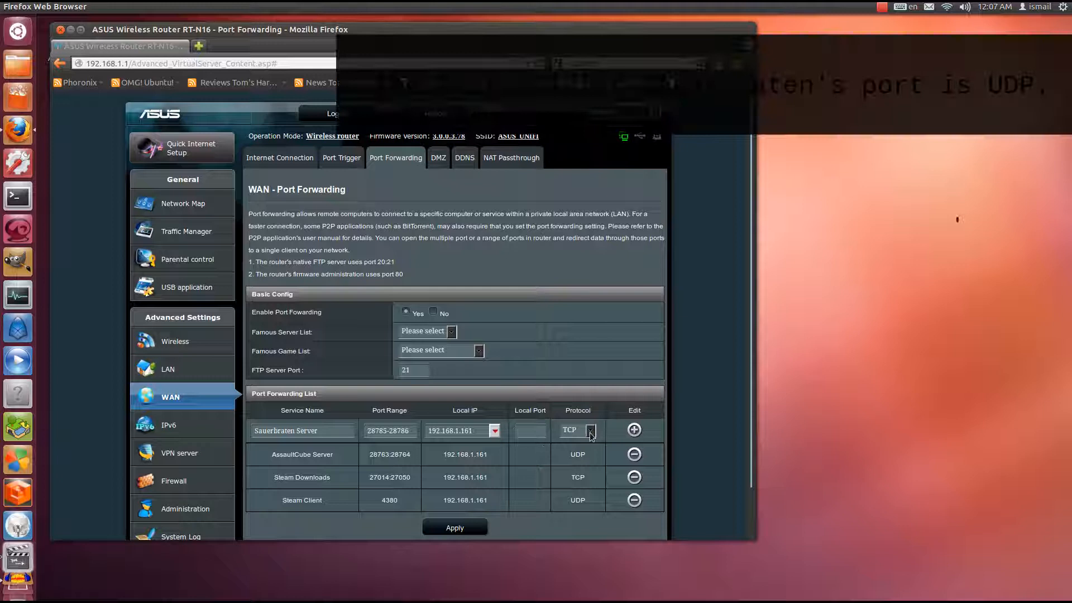
click(576, 430)
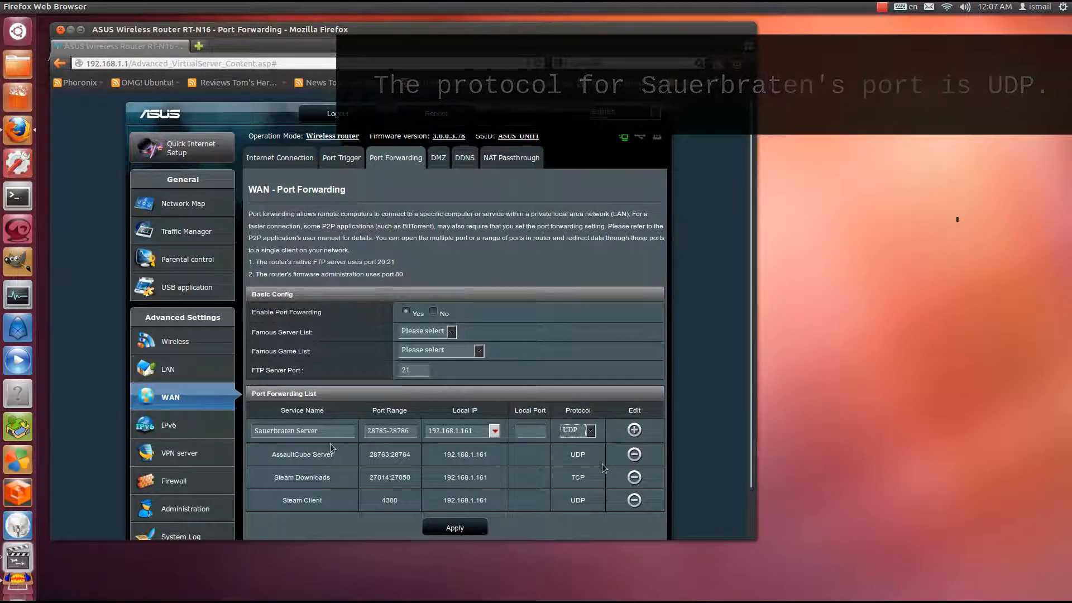
click(633, 429)
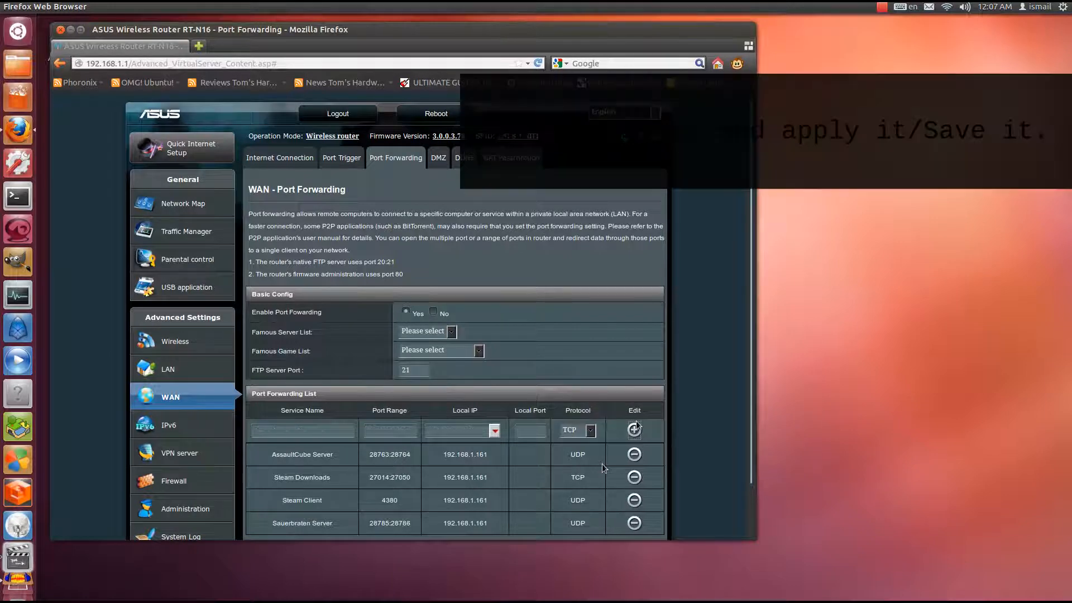
Step: Apply the forwarding list and select the saved rule's port range 28785:28786
scroll(down, 3)
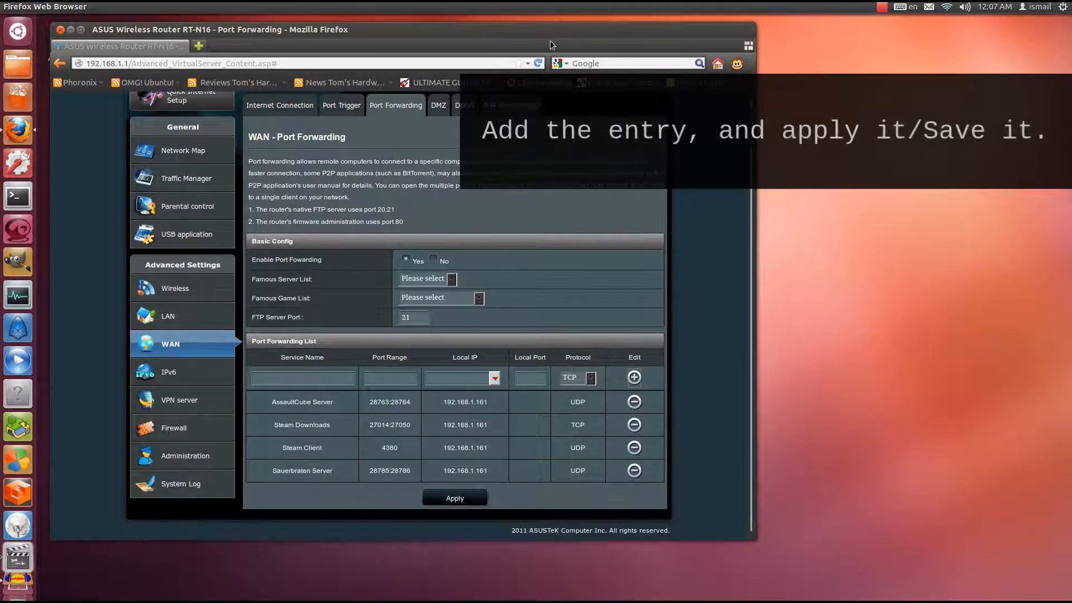
click(454, 498)
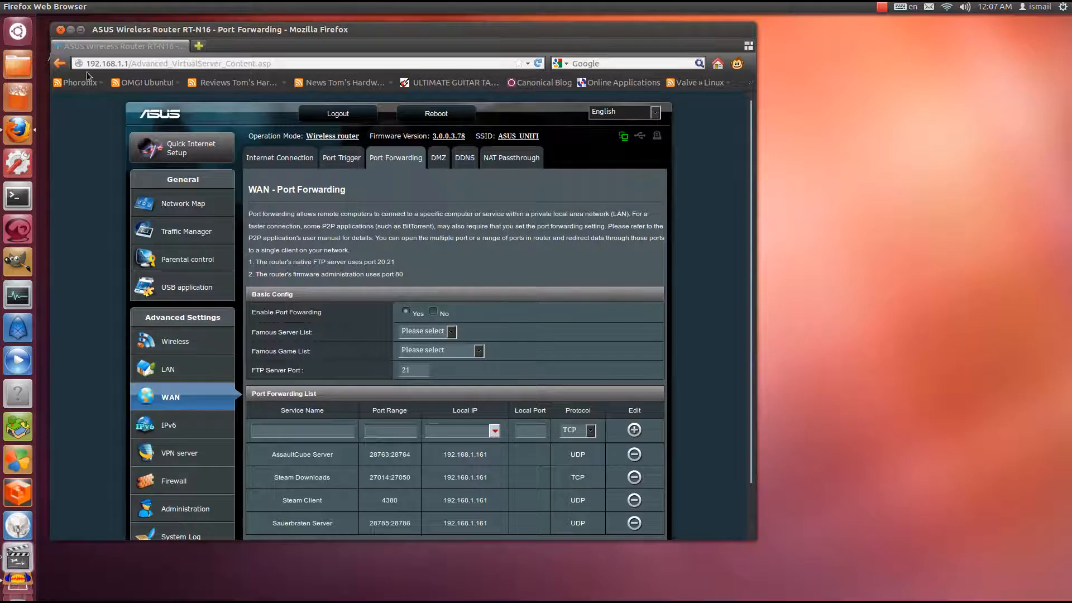
scroll(down, 3)
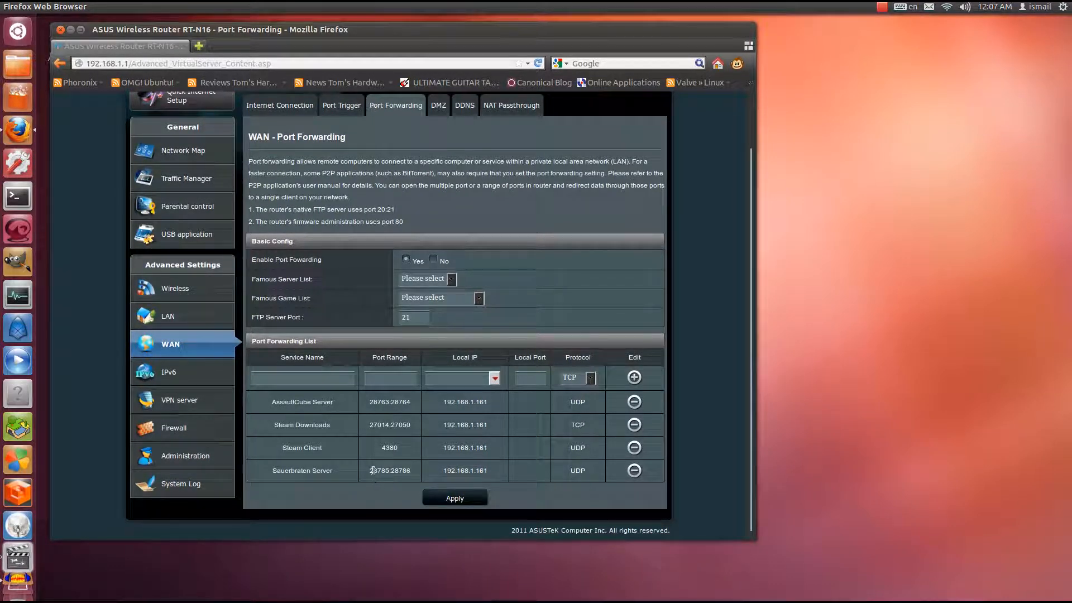
double_click(389, 470)
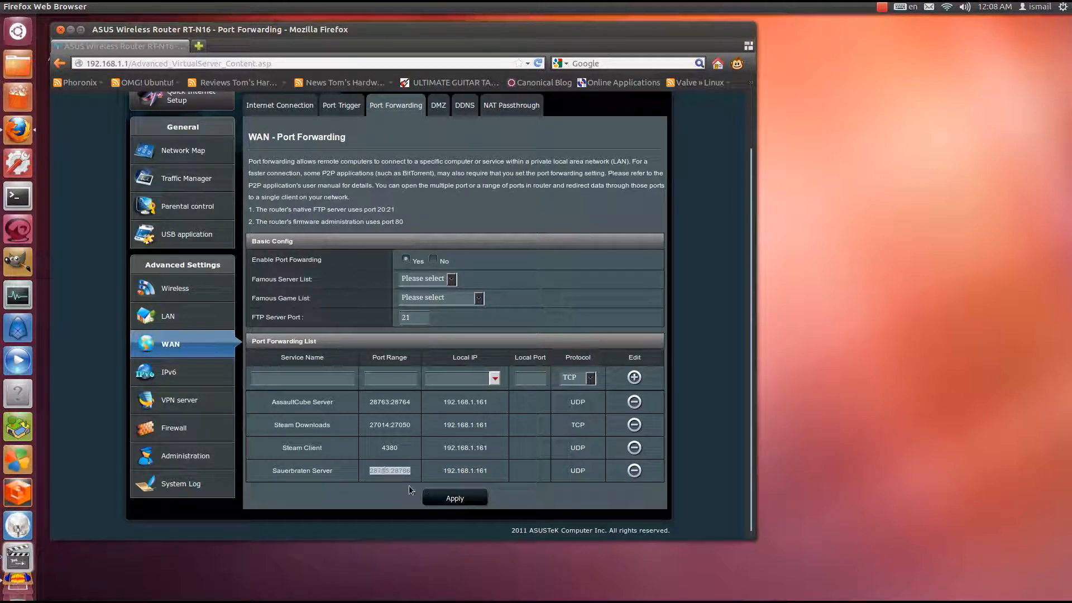
mouse_move(473, 483)
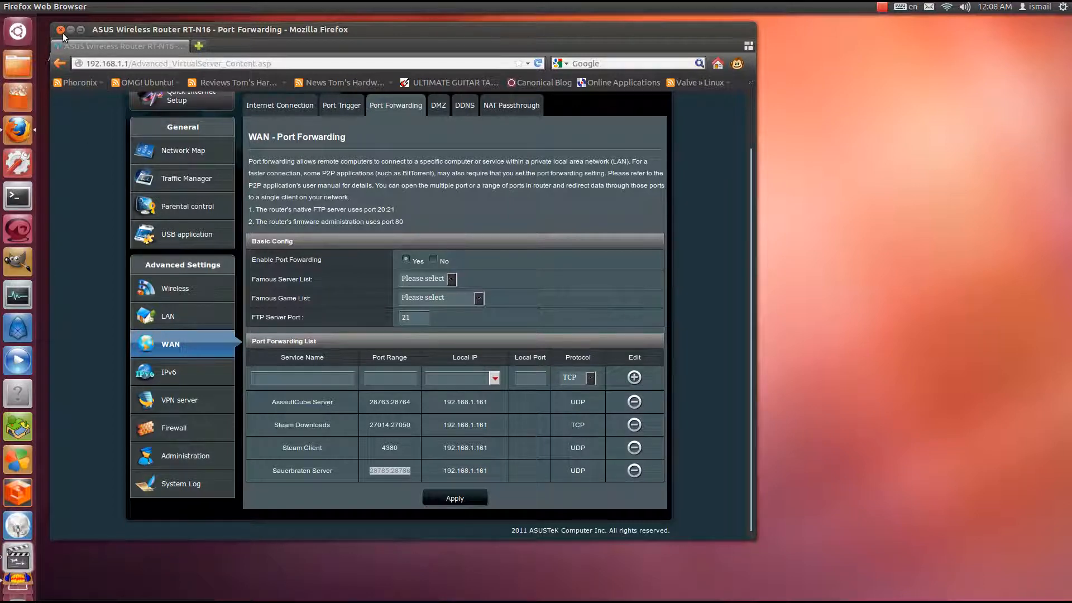
Step: Close Firefox, run 'sauerbraten -d' in a fresh terminal to confirm registration, then stop it
click(60, 29)
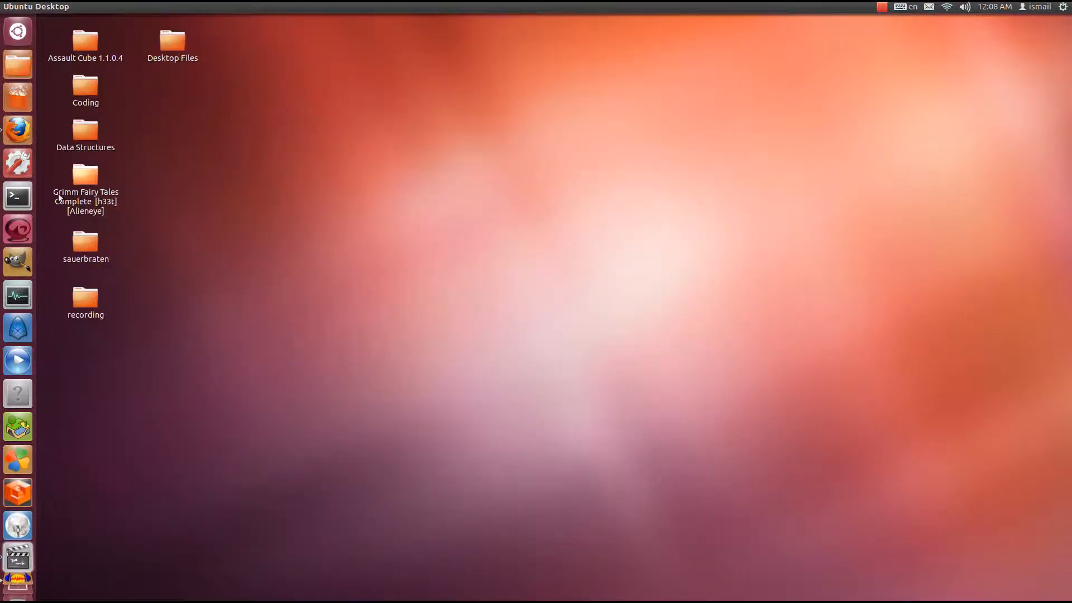
click(17, 196)
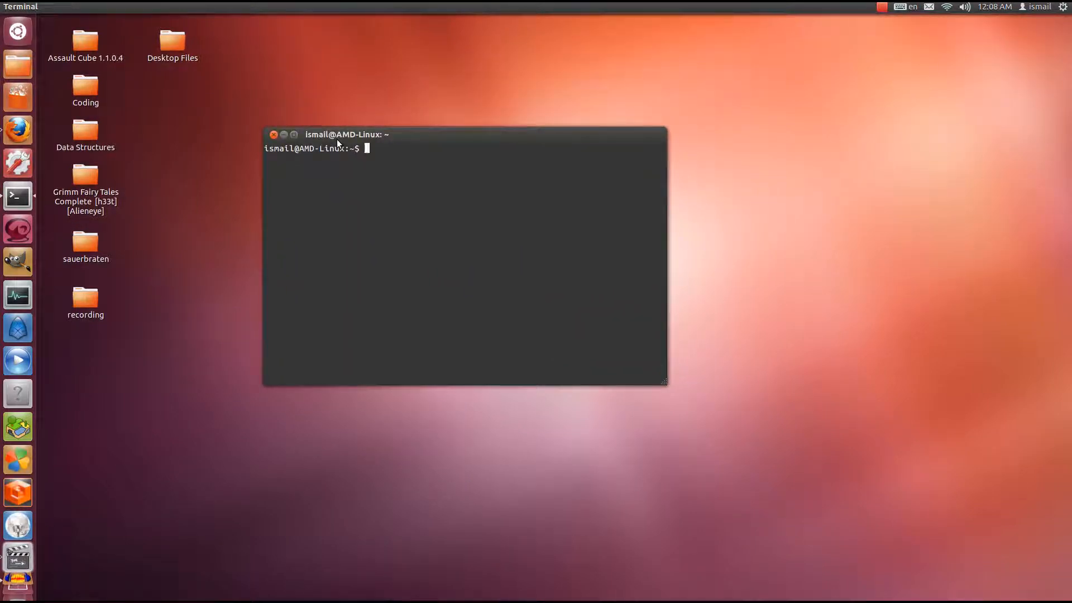
text(sauerbraten)
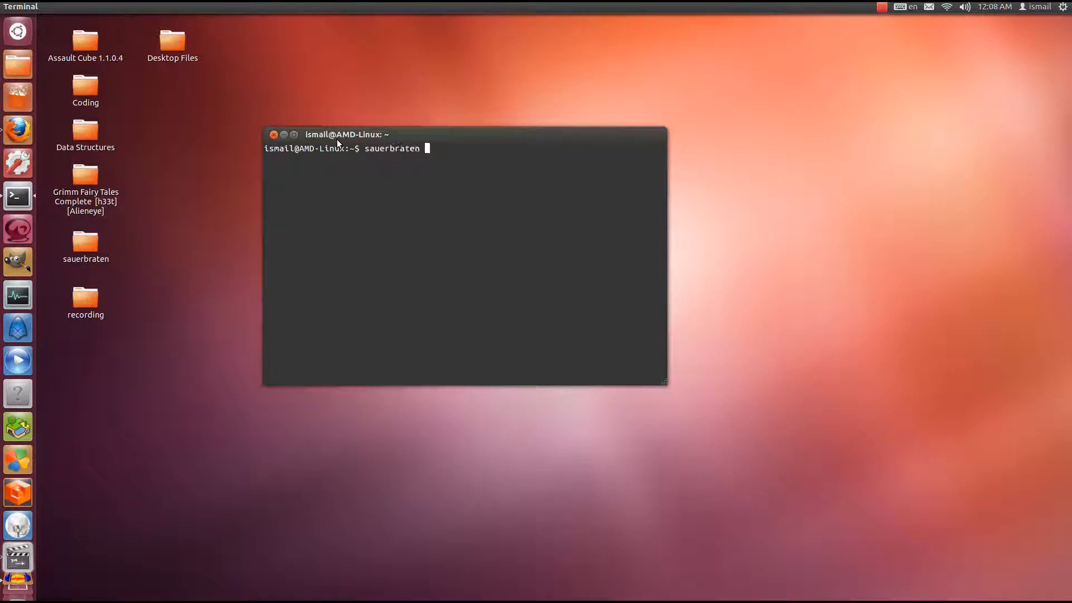
text(-d)
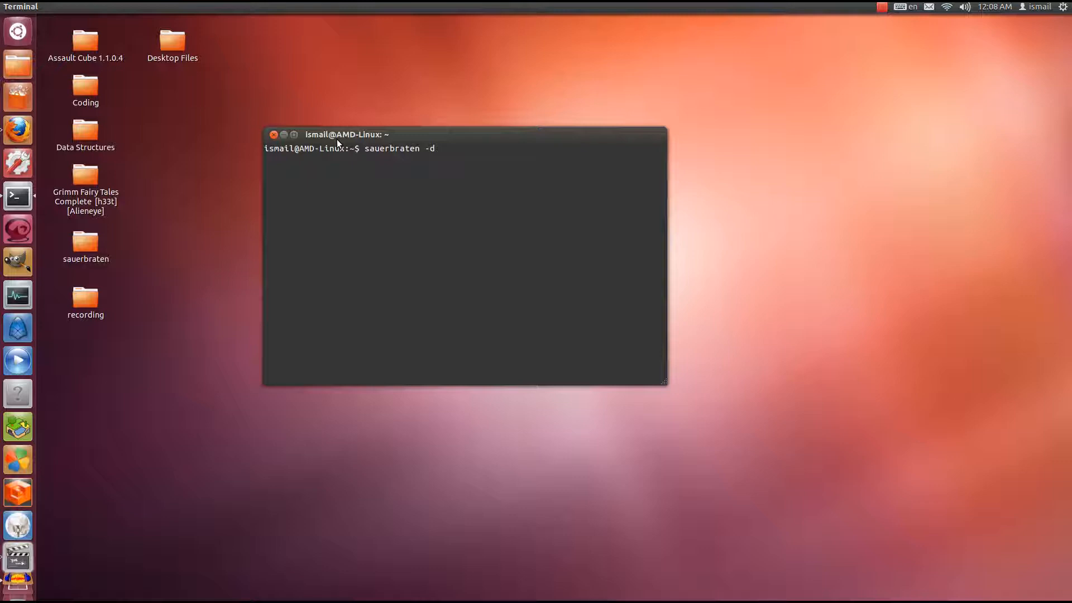
key(Return)
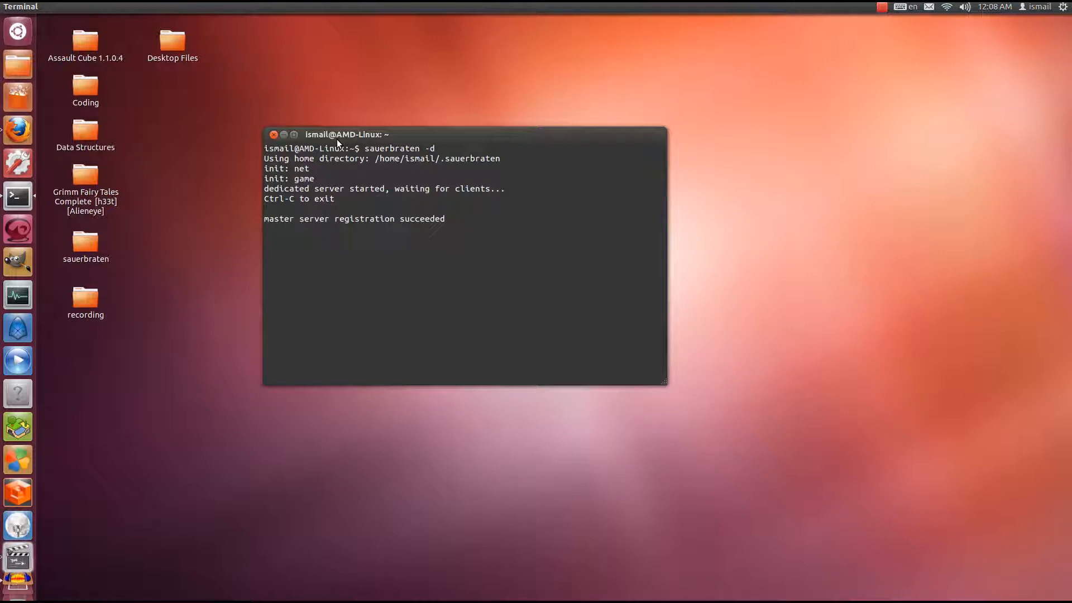
key(ctrl+c)
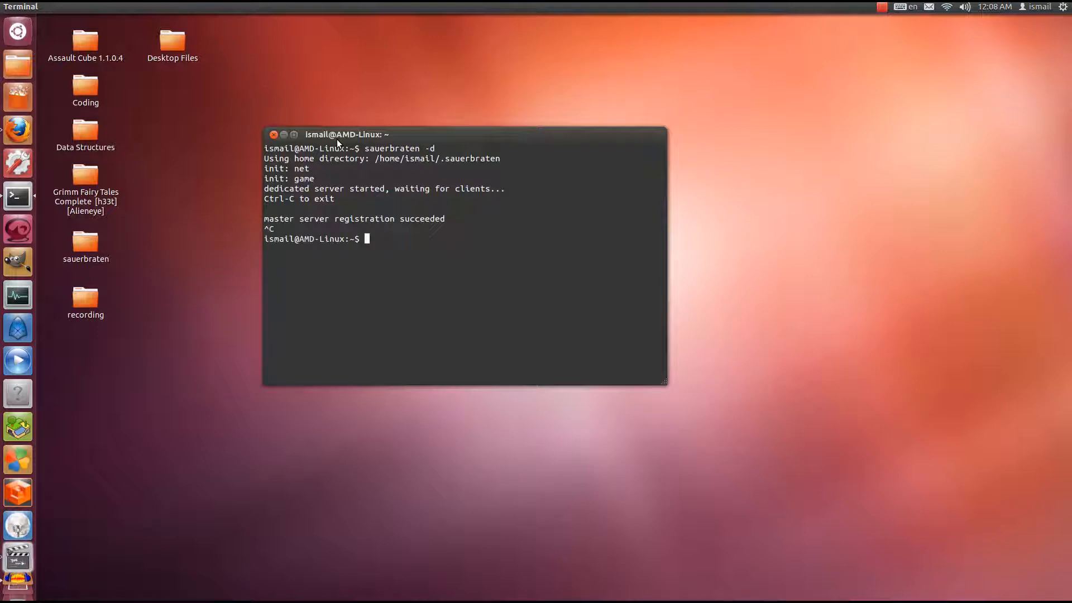
mouse_move(17, 129)
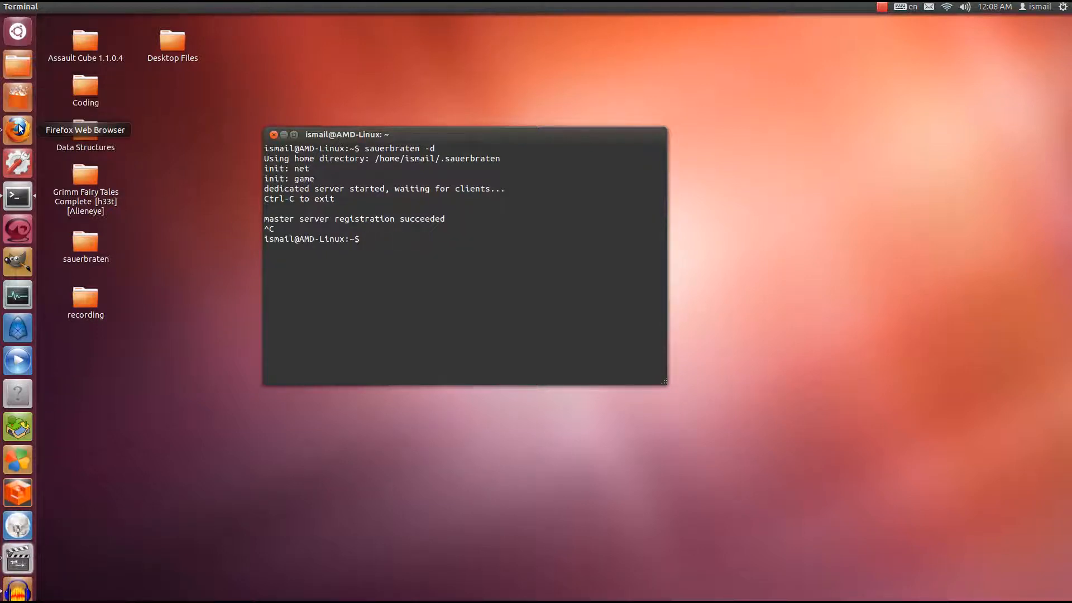
Step: Reopen the router's WAN > Port Forwarding page and apply the list without the Sauerbraten rule
click(17, 129)
text(192)
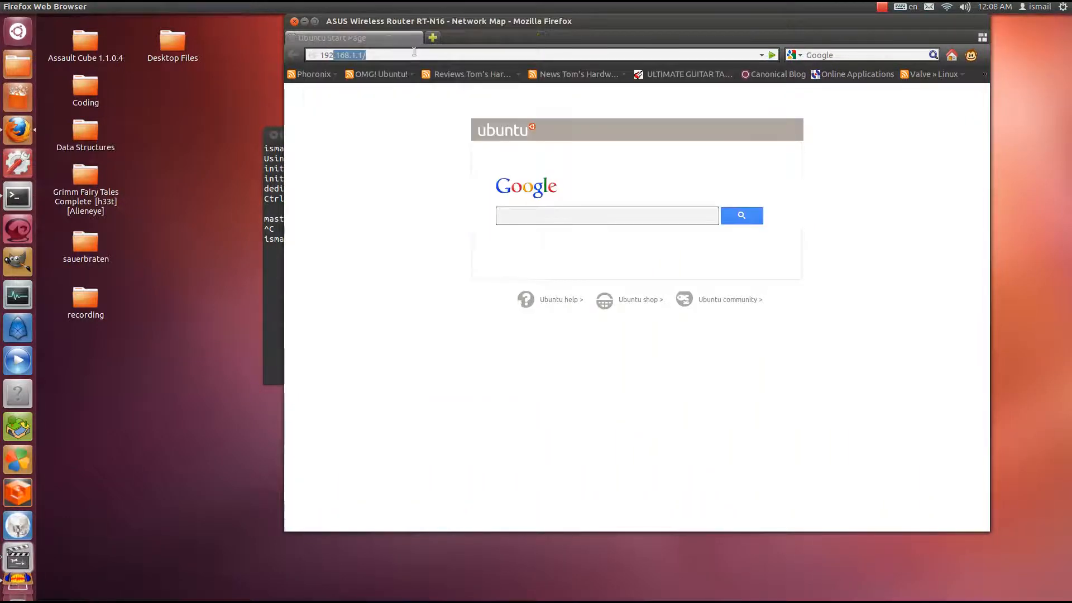
key(Return)
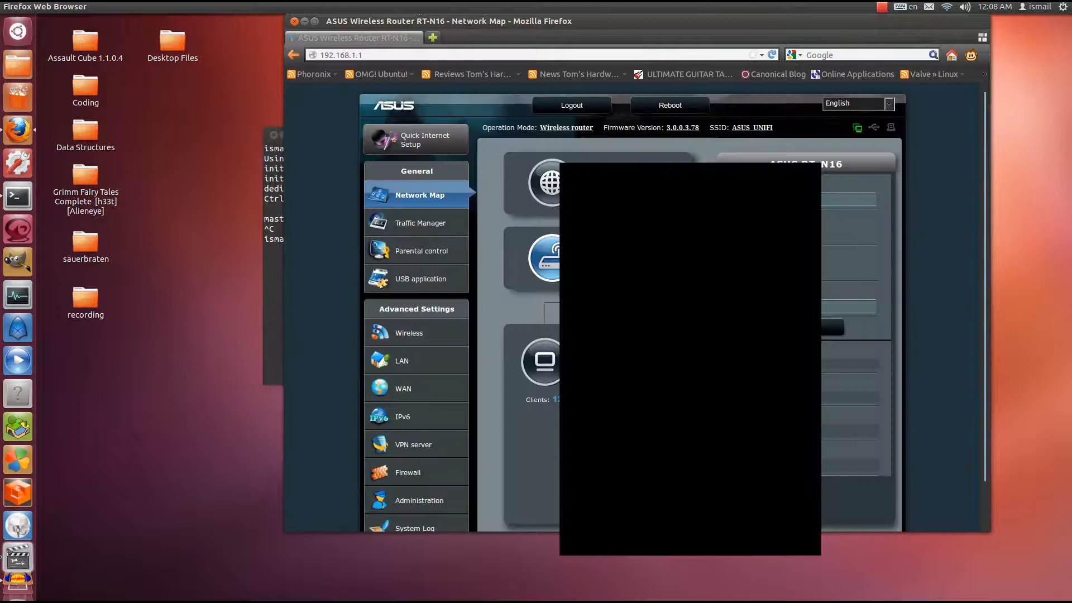
click(403, 388)
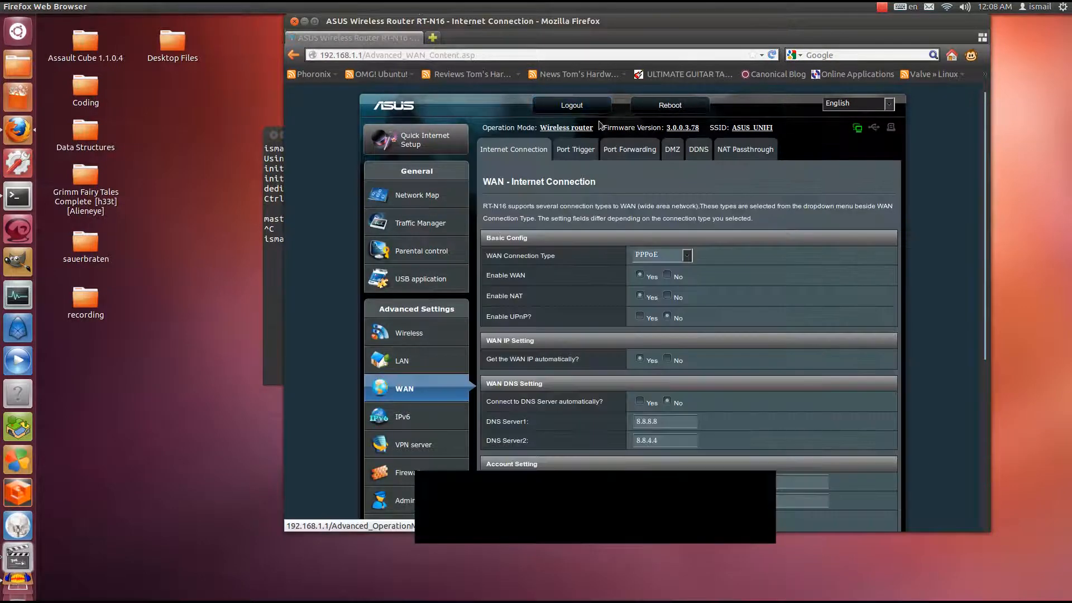
click(629, 148)
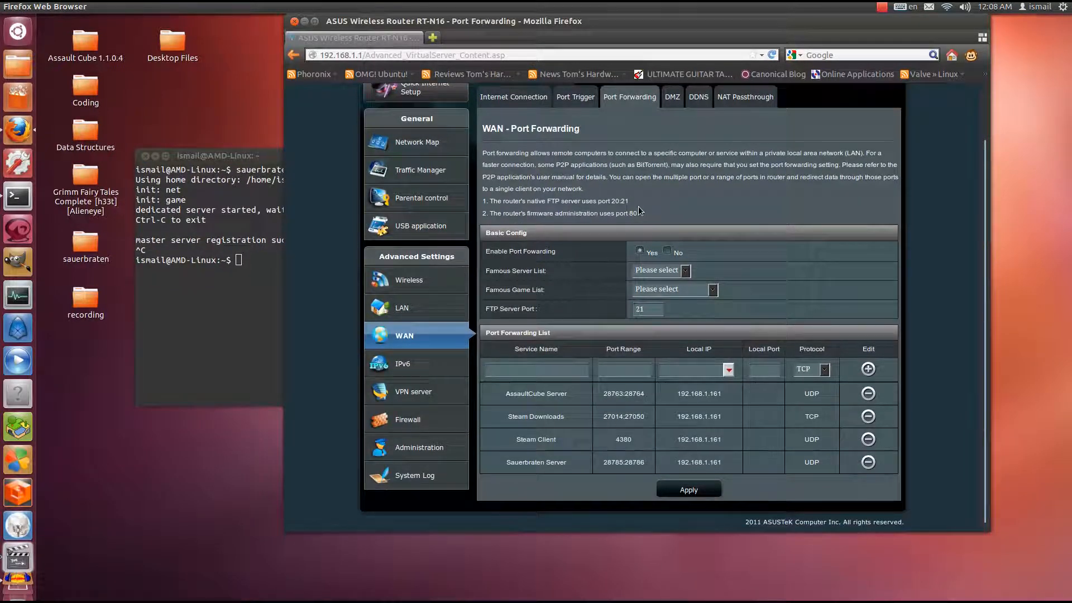
mouse_move(592, 233)
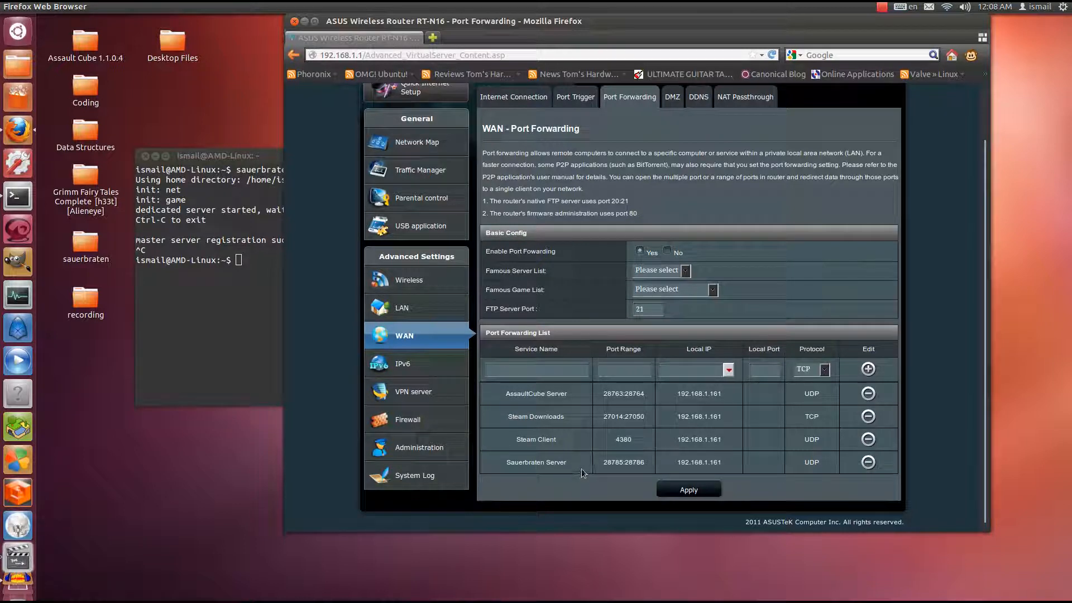
click(867, 462)
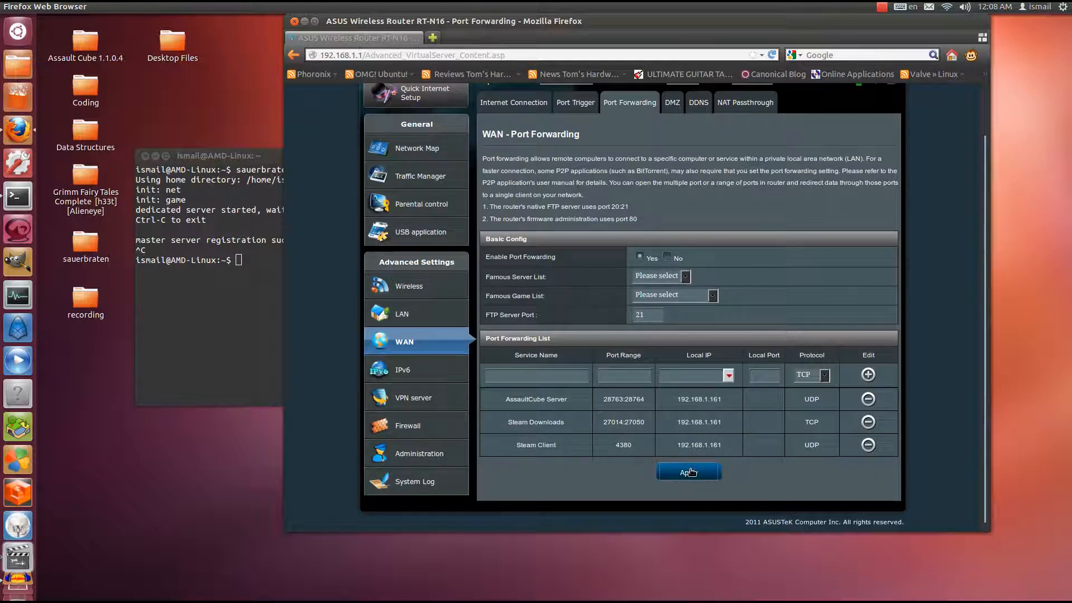
click(689, 471)
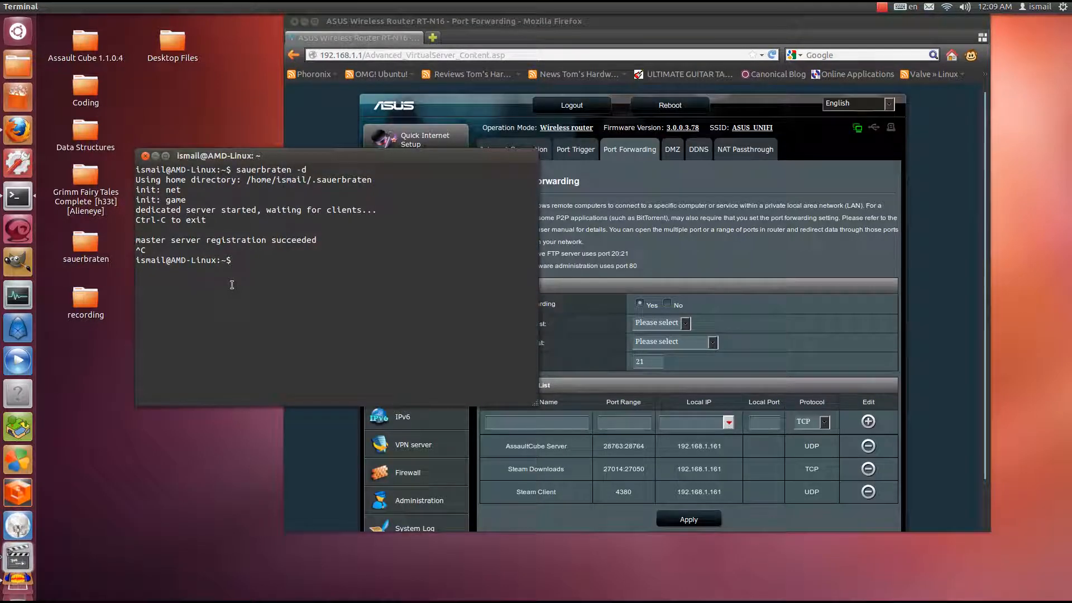
Step: Rerun 'sauerbraten -d' so it reports master server registration failed, then stop it
text(sauerbraten -d)
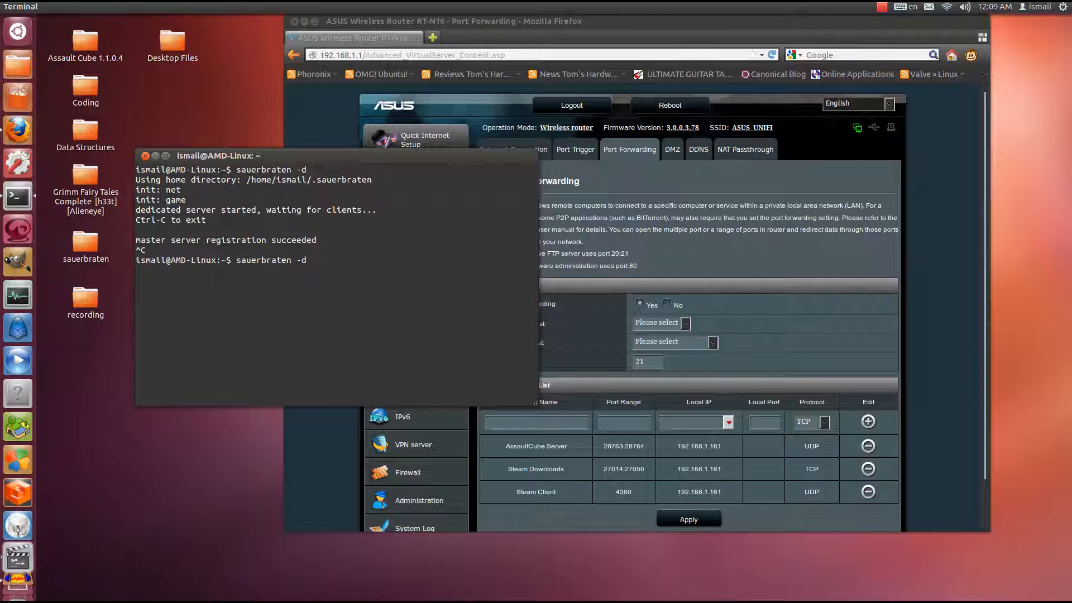
key(Return)
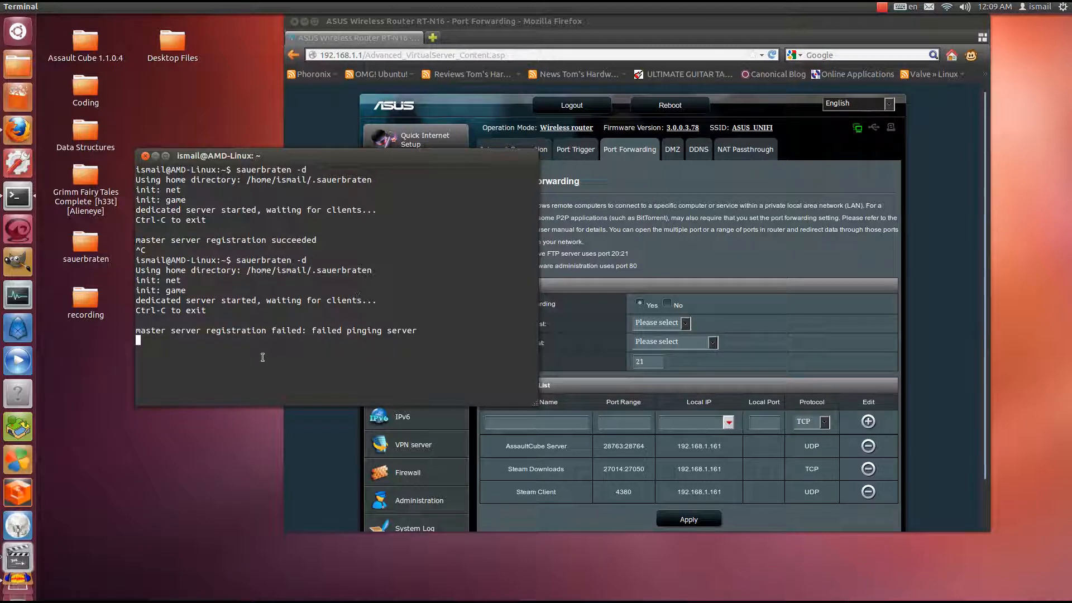
mouse_move(439, 372)
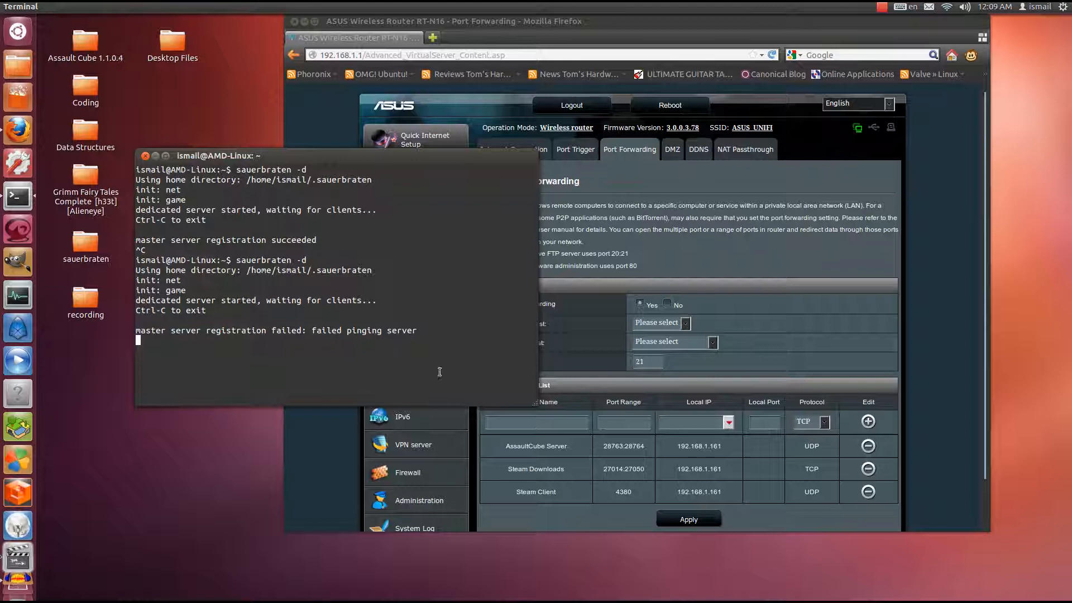
mouse_move(346, 335)
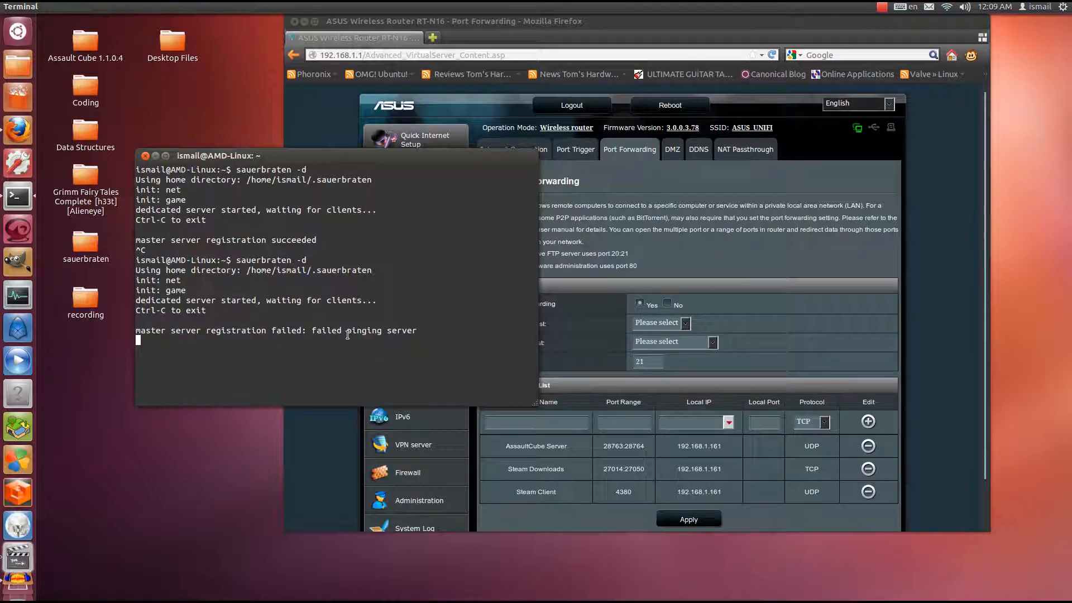
key(ctrl+c)
text(28)
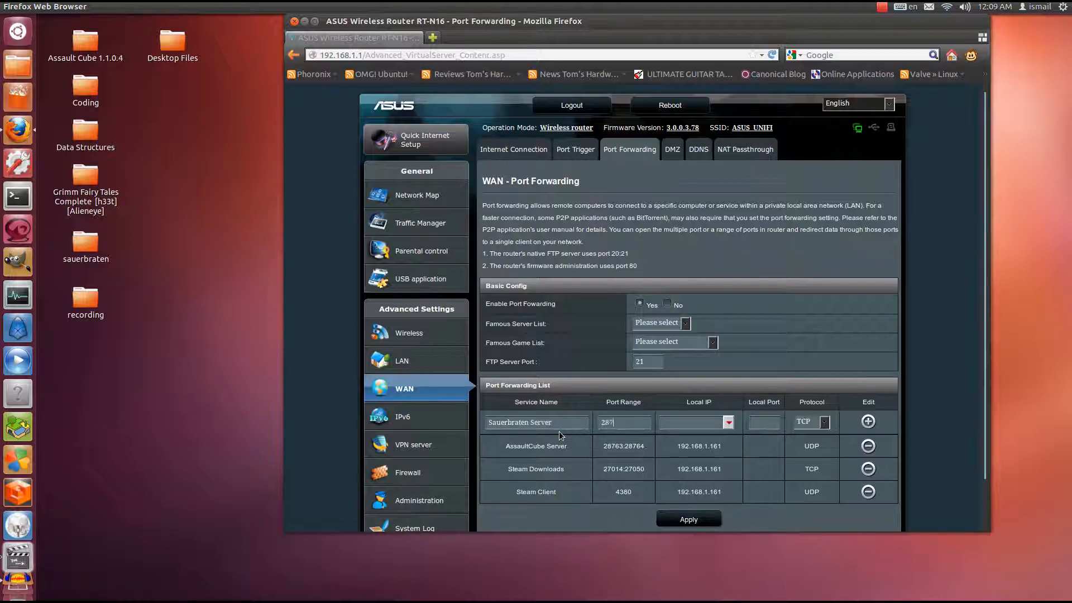
Step: Enter port range 28785:28786 for the re-added Sauerbraten Server rule and pick local IP 192.168.1.161
text(785-2)
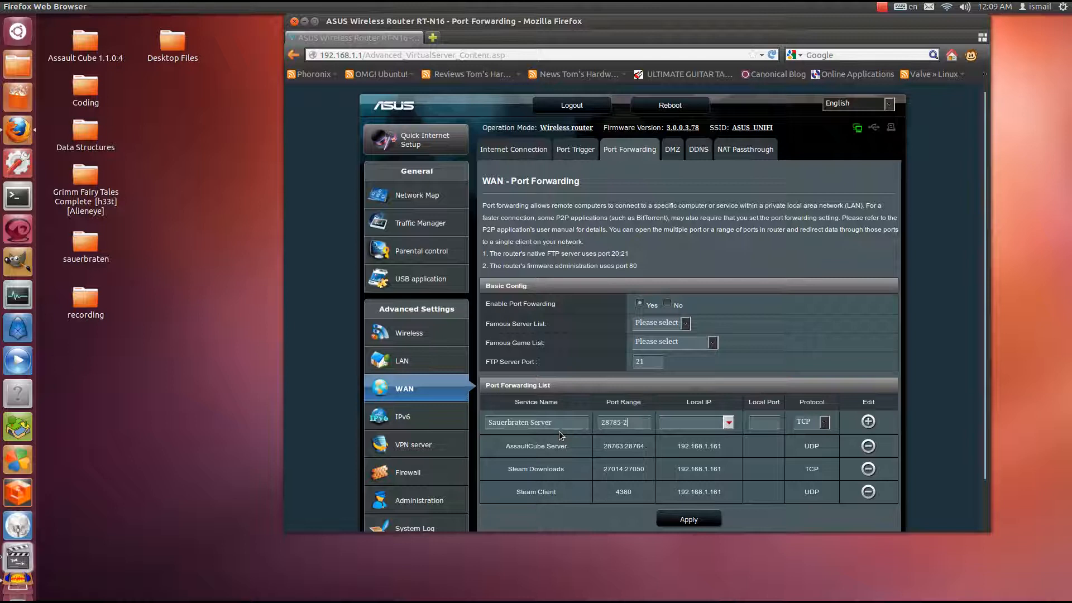
text(786)
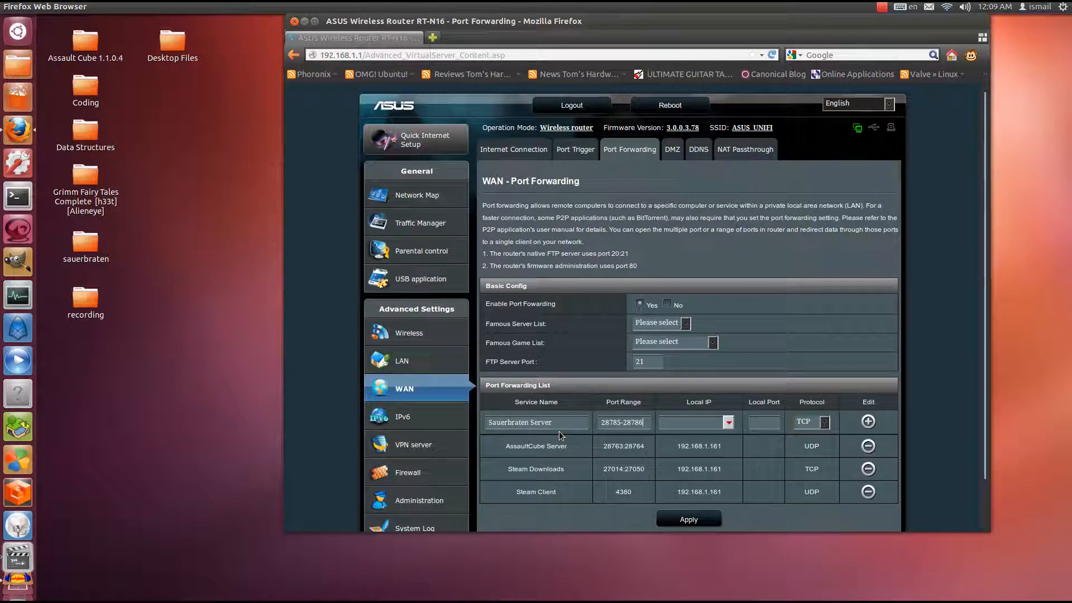
click(728, 422)
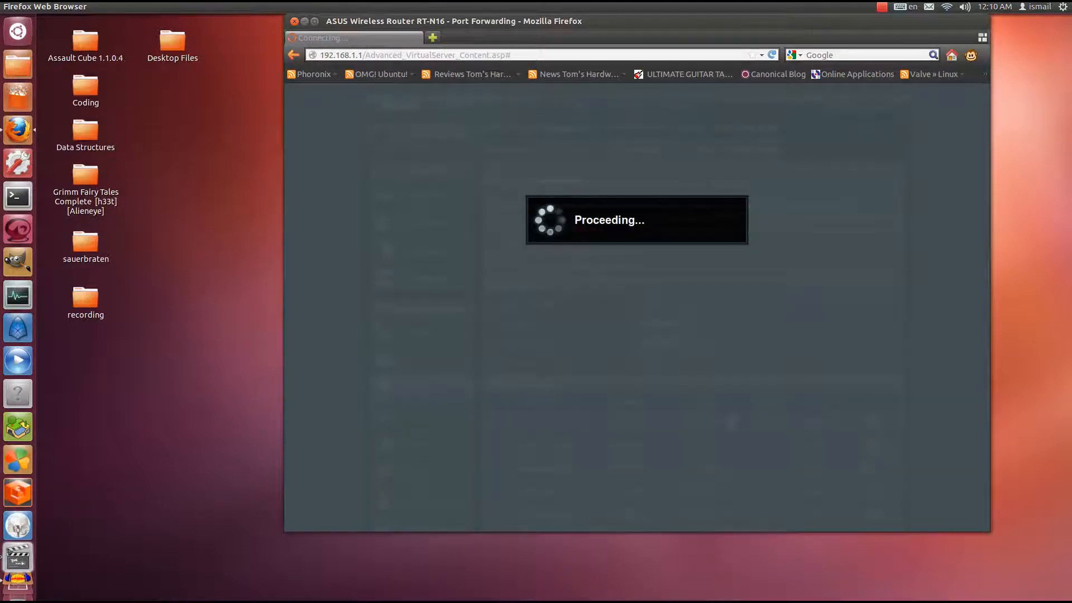
mouse_move(351, 456)
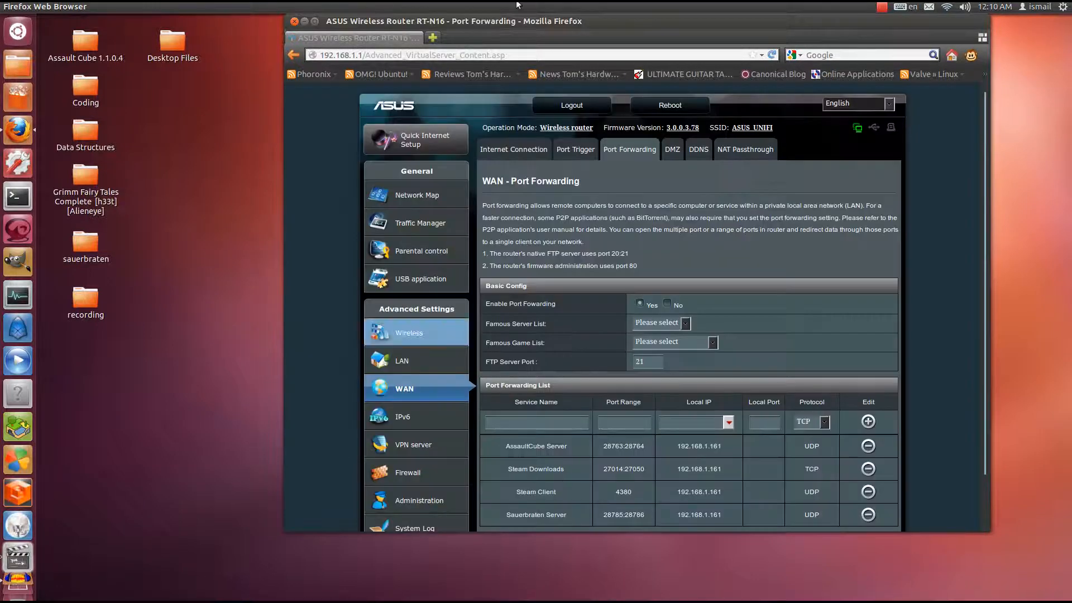
Step: Show hidden files in the Home folder via View > Show Hidden Files
click(294, 21)
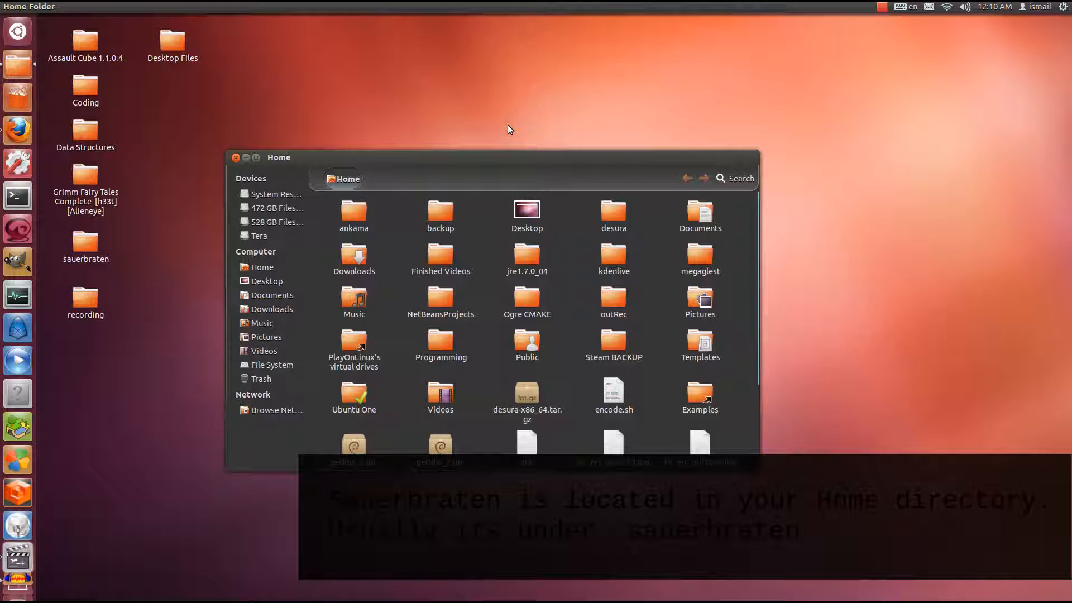
mouse_move(498, 124)
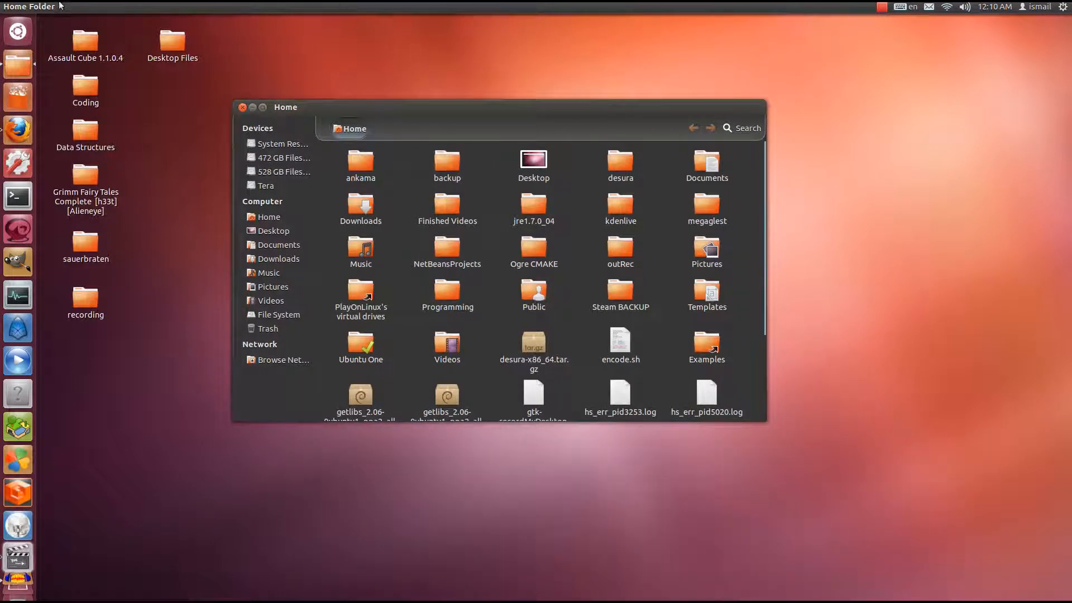
click(89, 7)
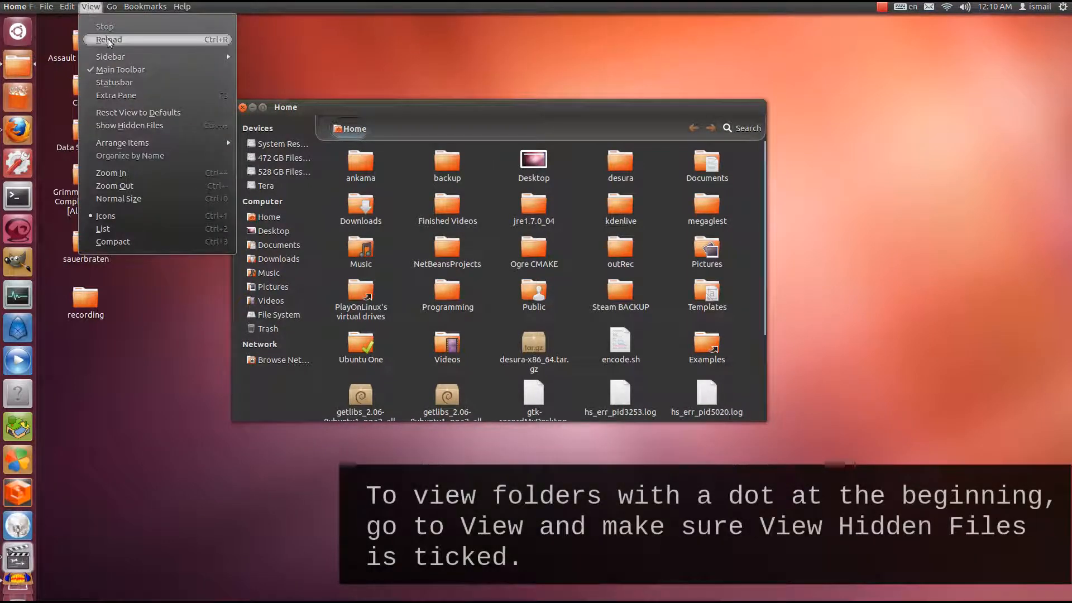
mouse_move(130, 125)
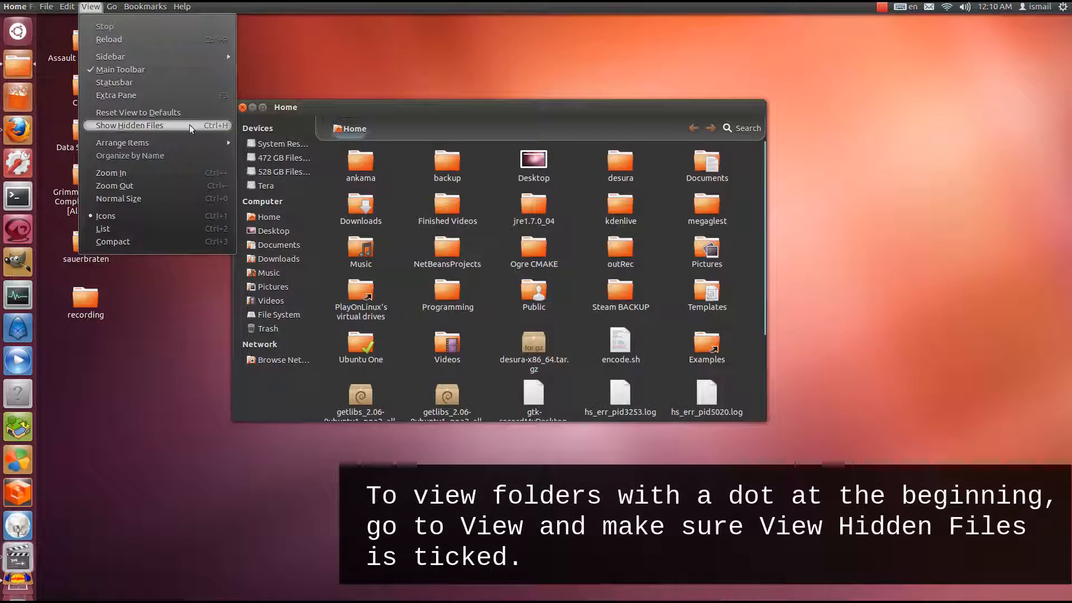
click(131, 125)
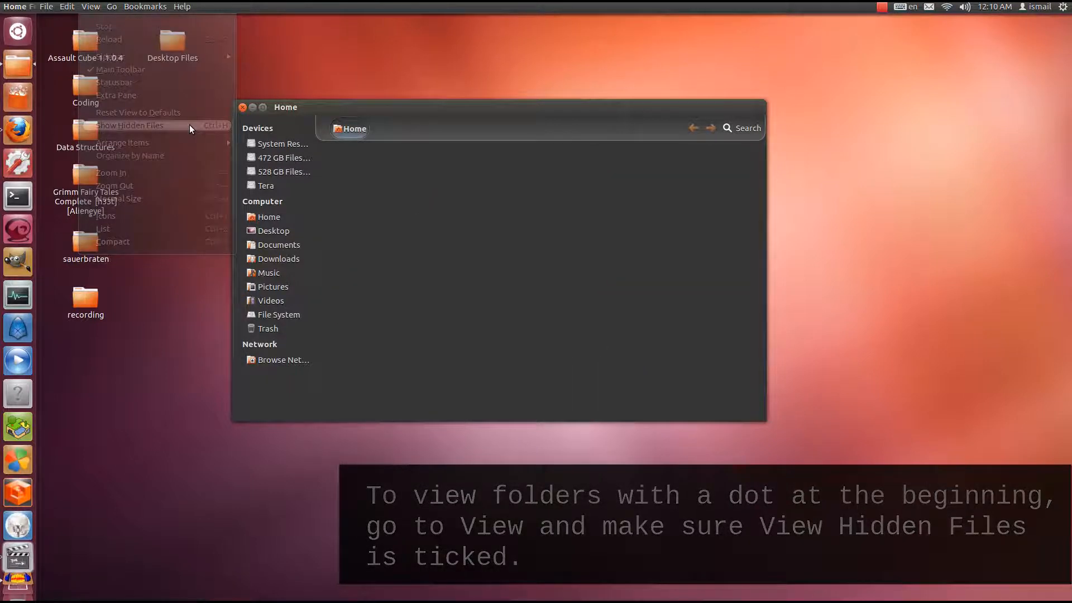
click(130, 125)
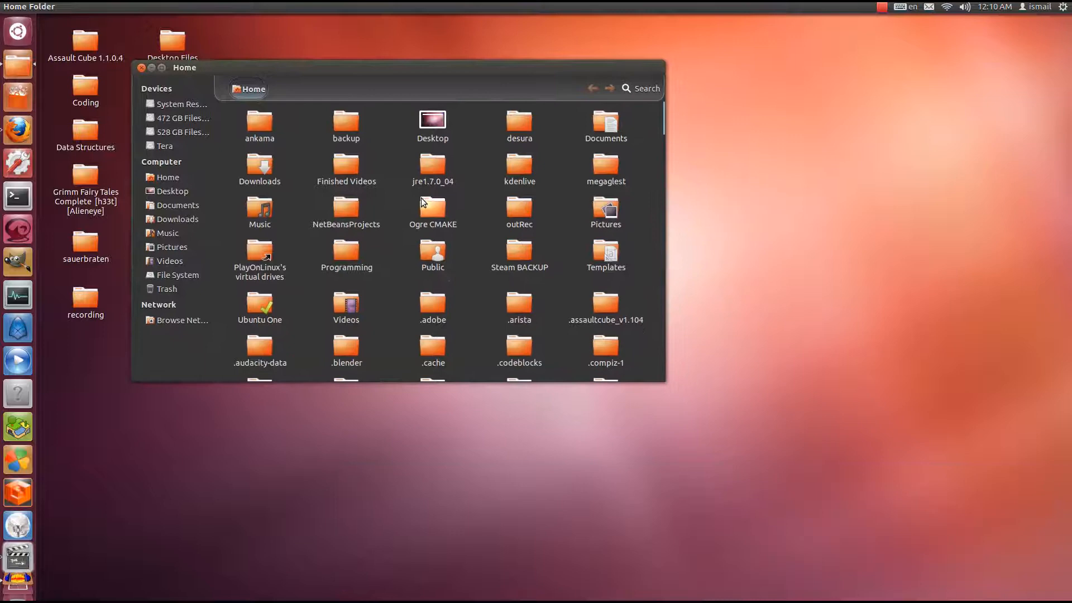
Step: Open the .sauerbraten folder and select server-init.cfg
scroll(down, 3)
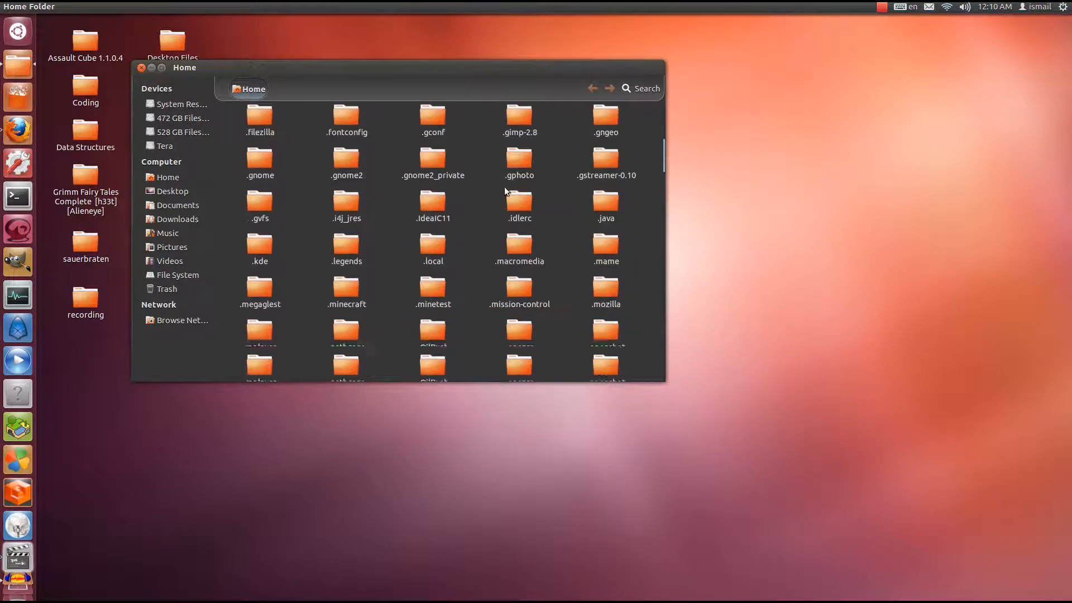
scroll(down, 3)
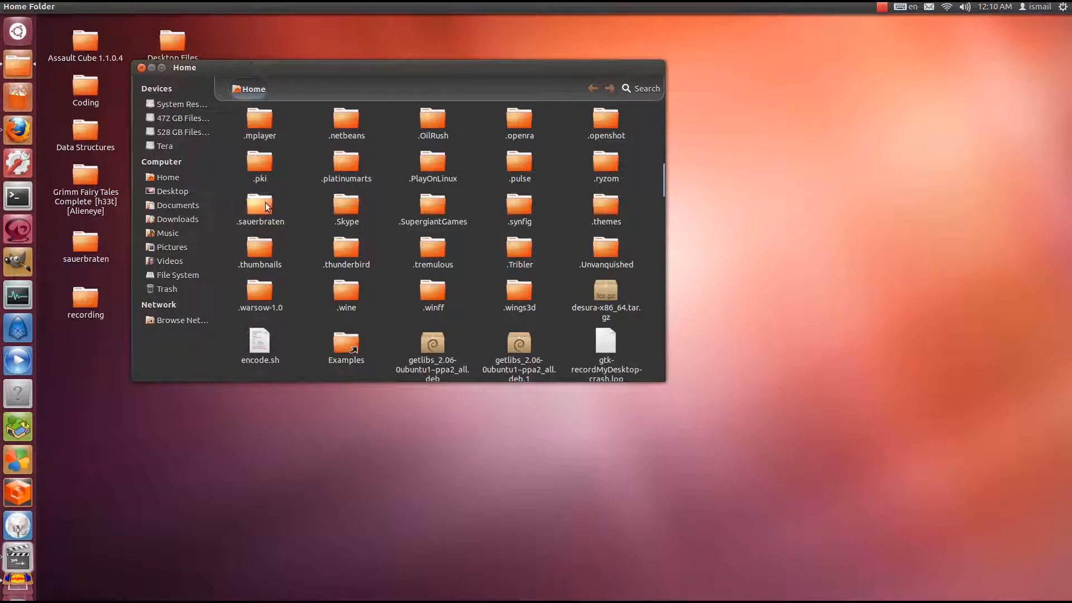
double_click(259, 205)
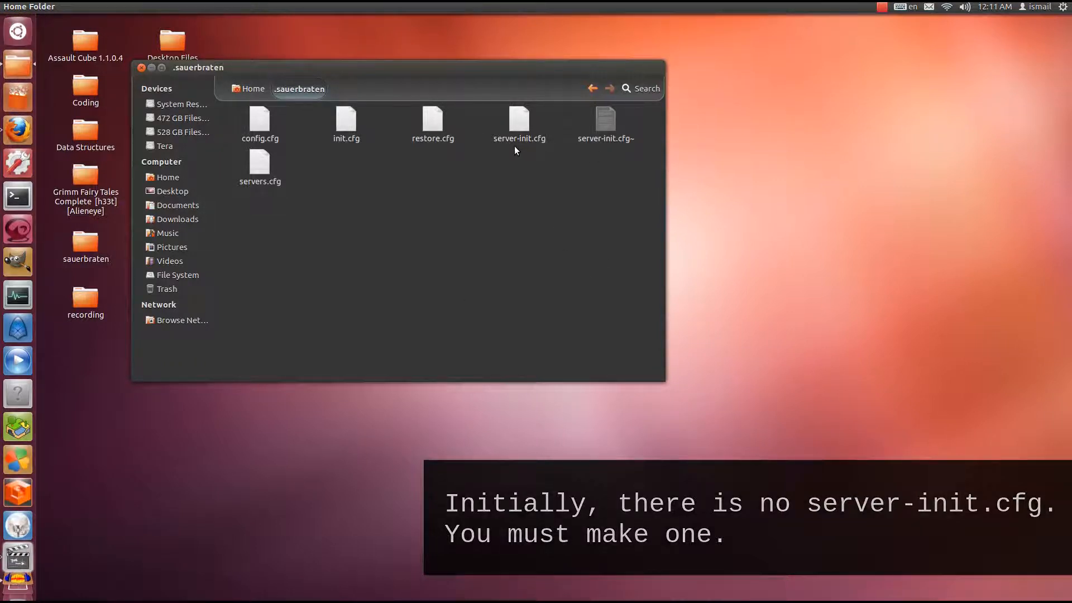
click(519, 123)
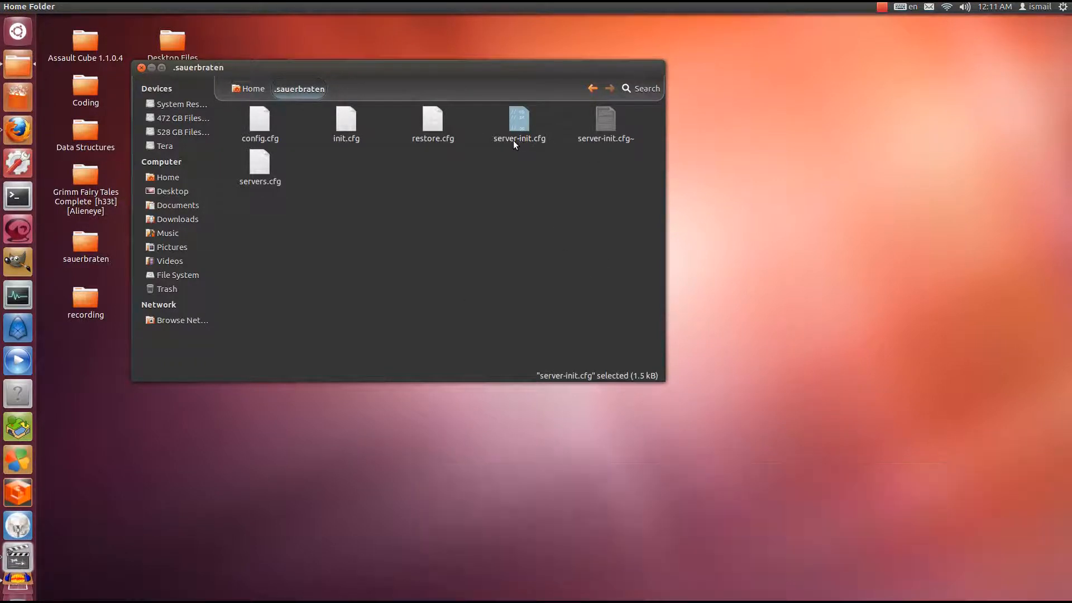
mouse_move(526, 169)
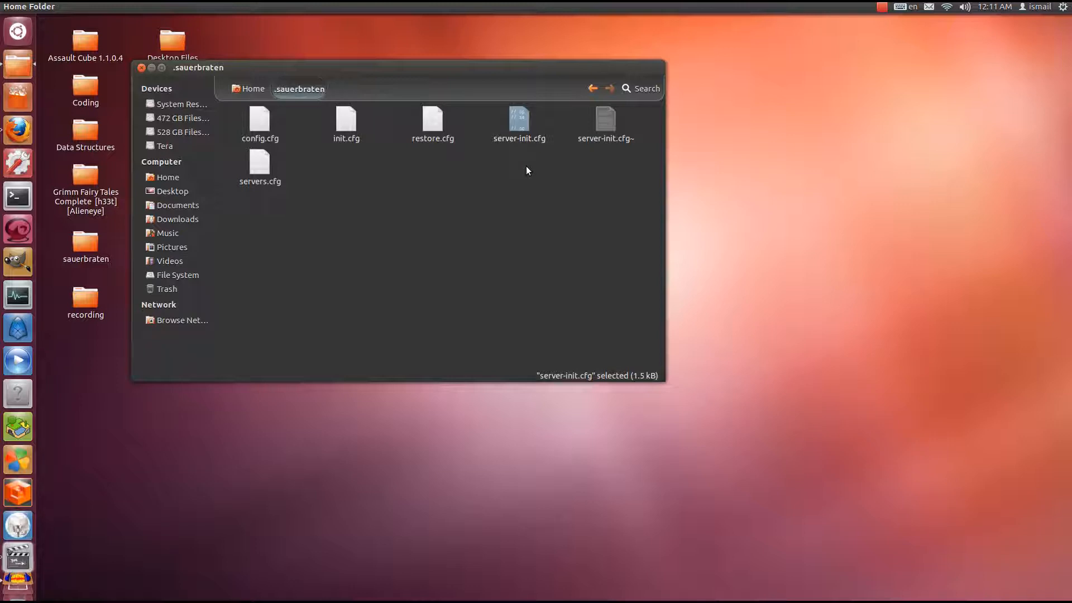
mouse_move(520, 126)
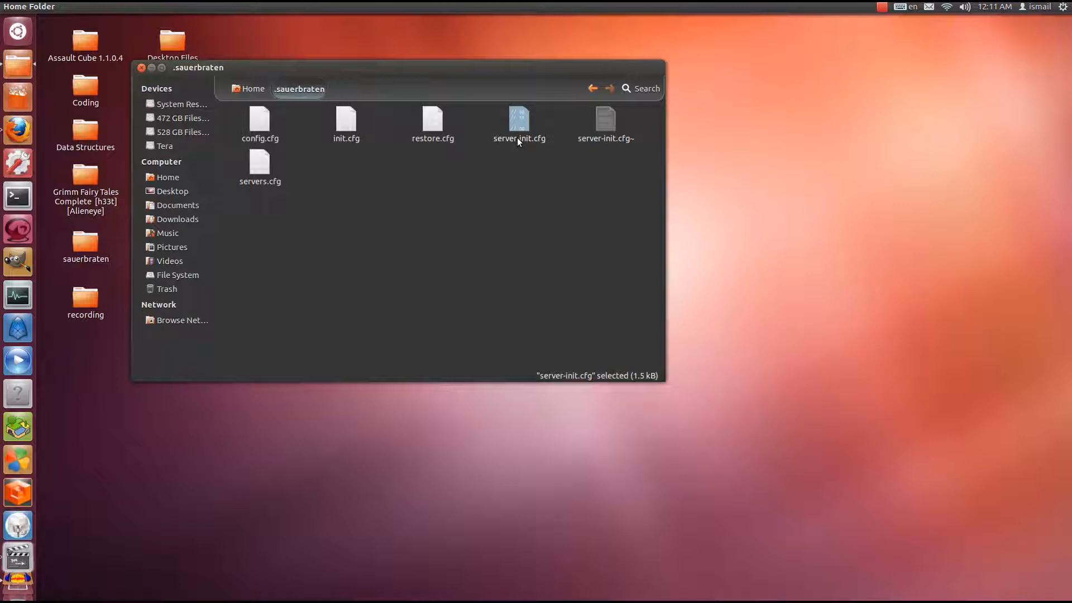
Step: Review server-init.cfg in gedit, then permanently delete server-init.cfg and server-init.cfg~ from .sauerbraten
double_click(519, 118)
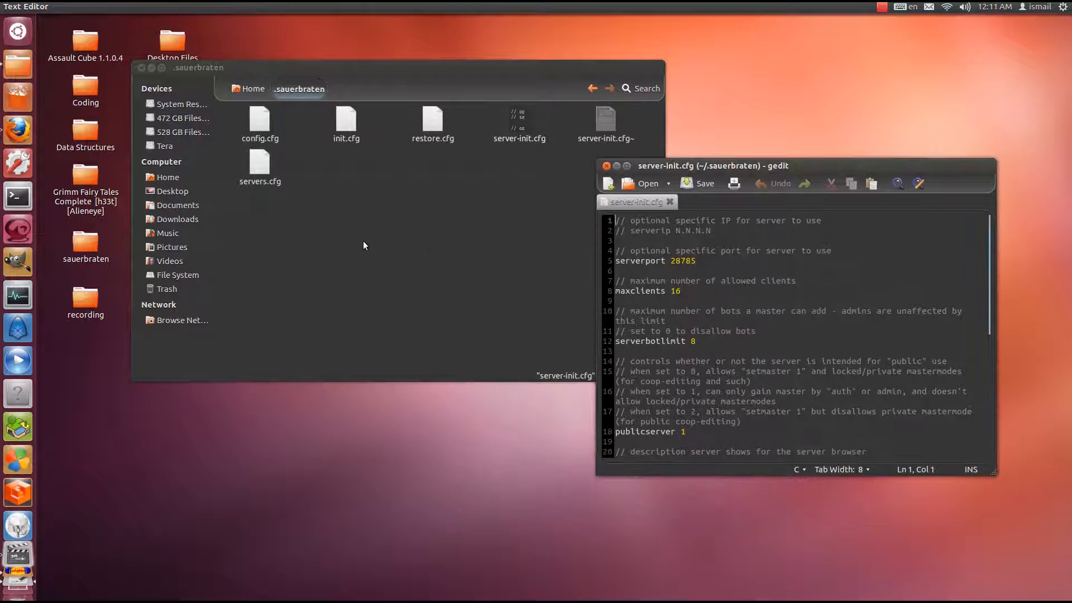
right_click(364, 245)
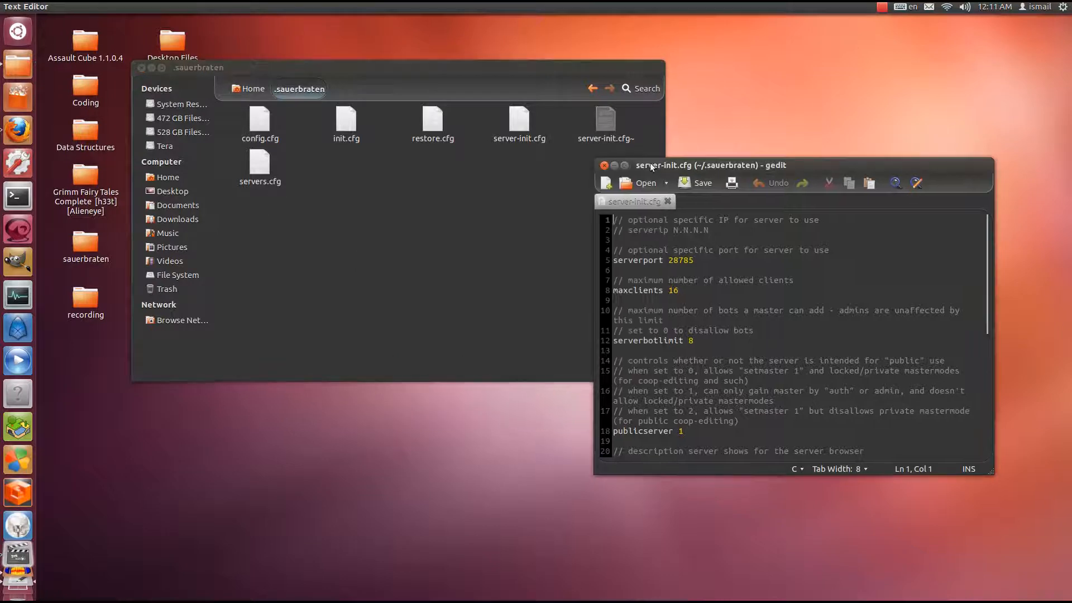
click(604, 165)
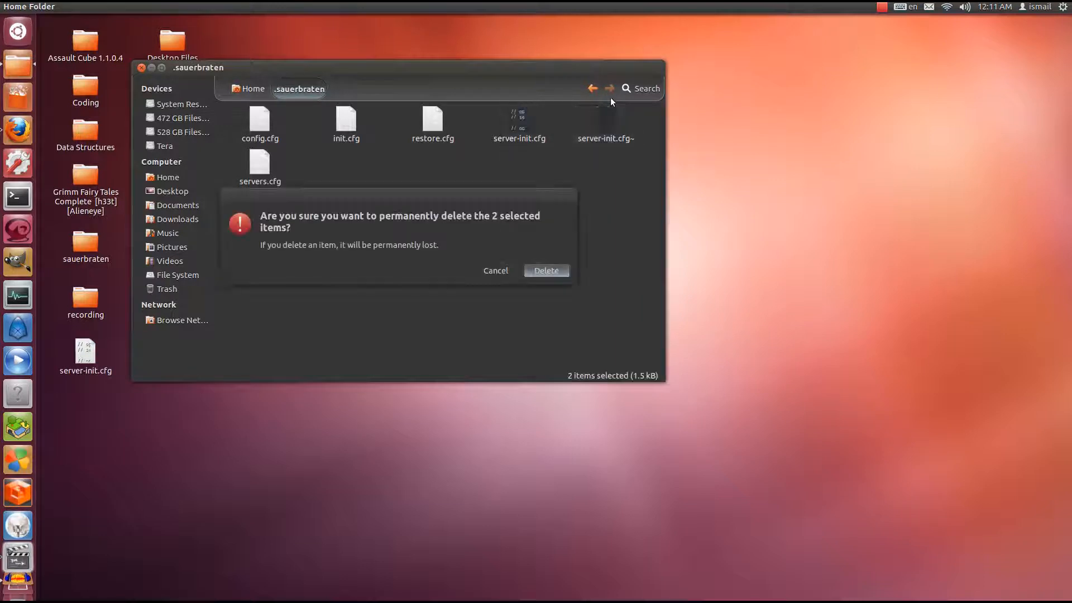
click(546, 270)
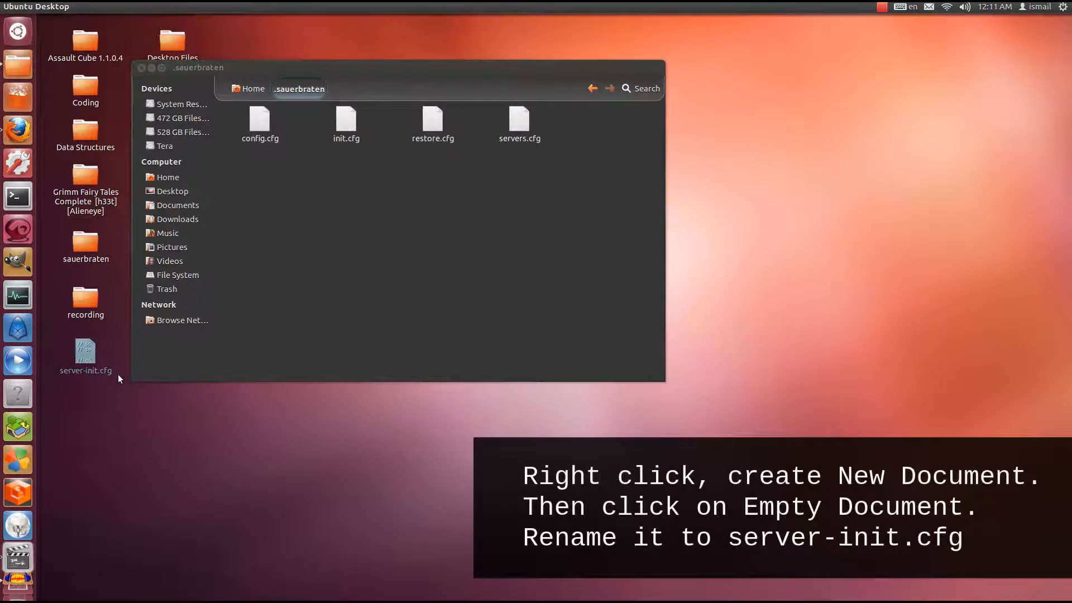
Step: Create a new empty document named server-init.cfg in .sauerbraten and open it in gedit
right_click(387, 225)
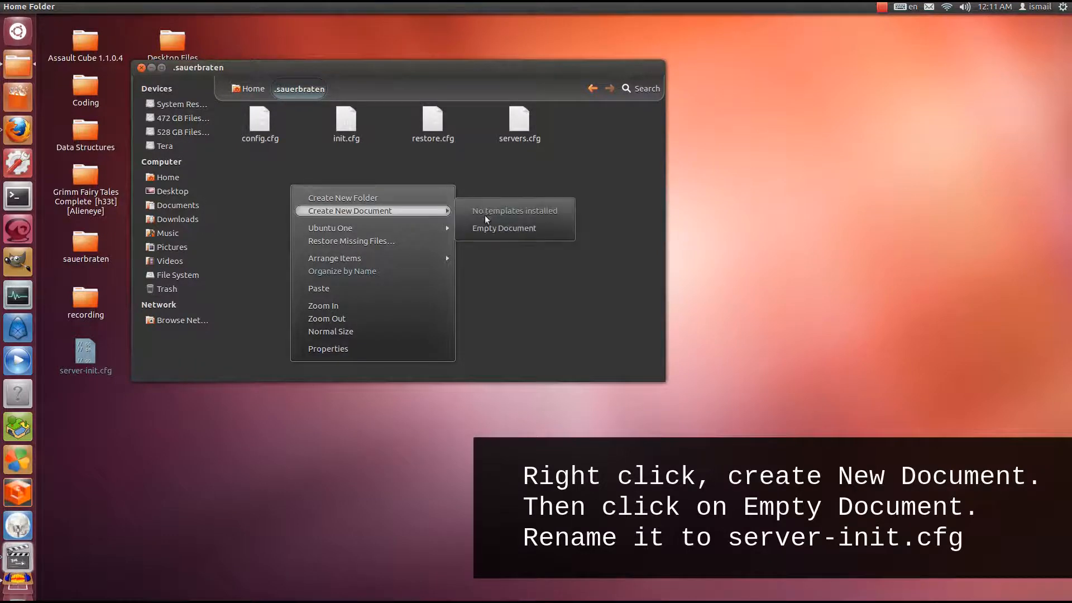
click(504, 228)
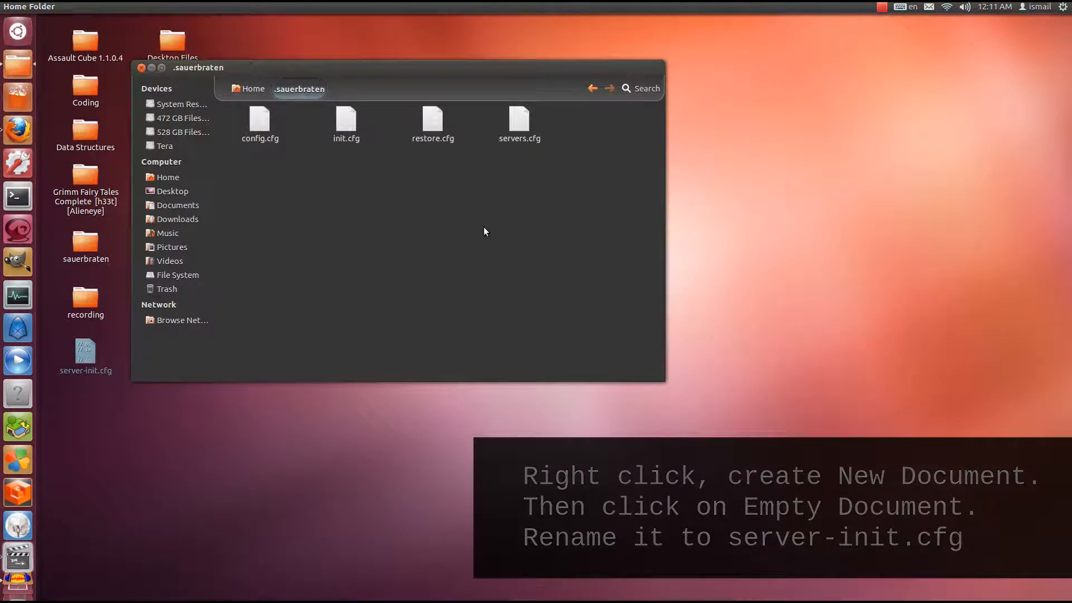
text(server-init)
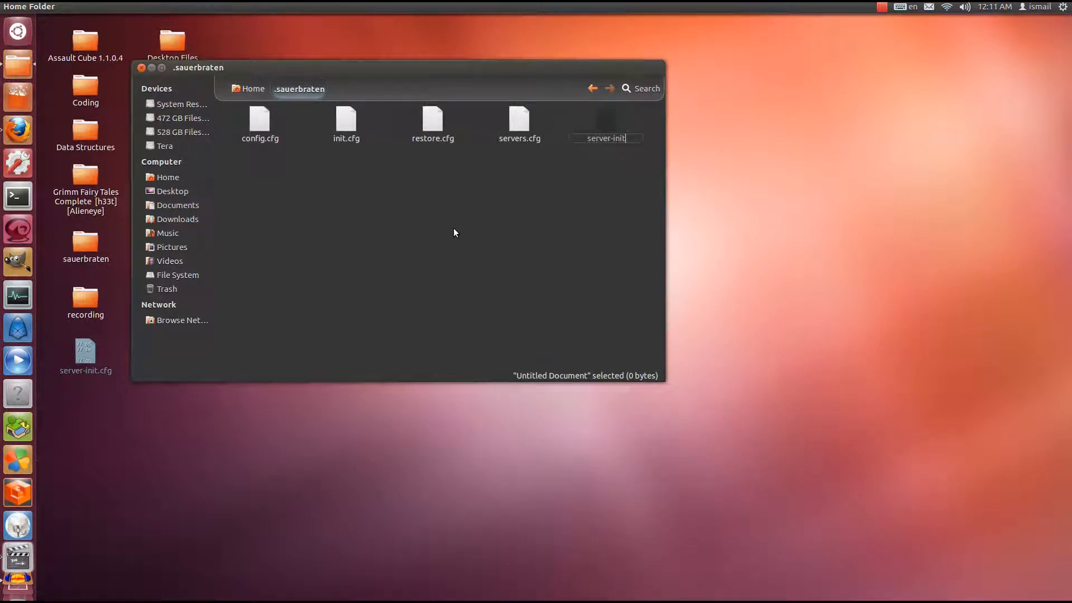
text(.tfg)
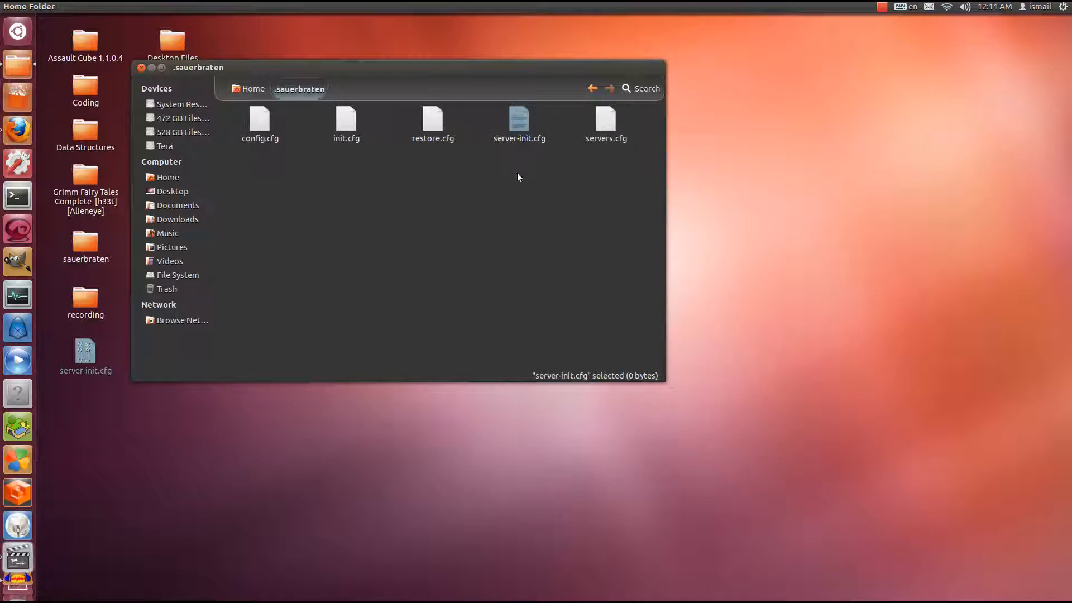
mouse_move(518, 125)
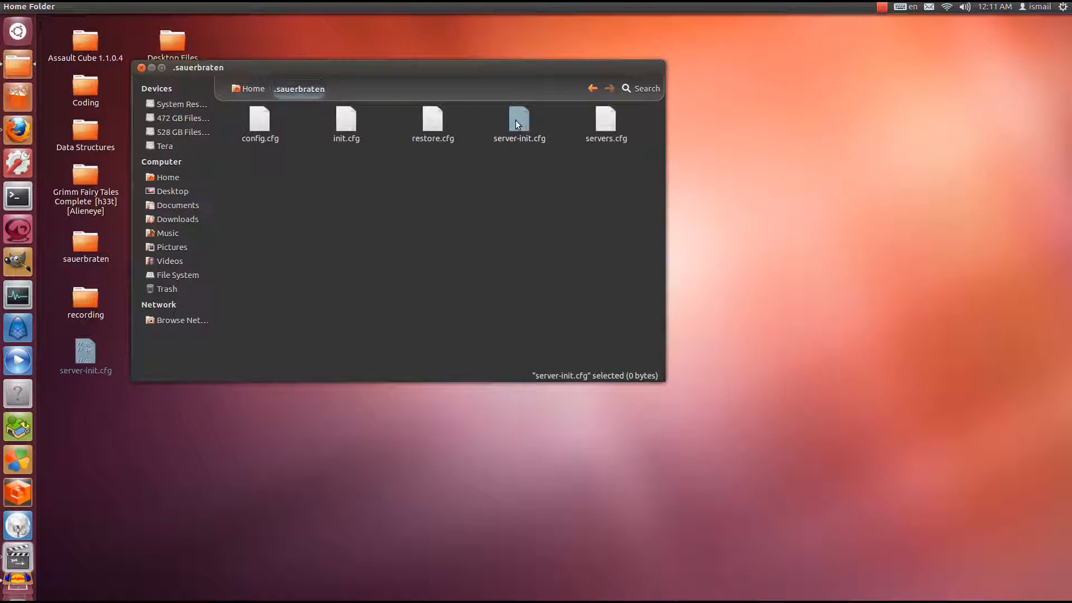
mouse_move(515, 129)
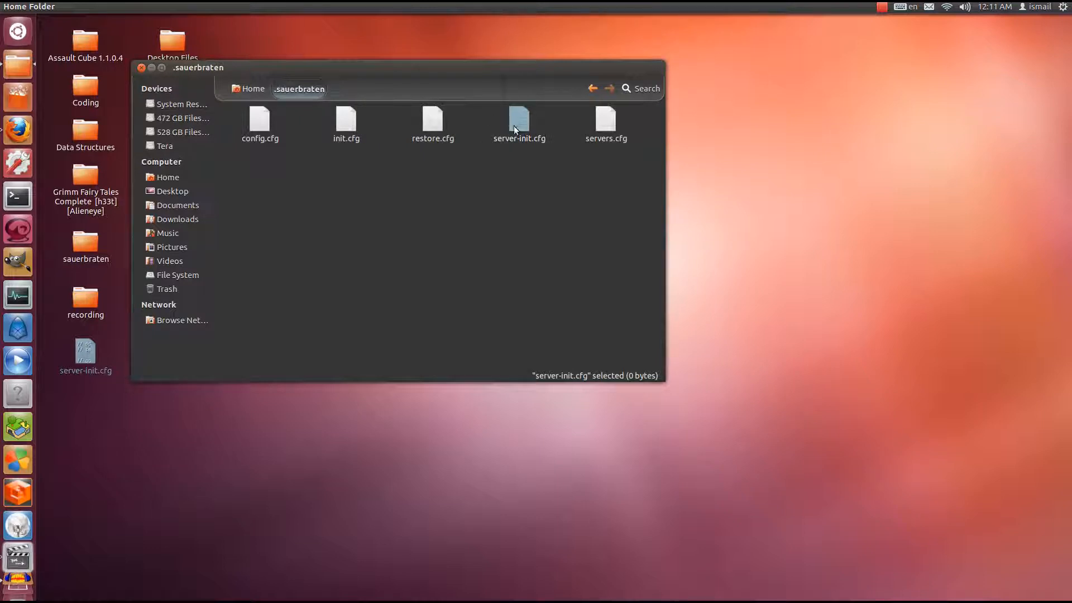
double_click(519, 123)
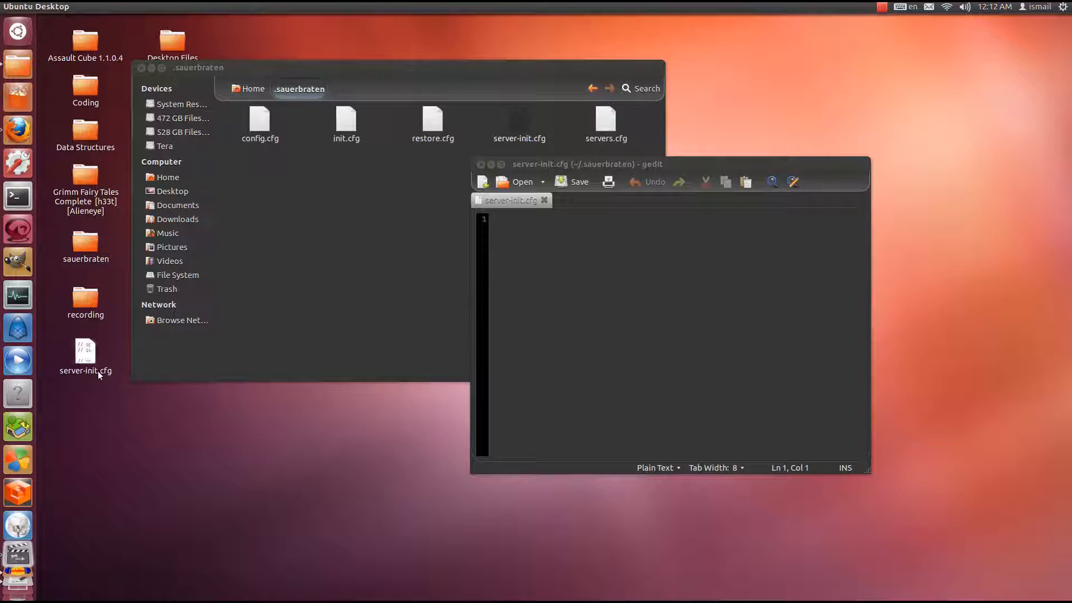
Step: Paste the desktop copy's full config (serverport 28785, maxclients 16) into .sauerbraten's server-init.cfg and save
double_click(85, 352)
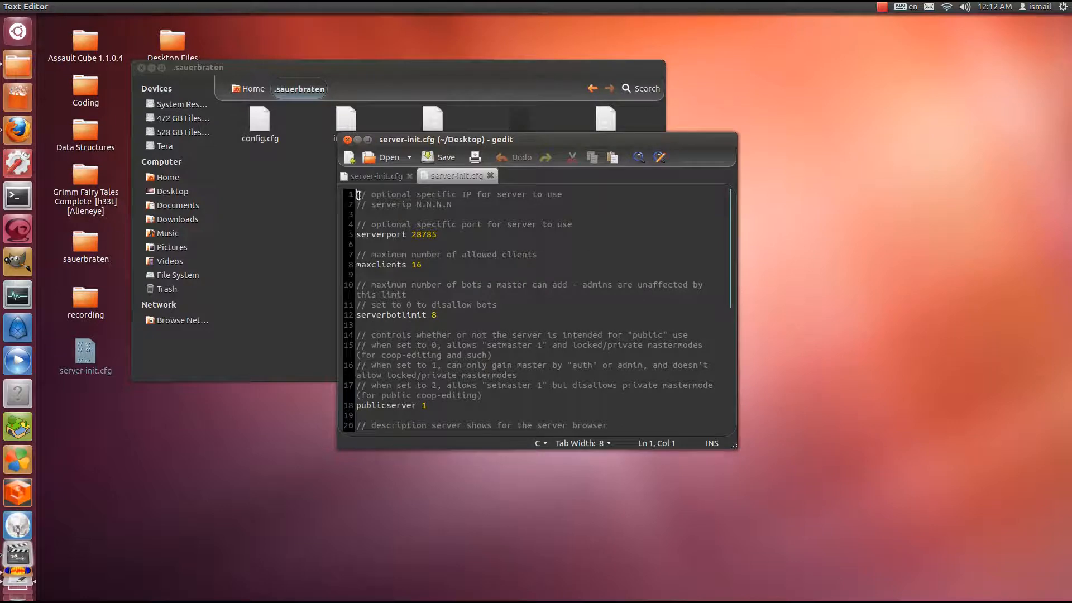
scroll(down, 3)
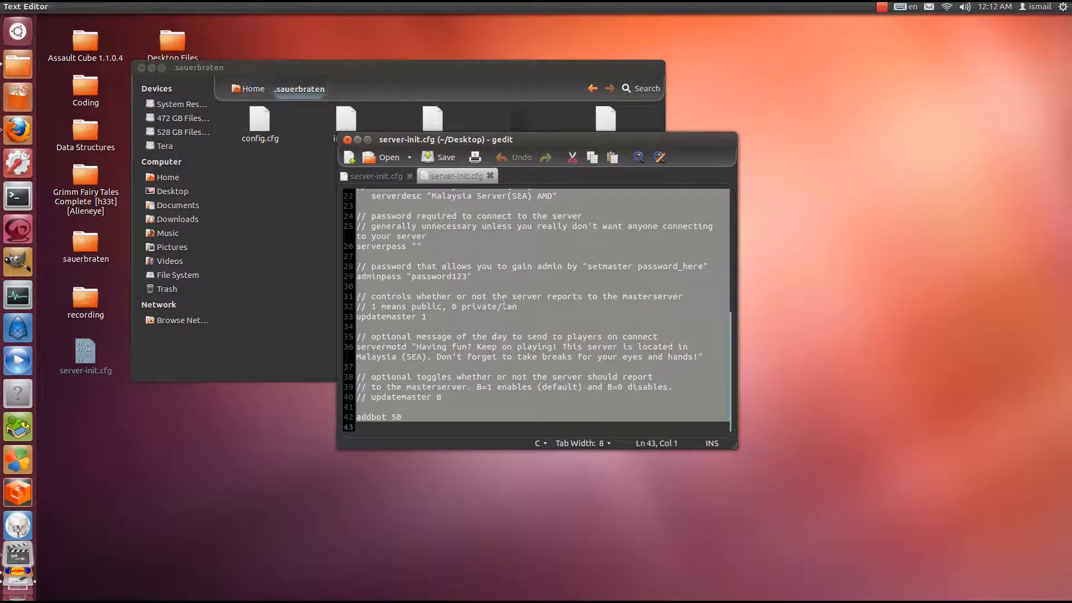
click(375, 175)
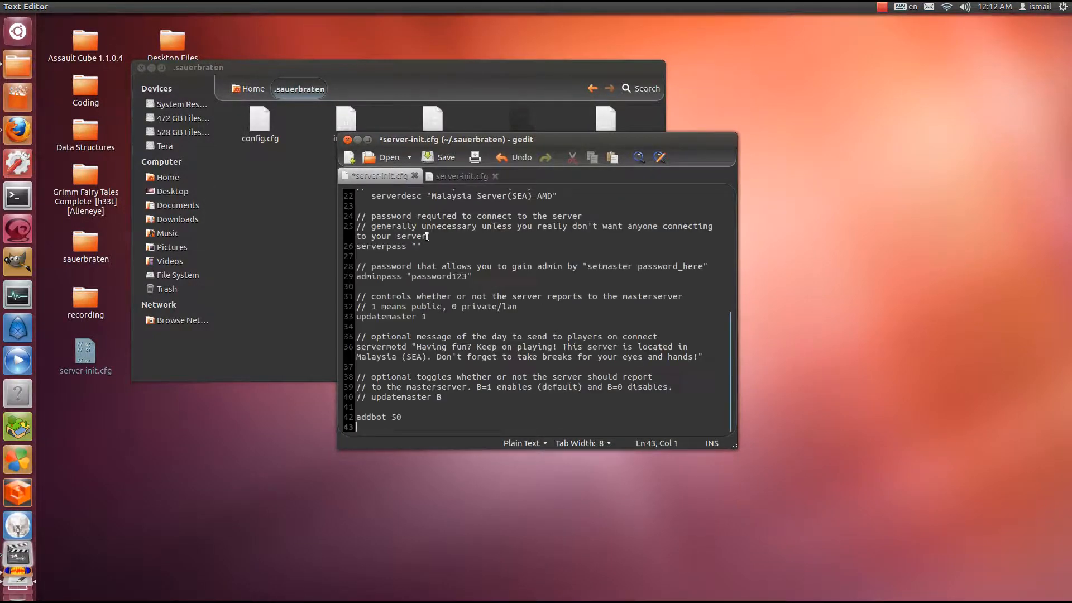
scroll(up, 3)
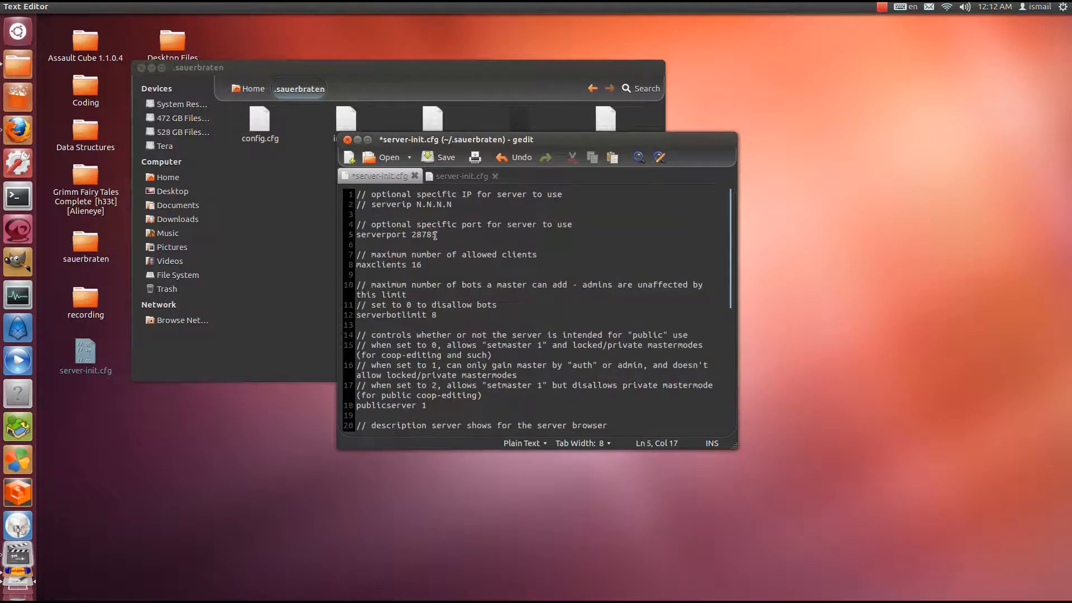
click(445, 156)
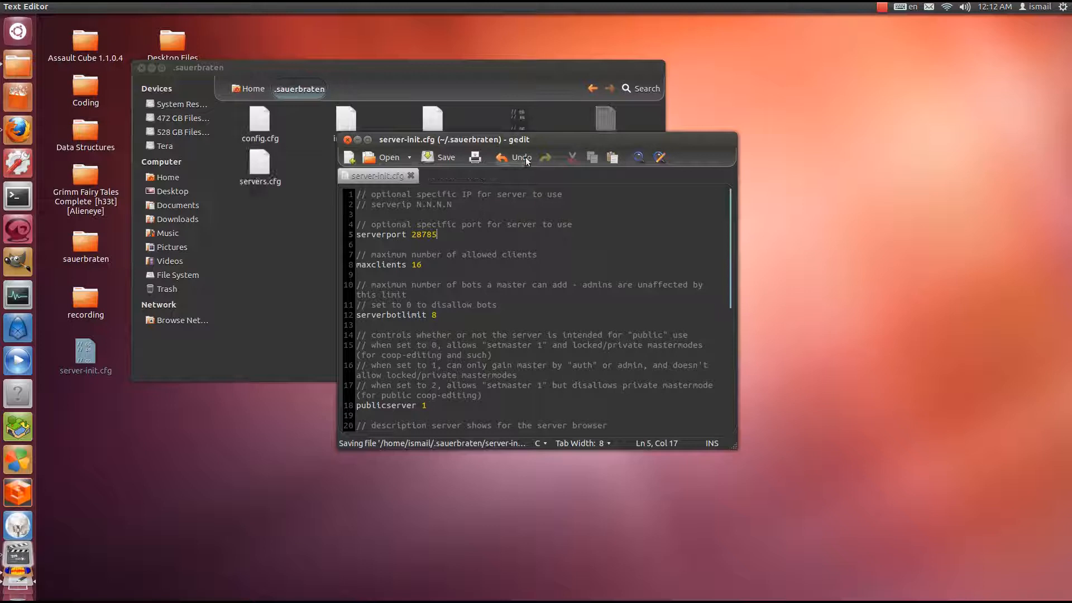
click(445, 157)
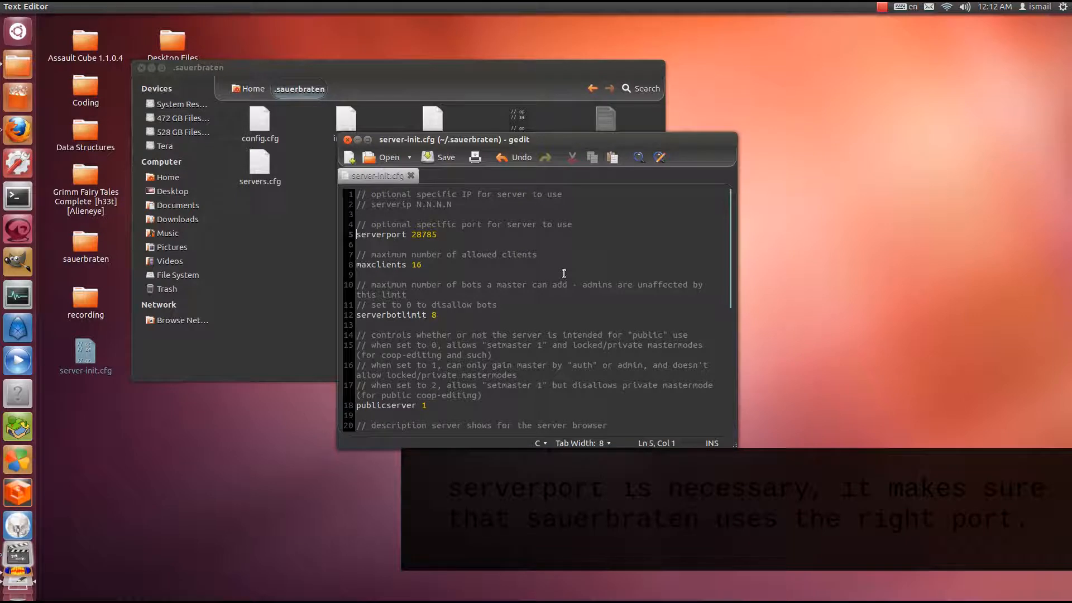
mouse_move(421, 197)
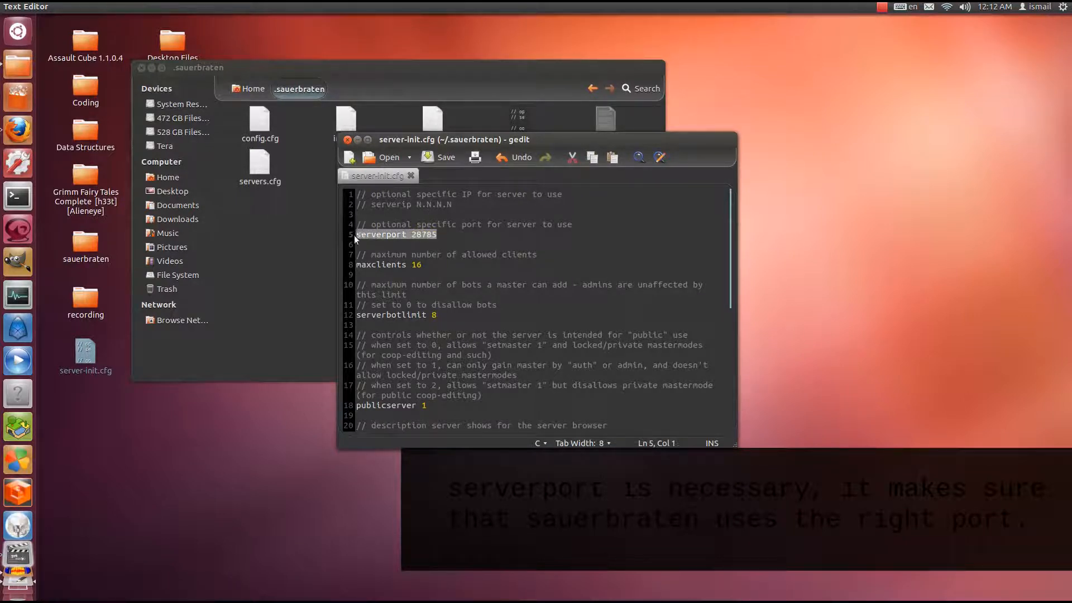
click(416, 235)
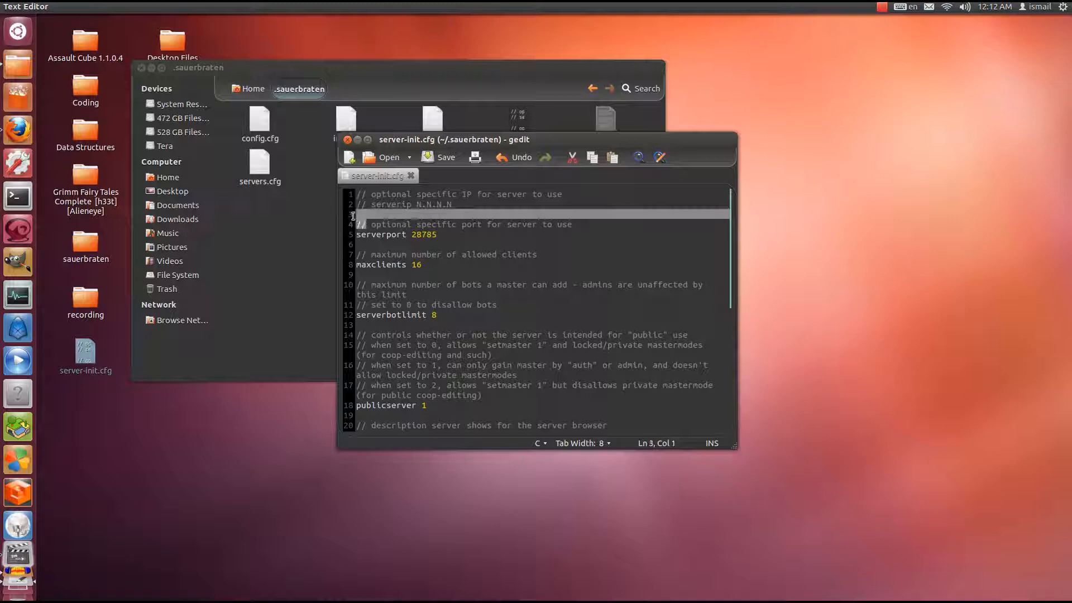
click(380, 203)
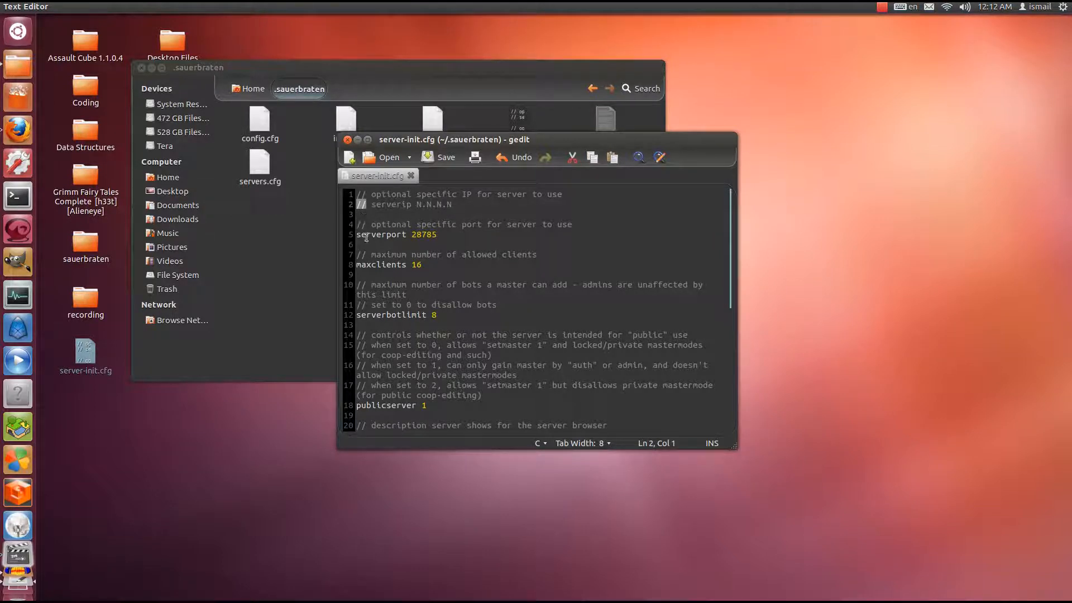
click(365, 224)
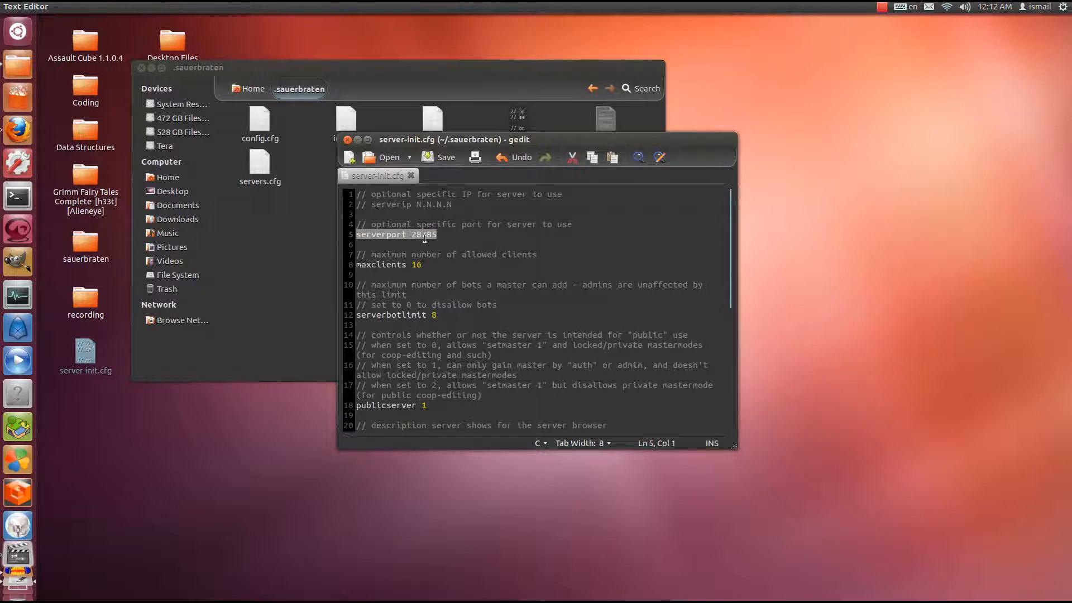
mouse_move(318, 144)
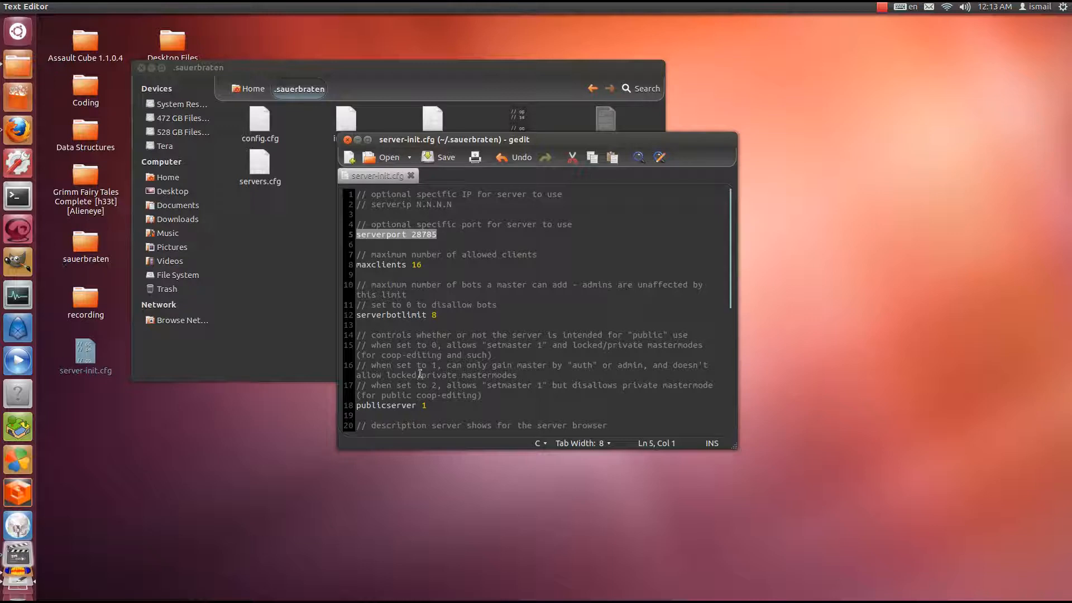
click(391, 235)
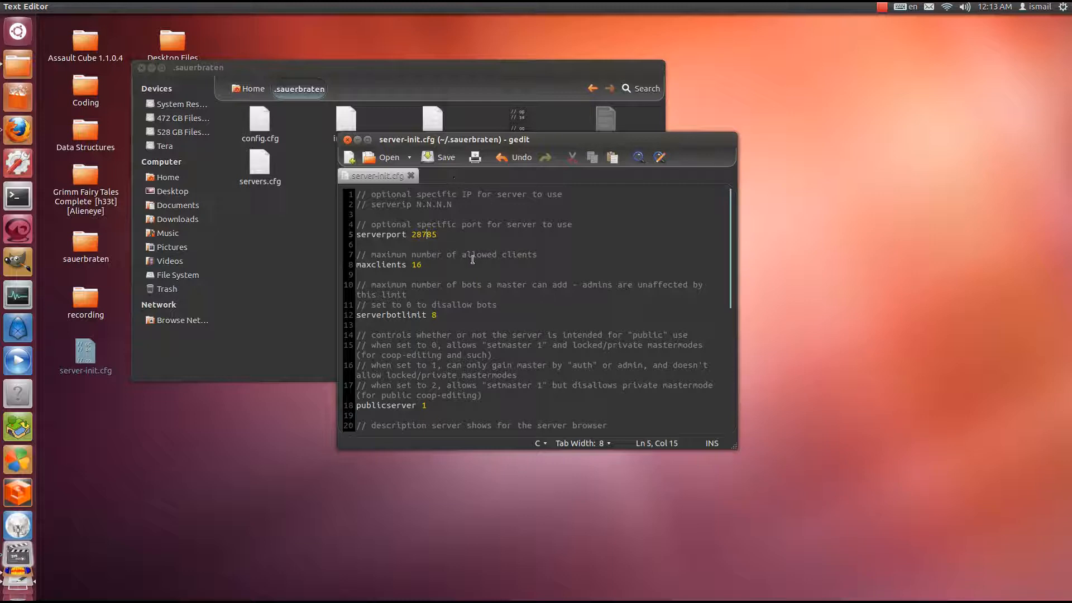
Step: Change maxclients from 16 to 12 in server-init.cfg and save
click(425, 266)
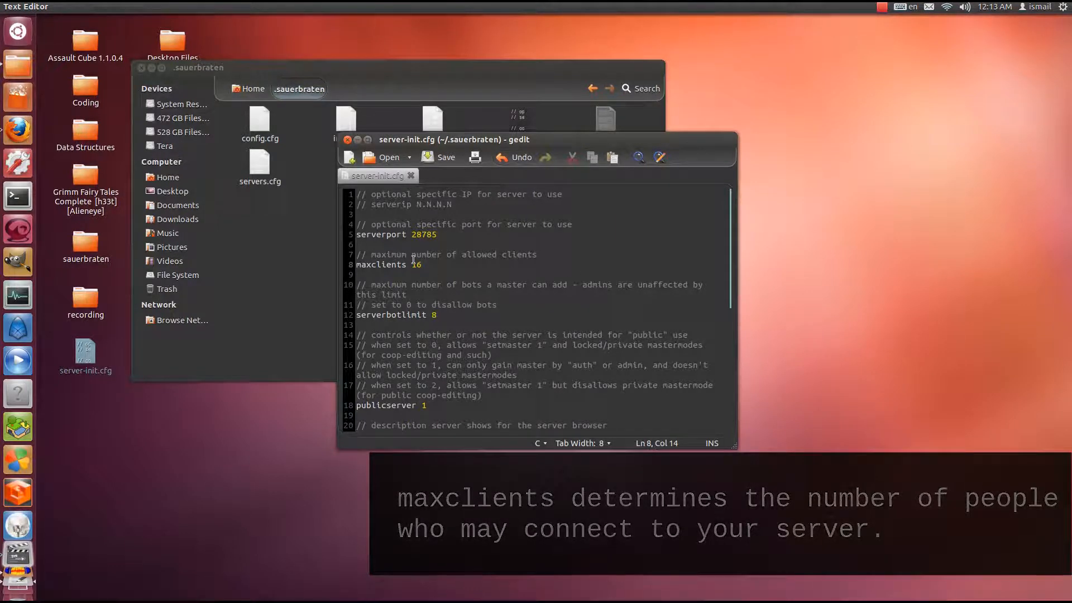
double_click(413, 266)
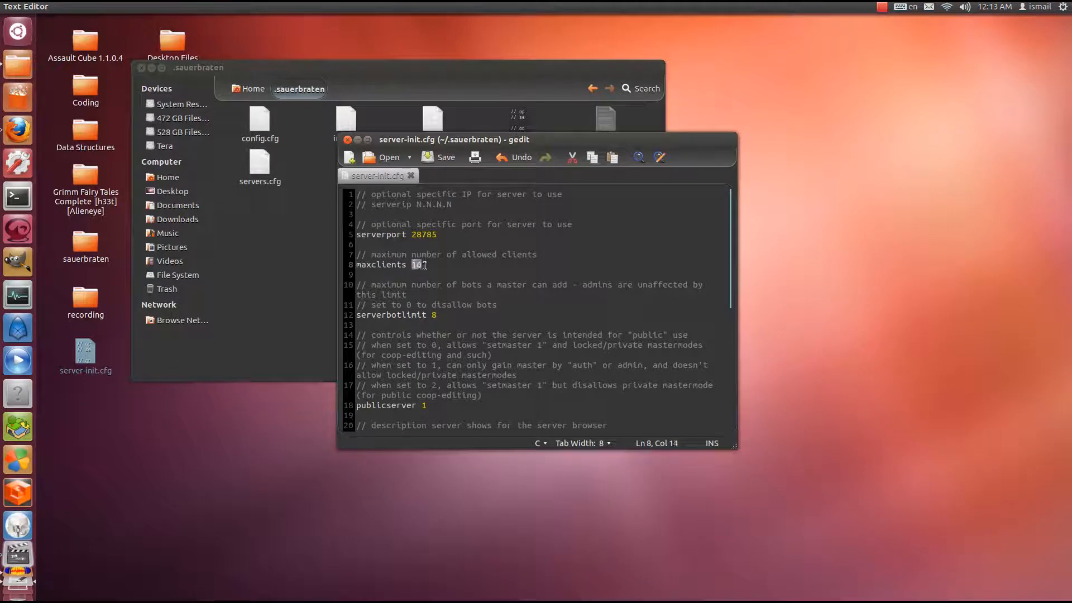
text(6)
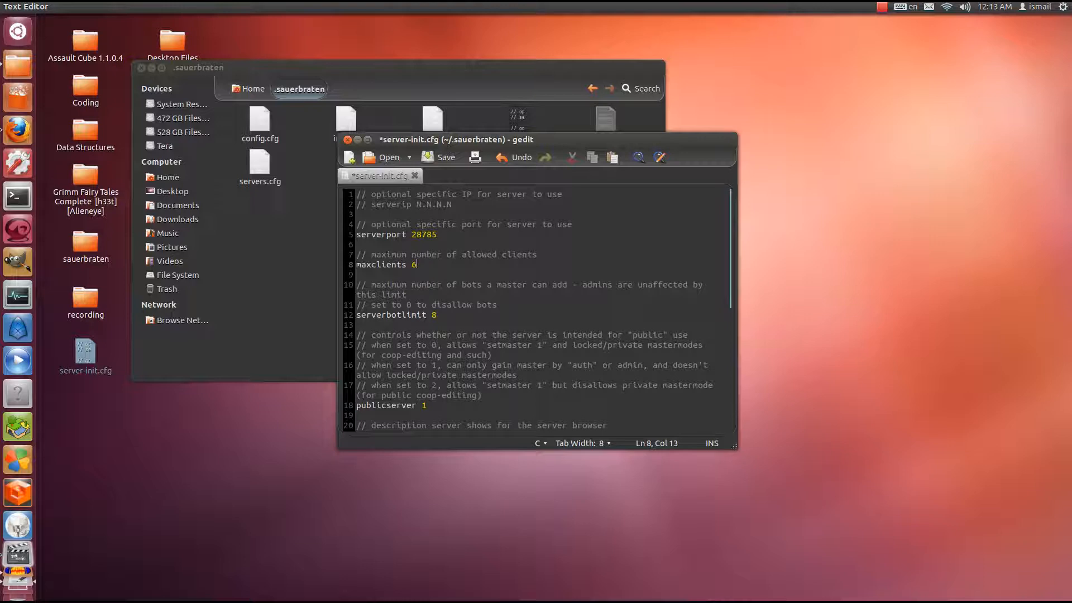
text(0)
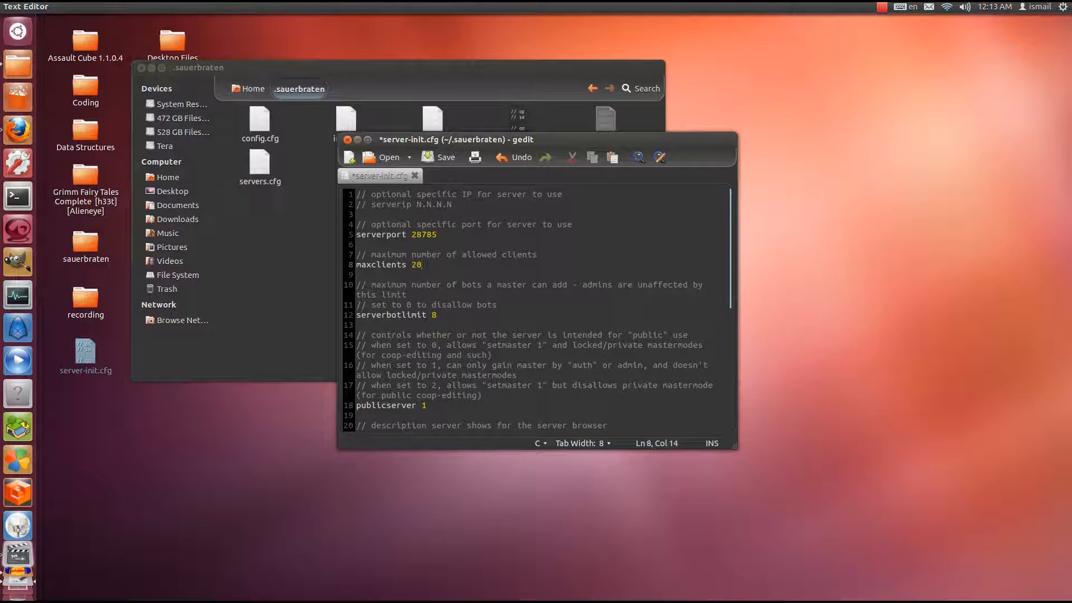
key(BackSpace)
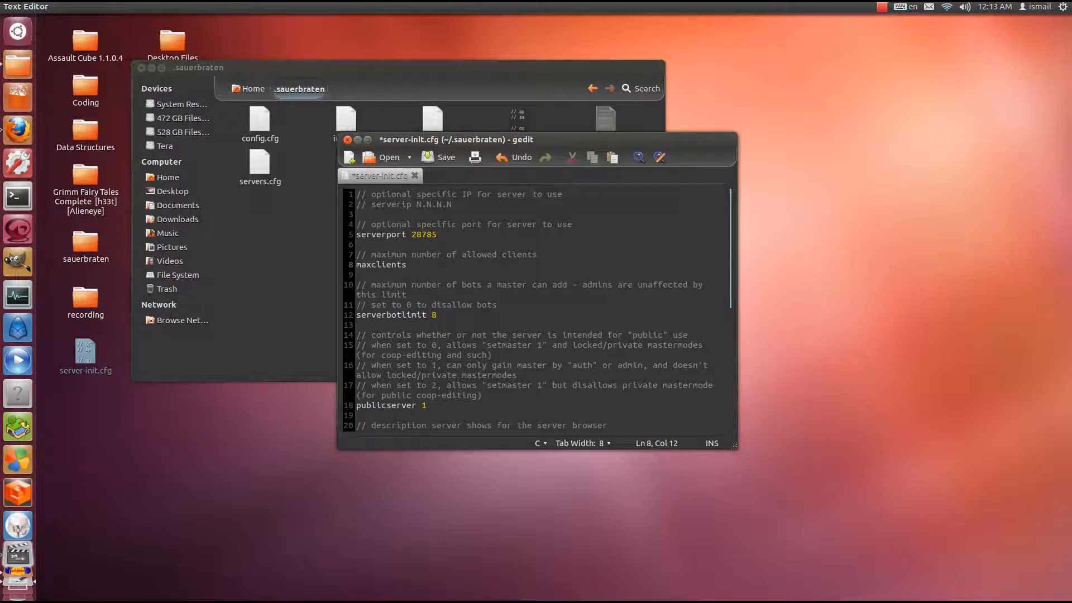
text(12)
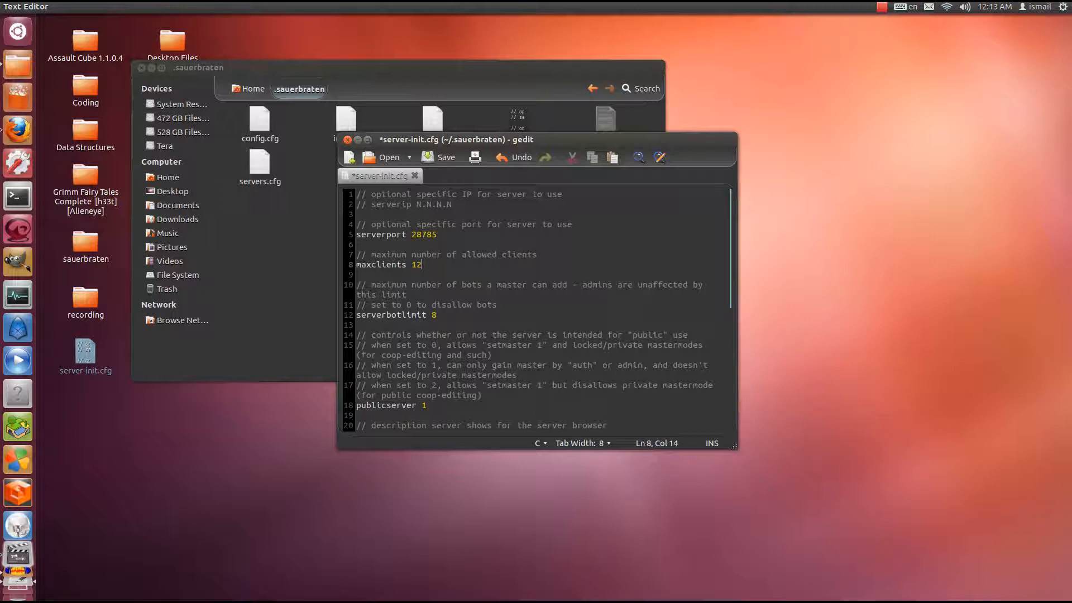
click(445, 156)
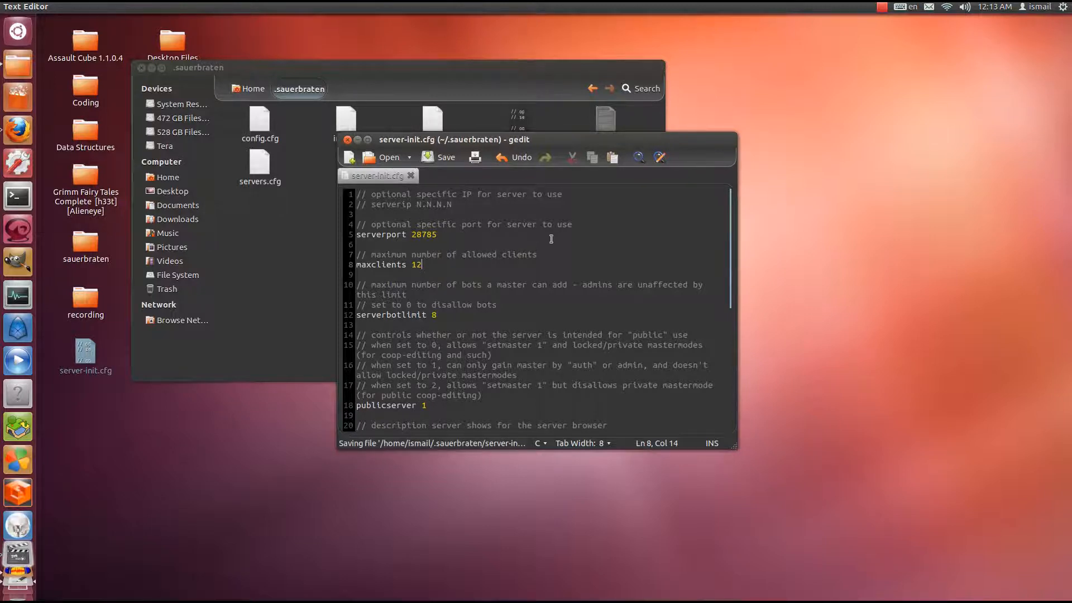
mouse_move(428, 321)
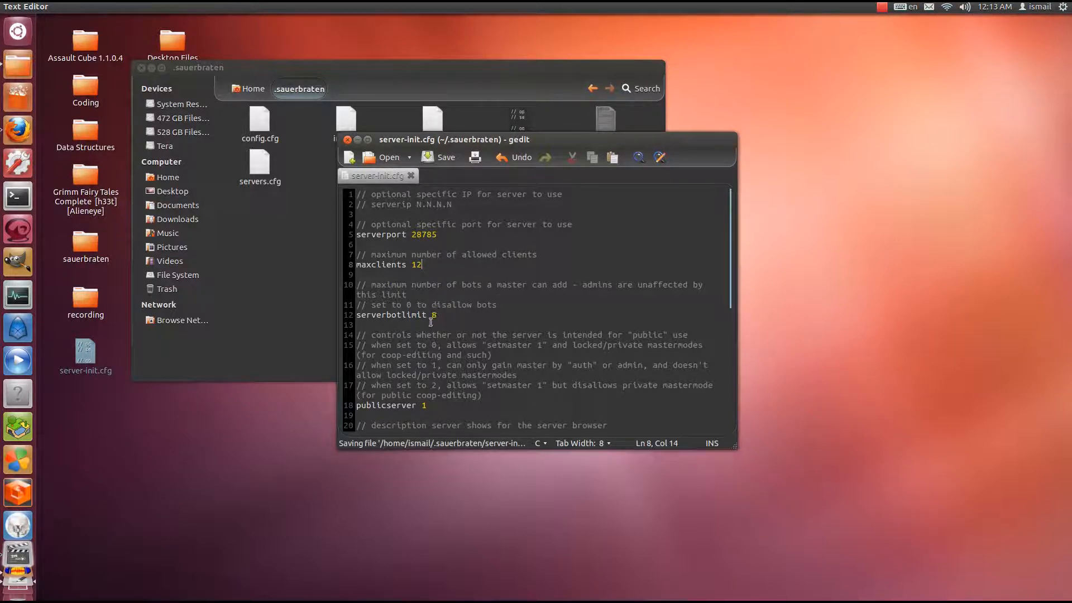
Step: Review serverbotlimit 8 and serverdesc Malaysia Server(SEA) AMD, then return to the .sauerbraten folder
click(434, 315)
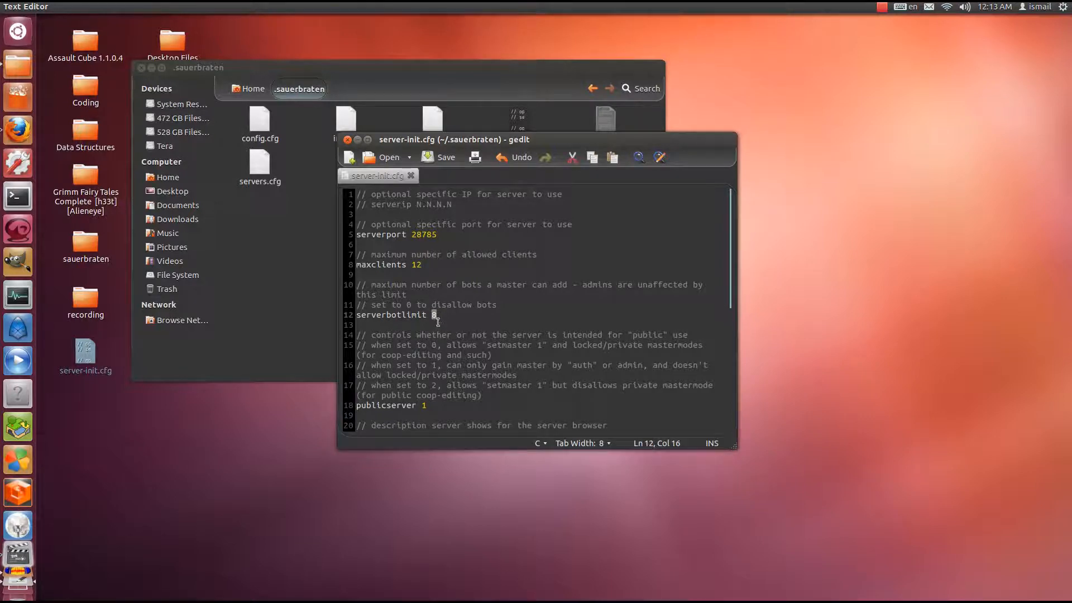
mouse_move(444, 300)
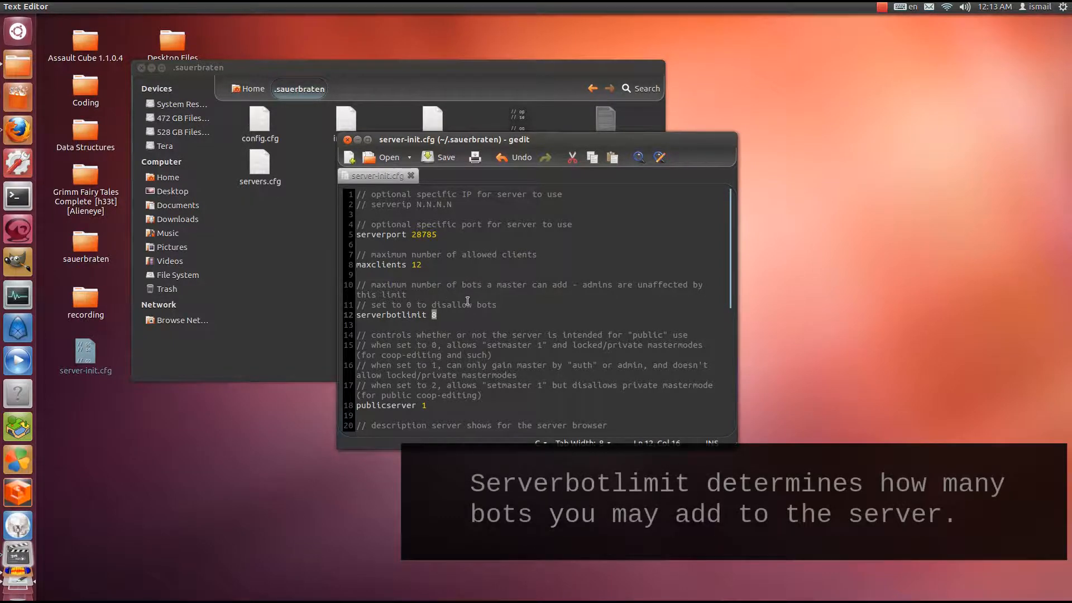
scroll(down, 3)
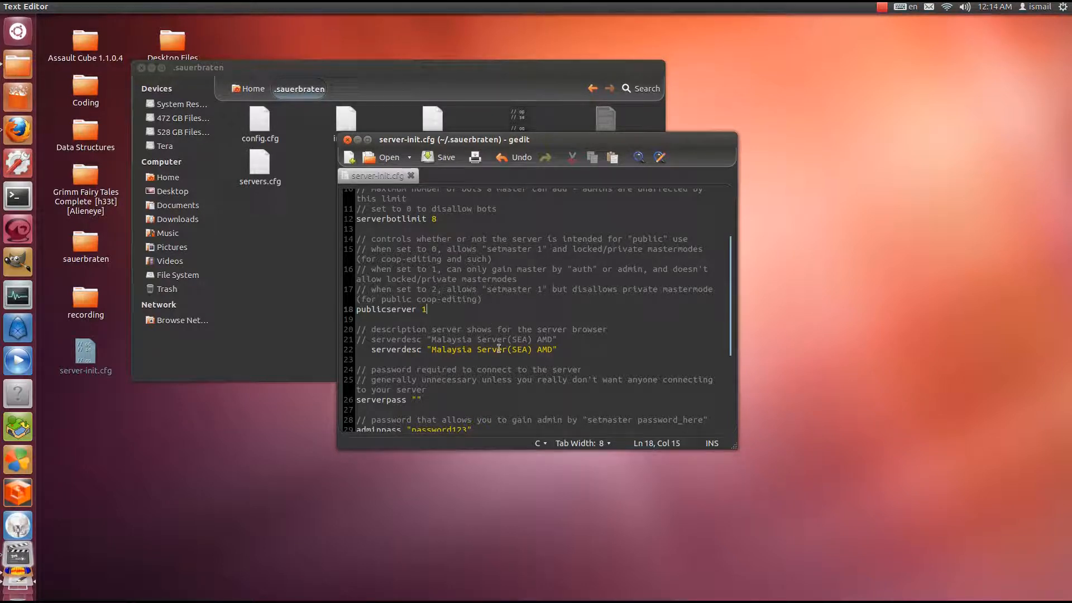
mouse_move(464, 297)
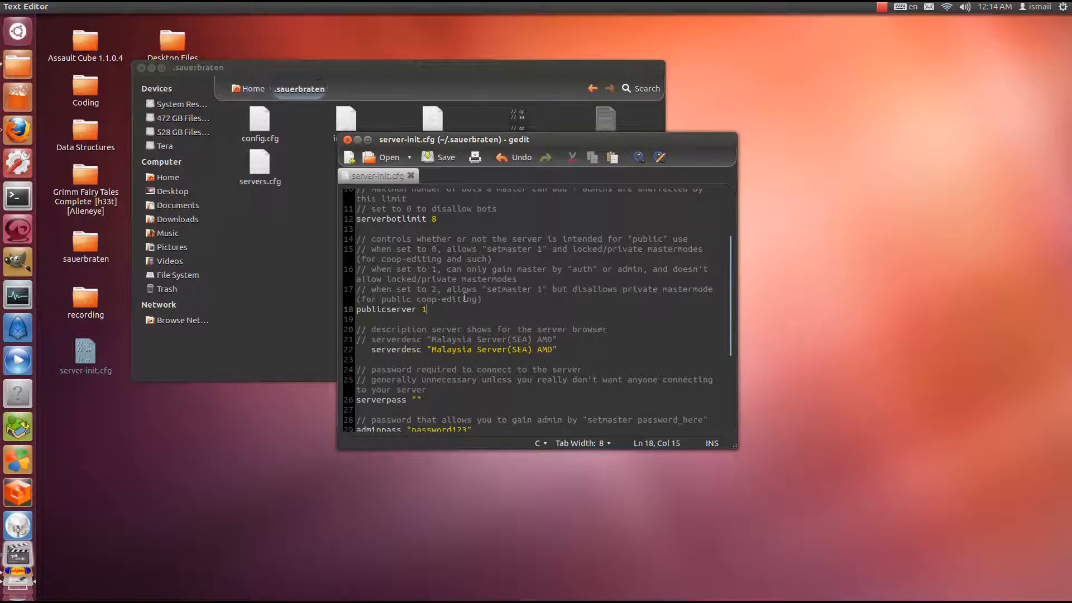
scroll(down, 3)
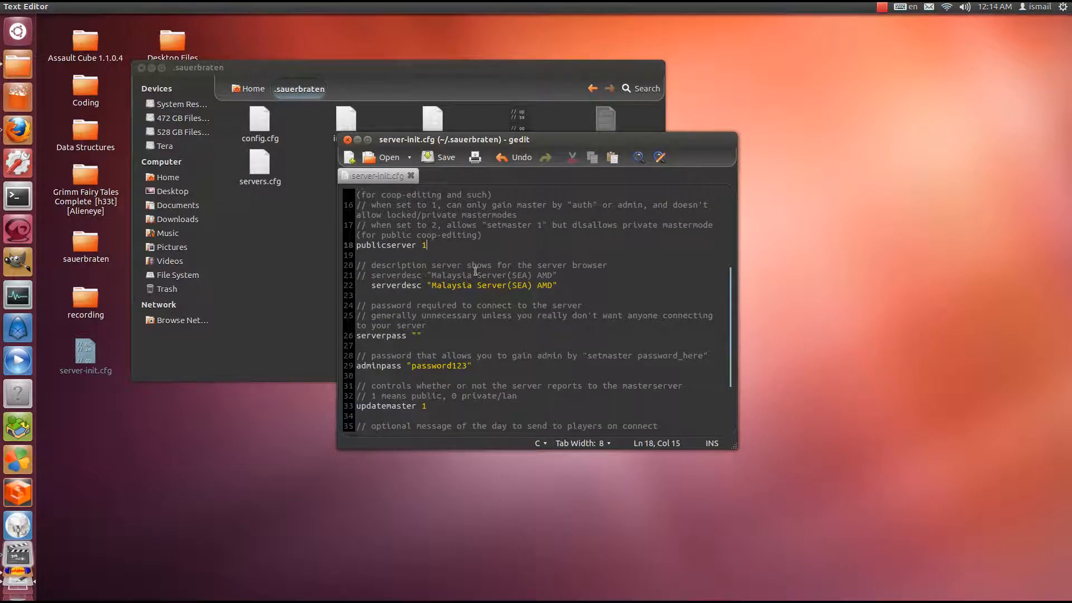
click(416, 285)
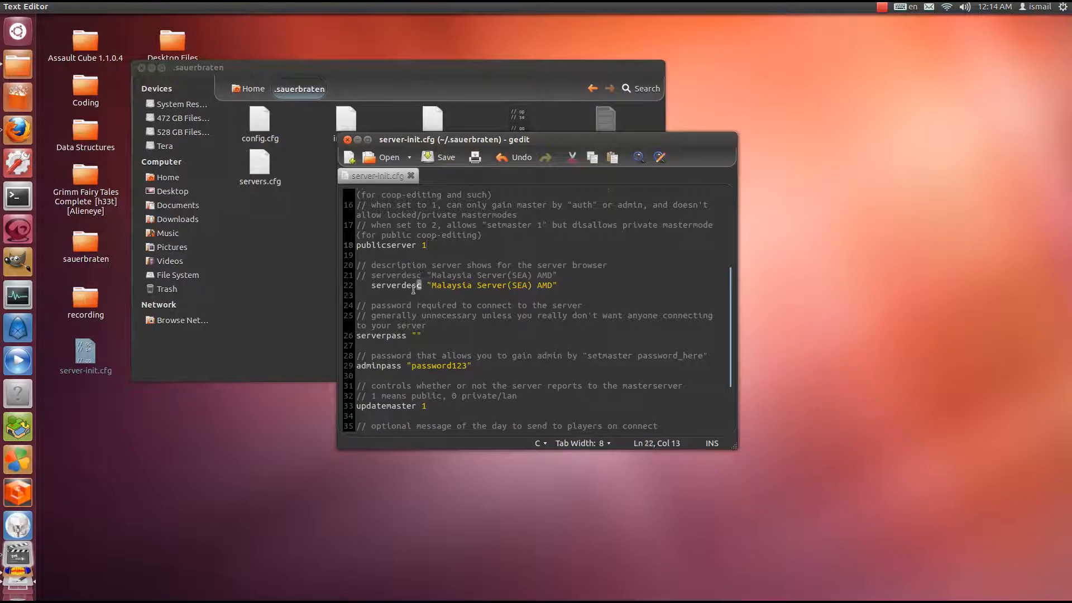
double_click(395, 285)
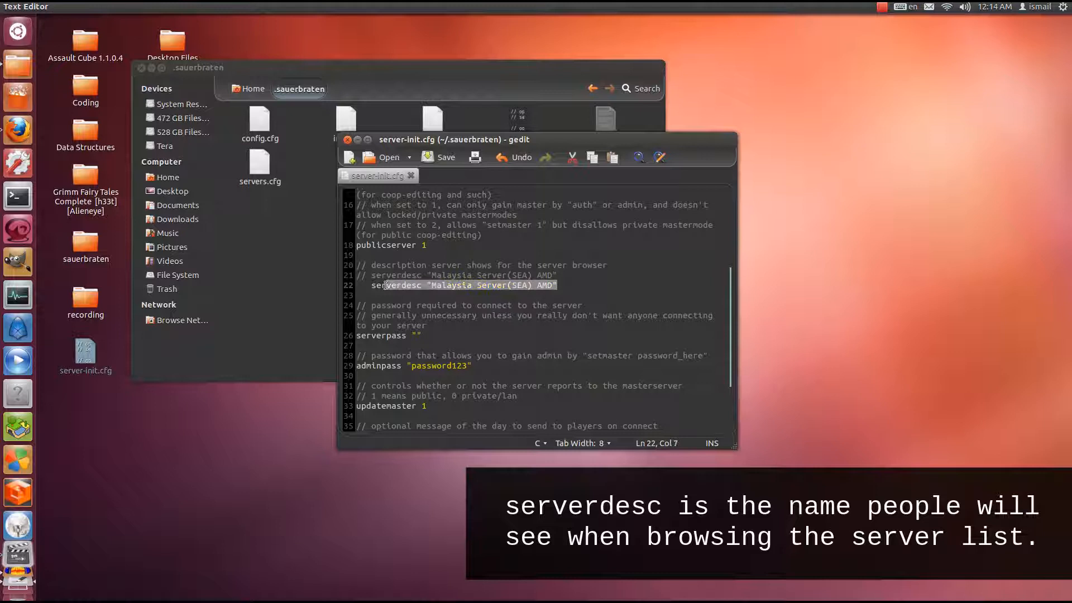
click(576, 282)
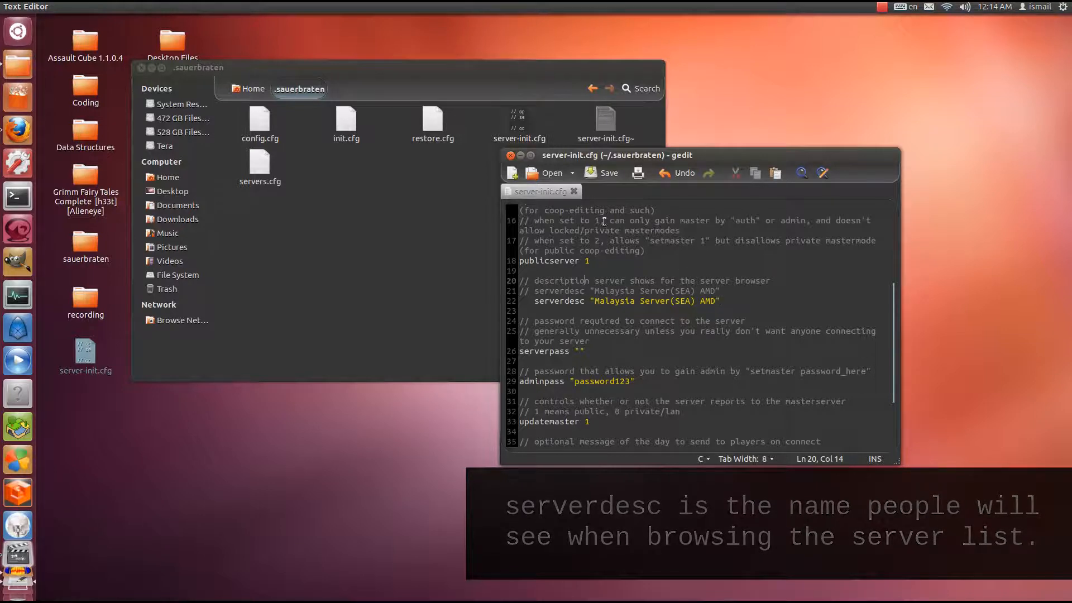
click(519, 125)
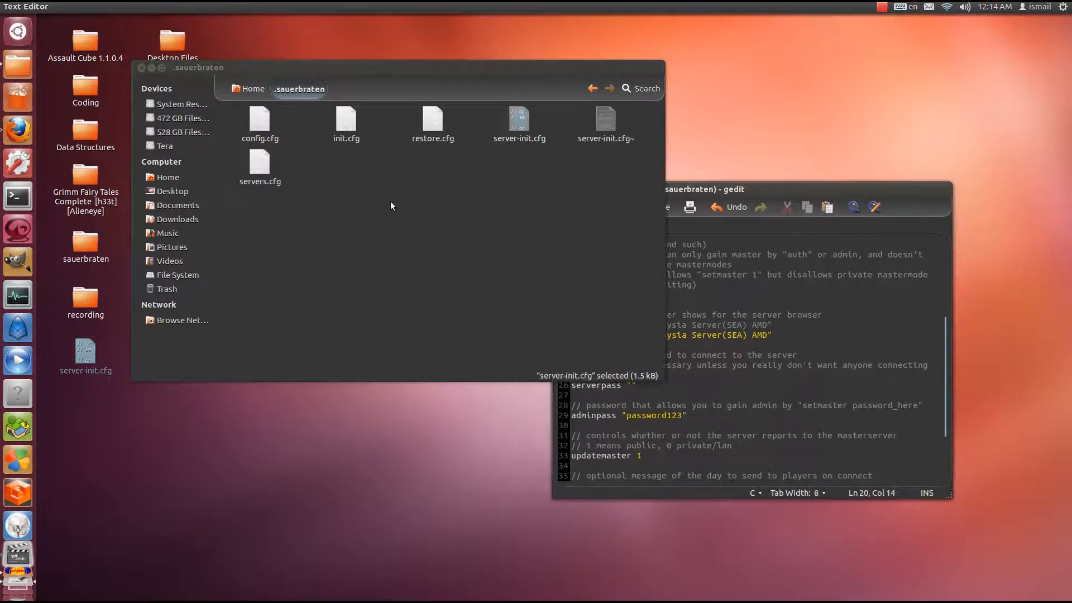
Step: Run 'sauerbraten -d' in a terminal to start the dedicated server
click(17, 196)
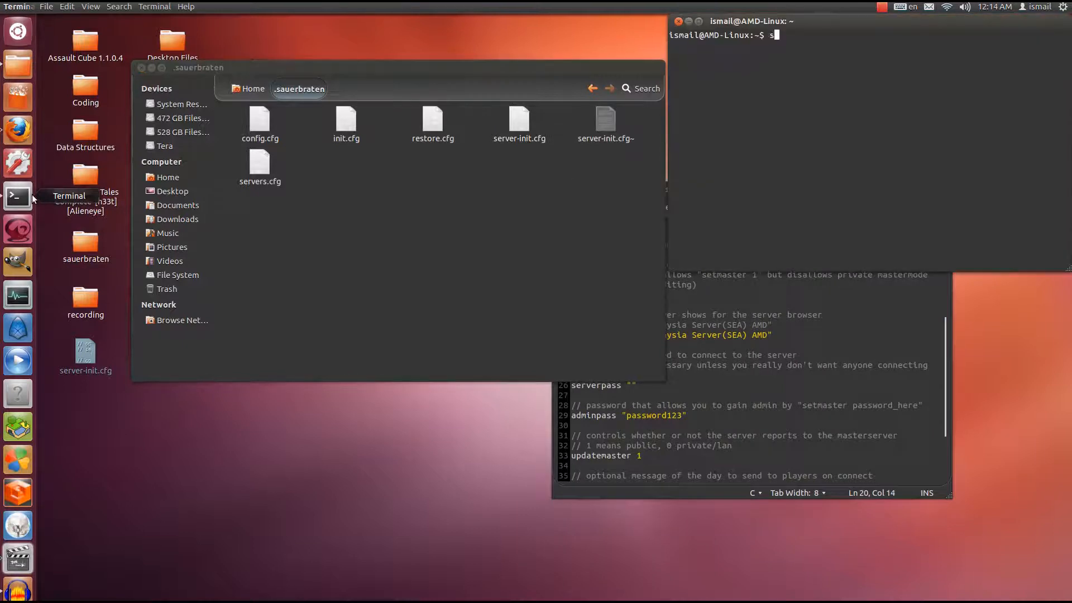
text(auerbraten)
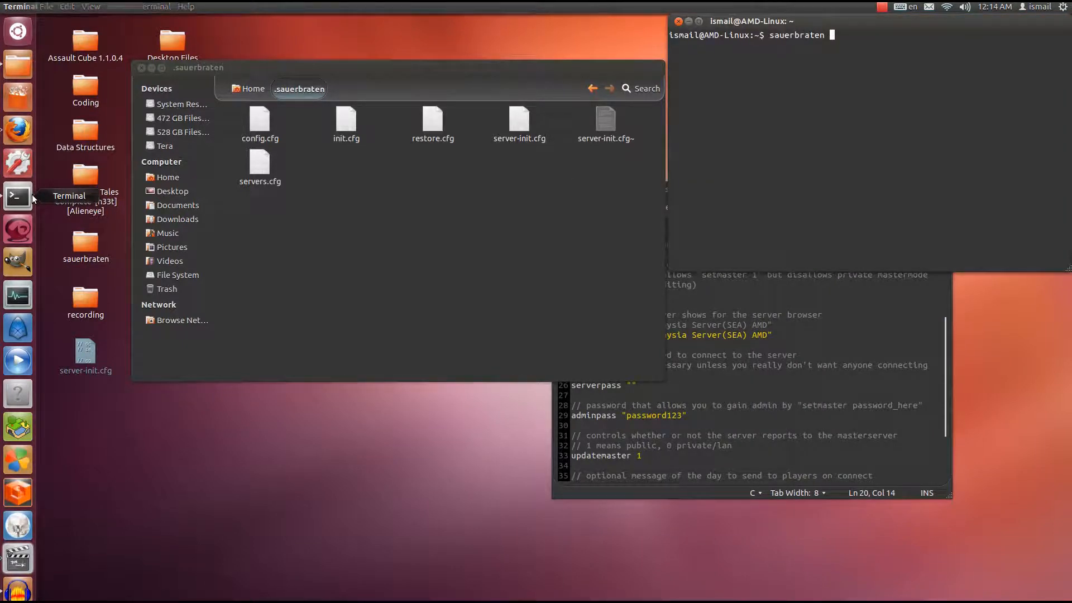
key(Return)
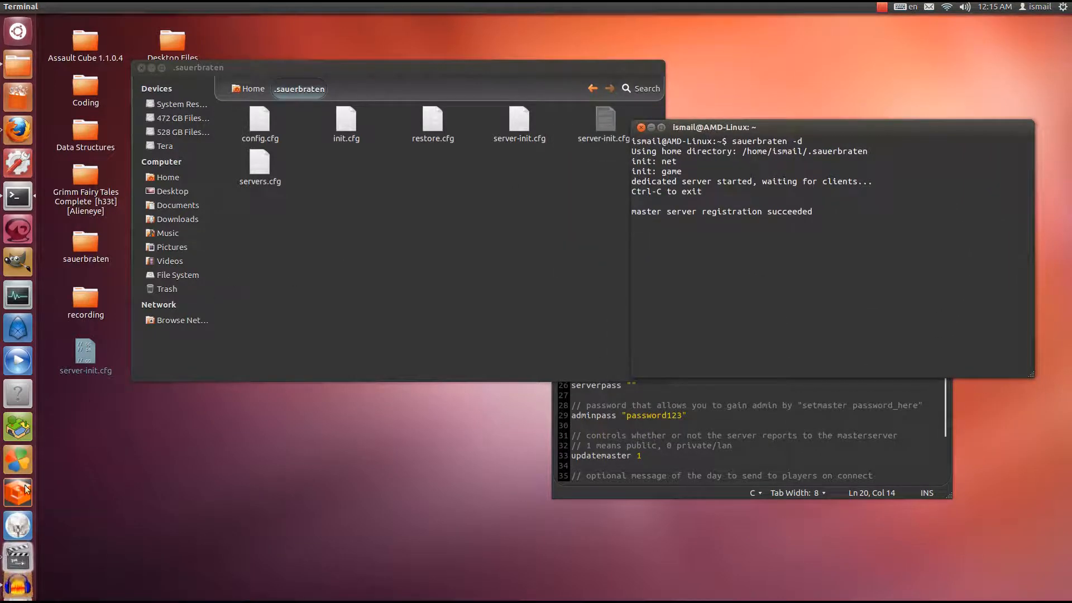
mouse_move(17, 492)
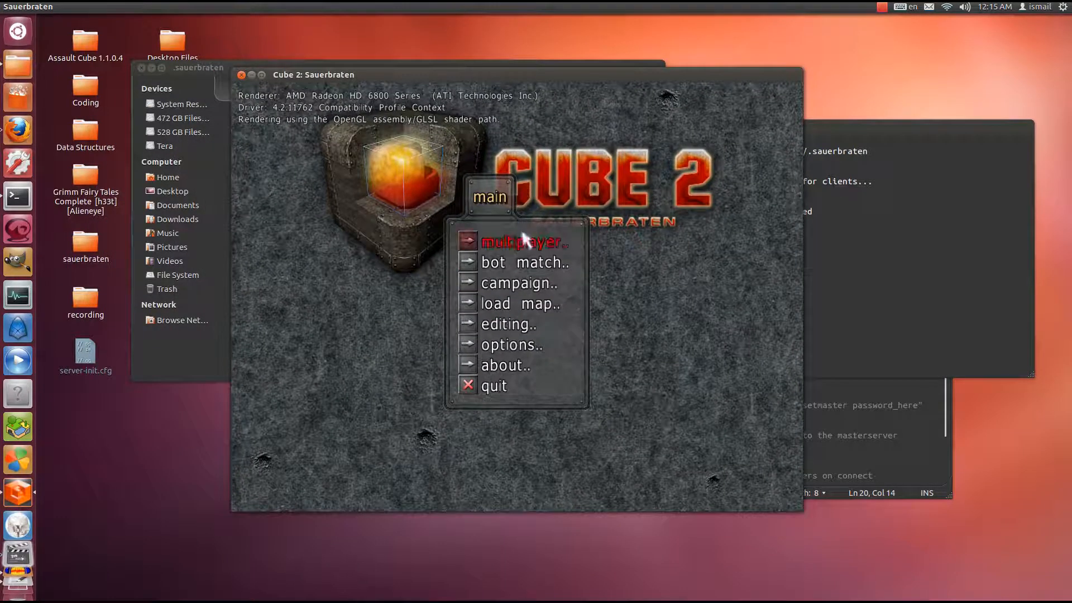
Step: Find Malaysia Server(SEA) AMD at 192.168.1.161 in the server browser, connect to it and disconnect
click(521, 241)
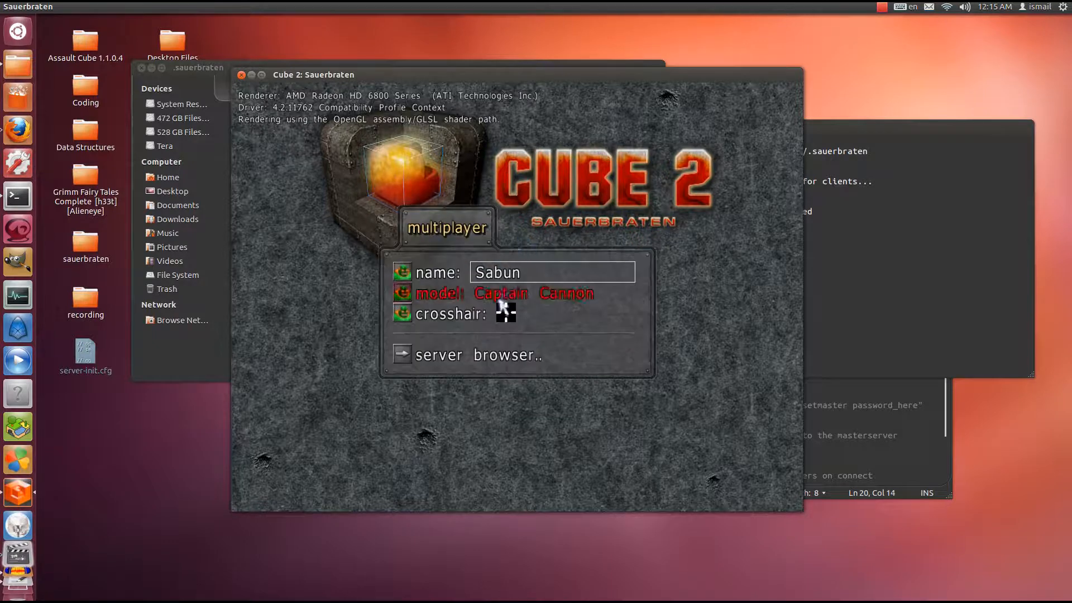
click(476, 355)
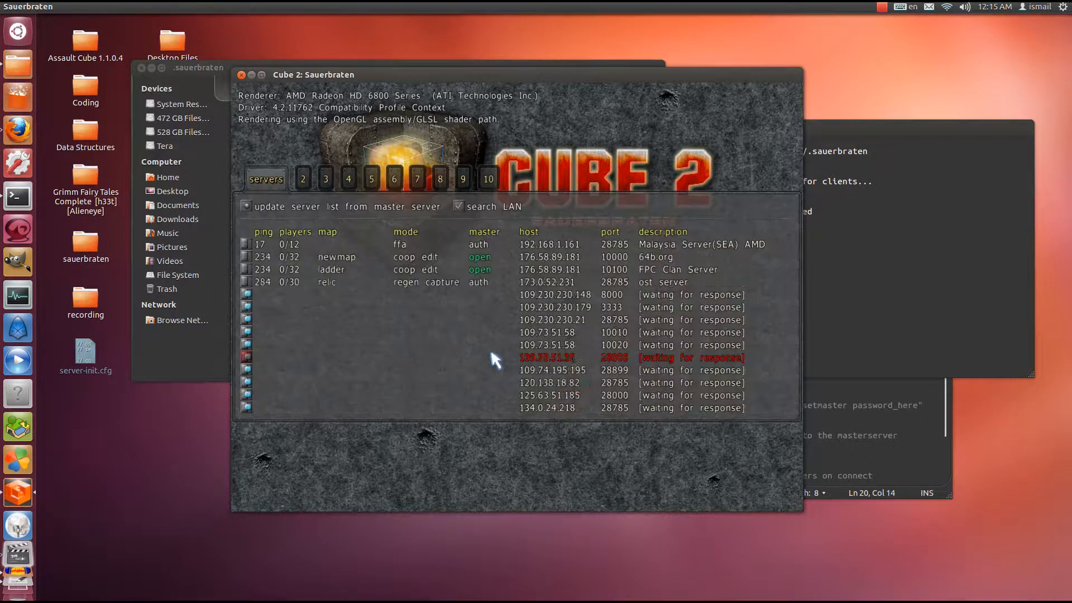
click(325, 179)
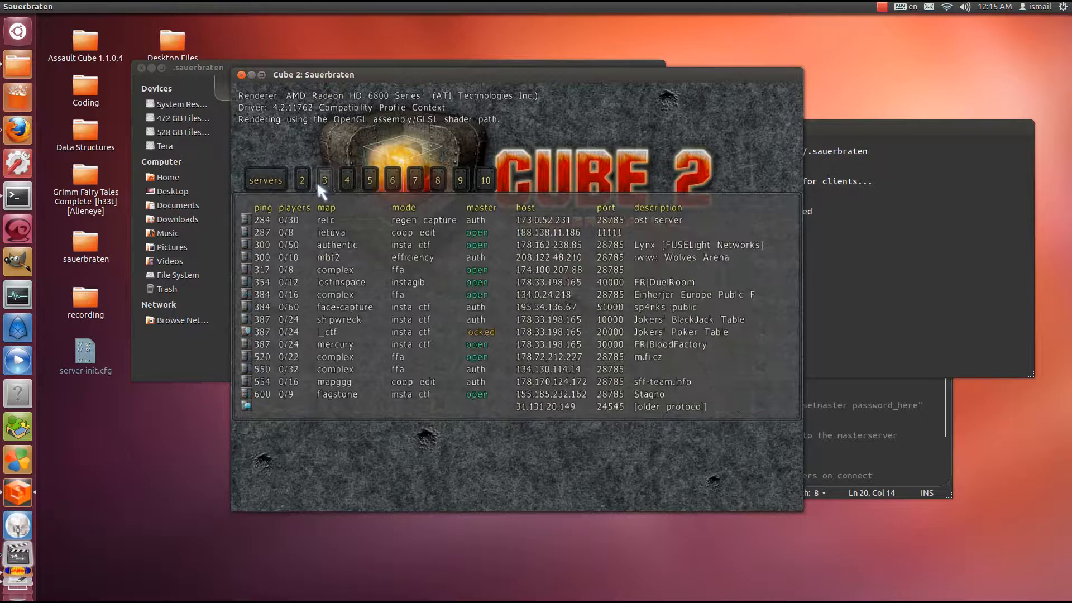
click(266, 180)
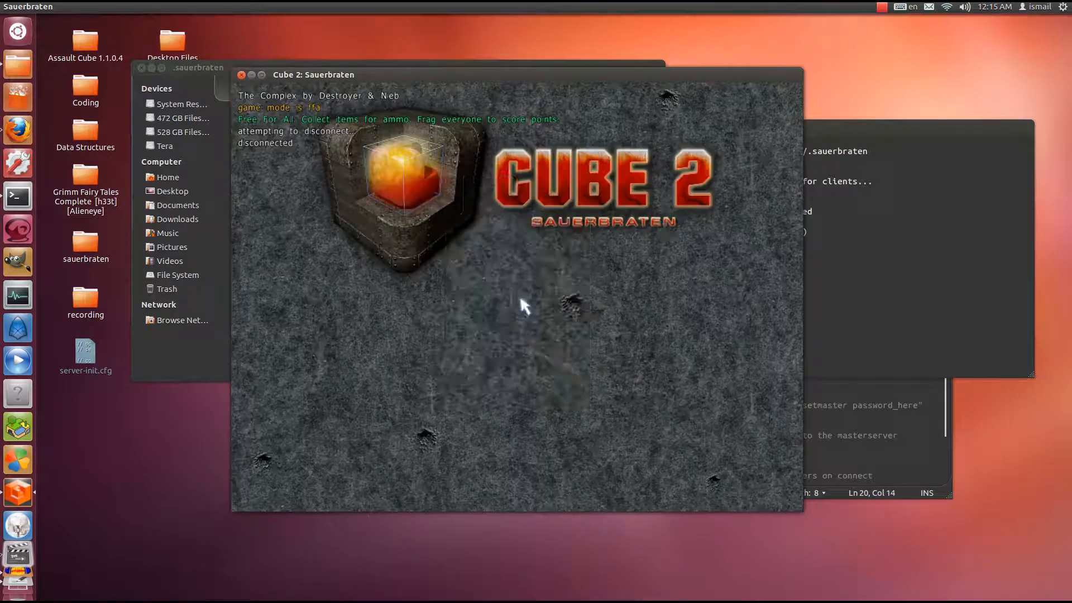
click(241, 75)
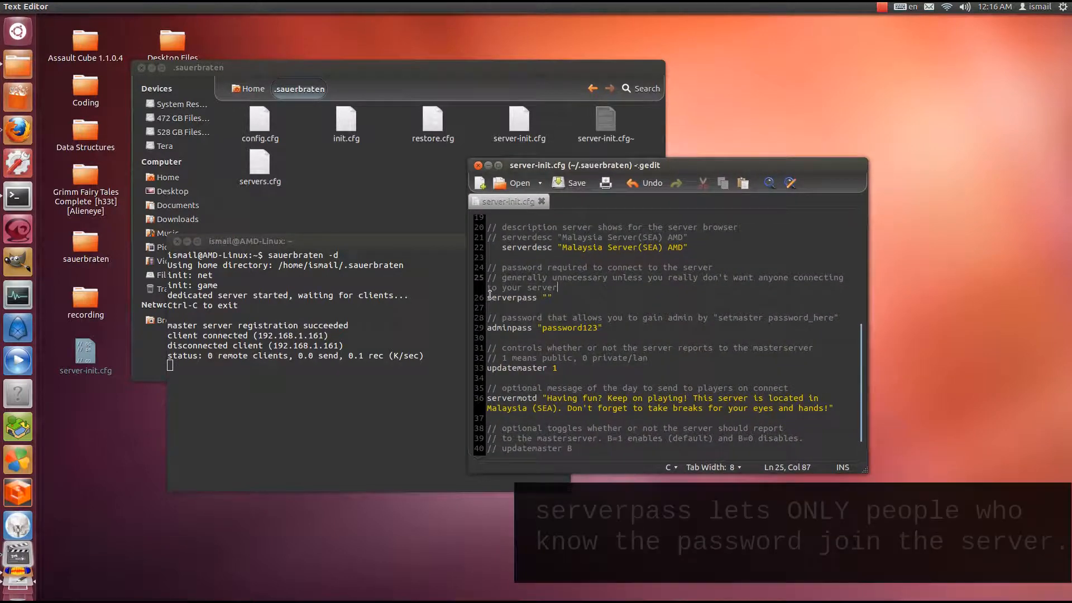
Step: Set serverpass to "" and review the adminpass line
double_click(511, 297)
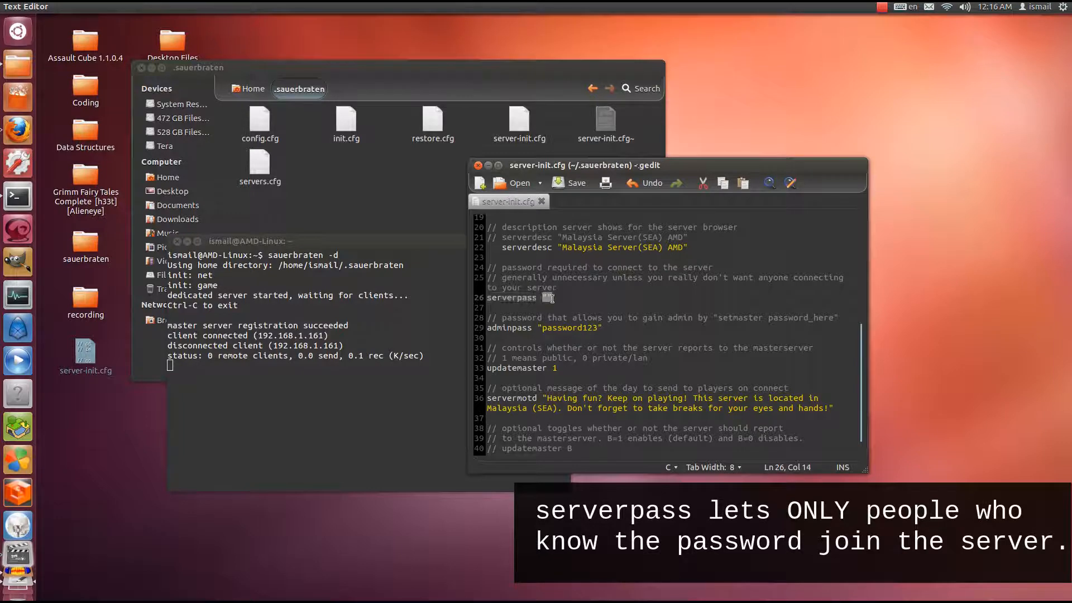
text("")
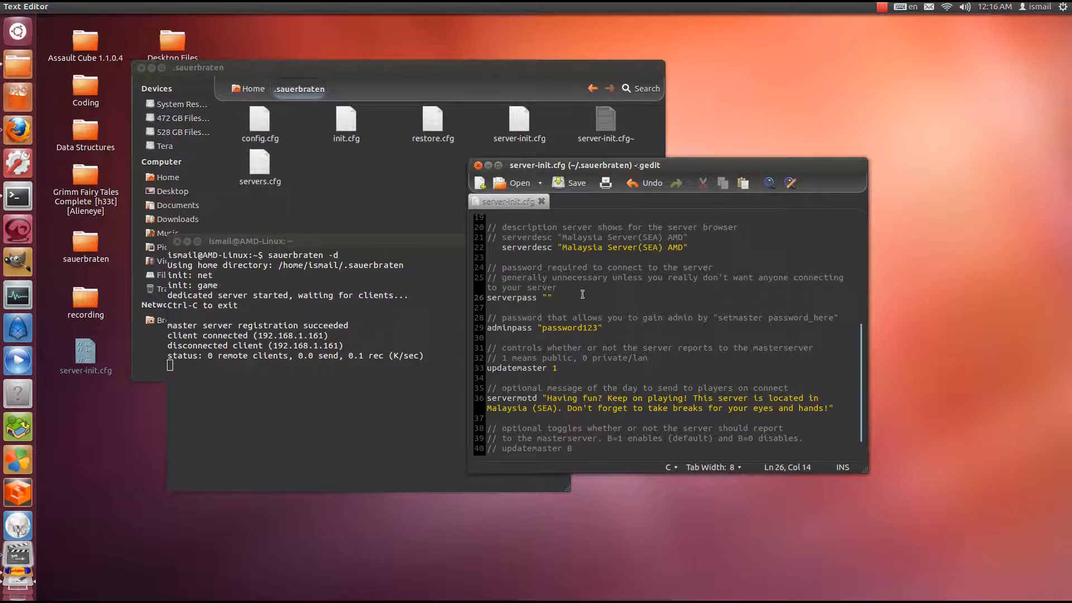
click(549, 297)
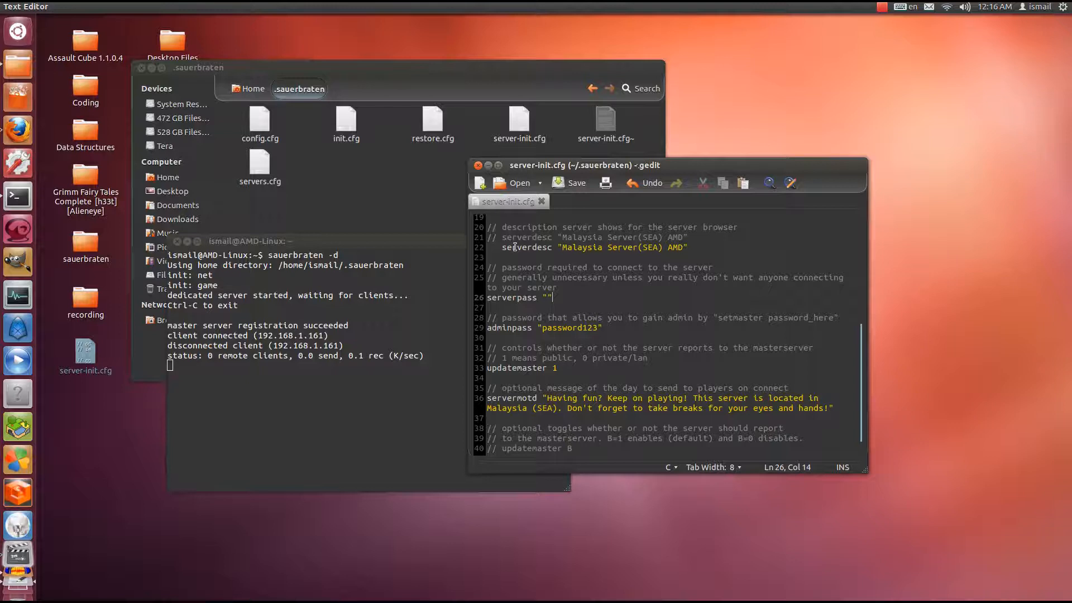
click(586, 327)
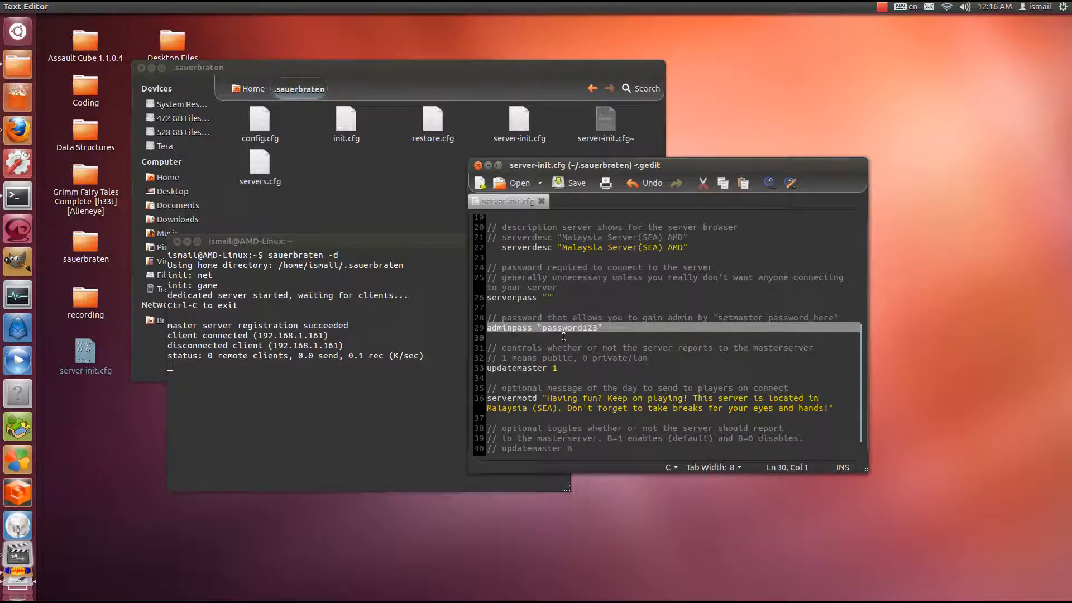
click(610, 332)
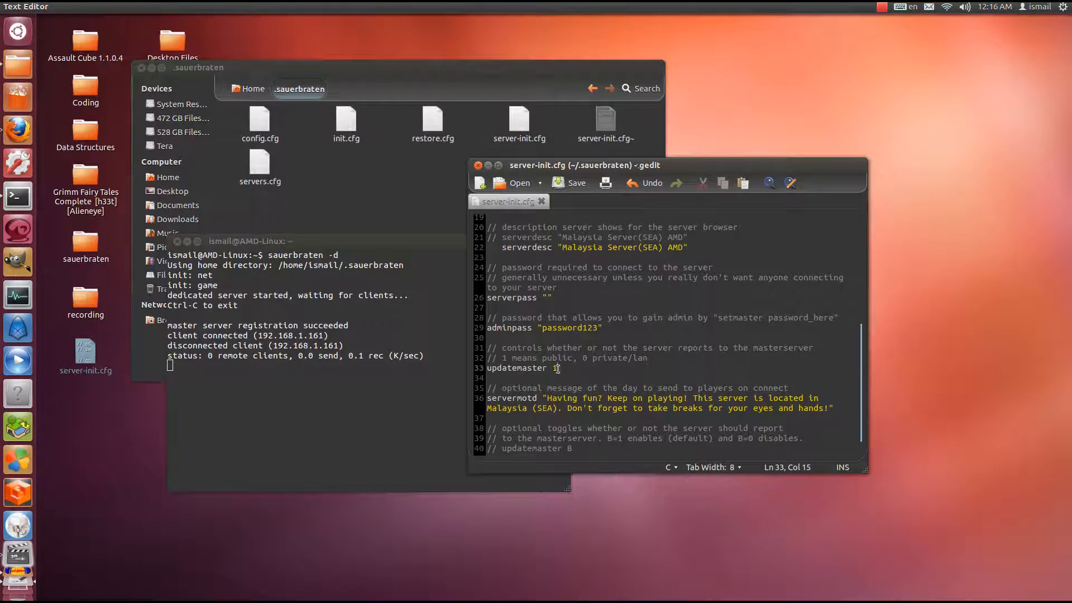
Step: Review updatemaster 1 and the servermotd line in server-init.cfg
double_click(517, 367)
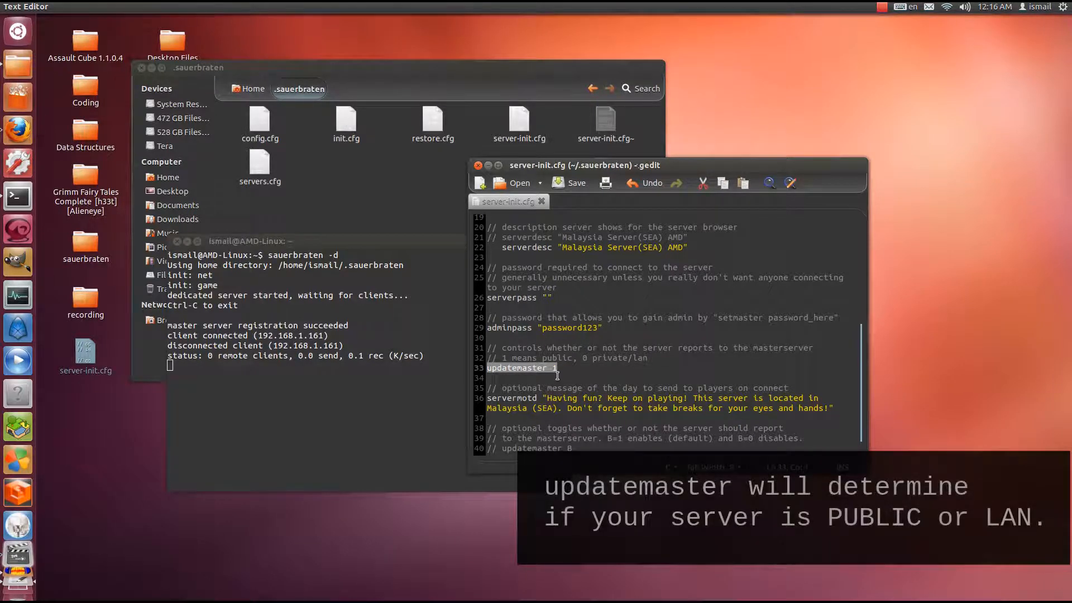
click(556, 368)
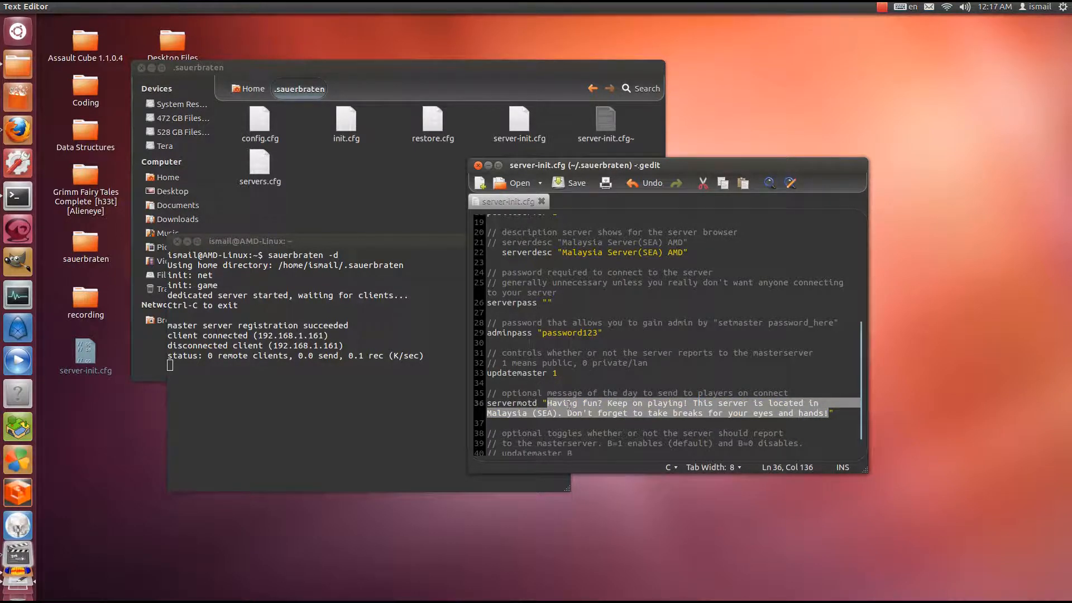
scroll(down, 3)
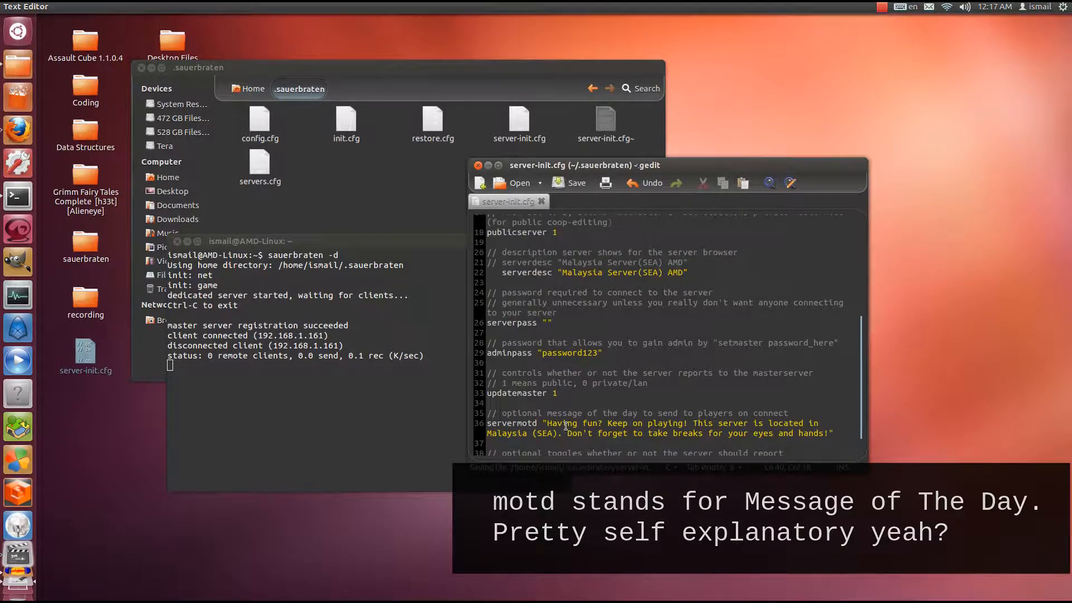
scroll(up, 3)
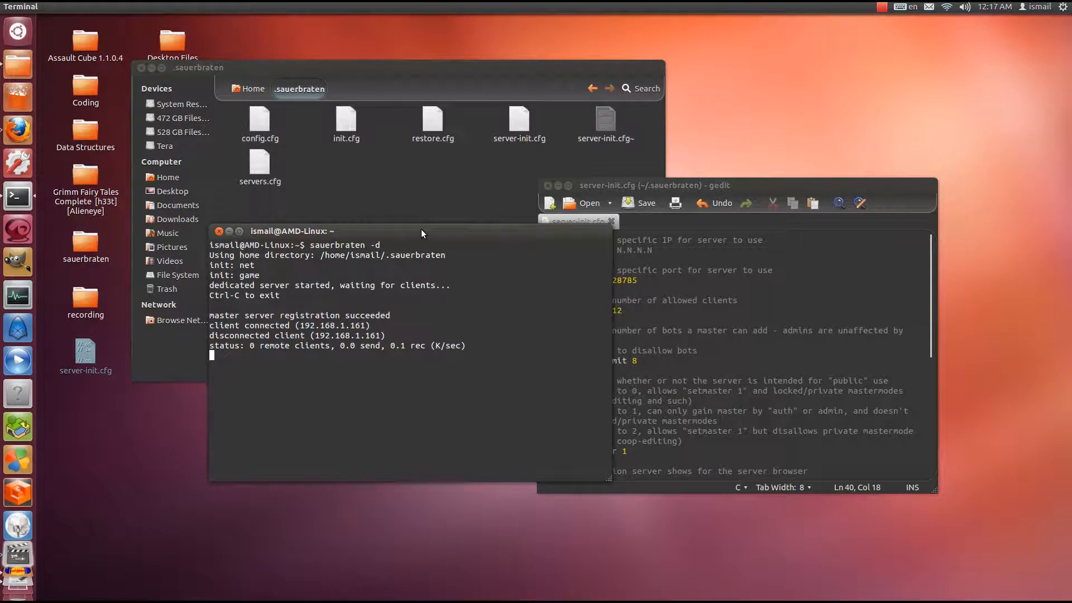
mouse_move(752, 212)
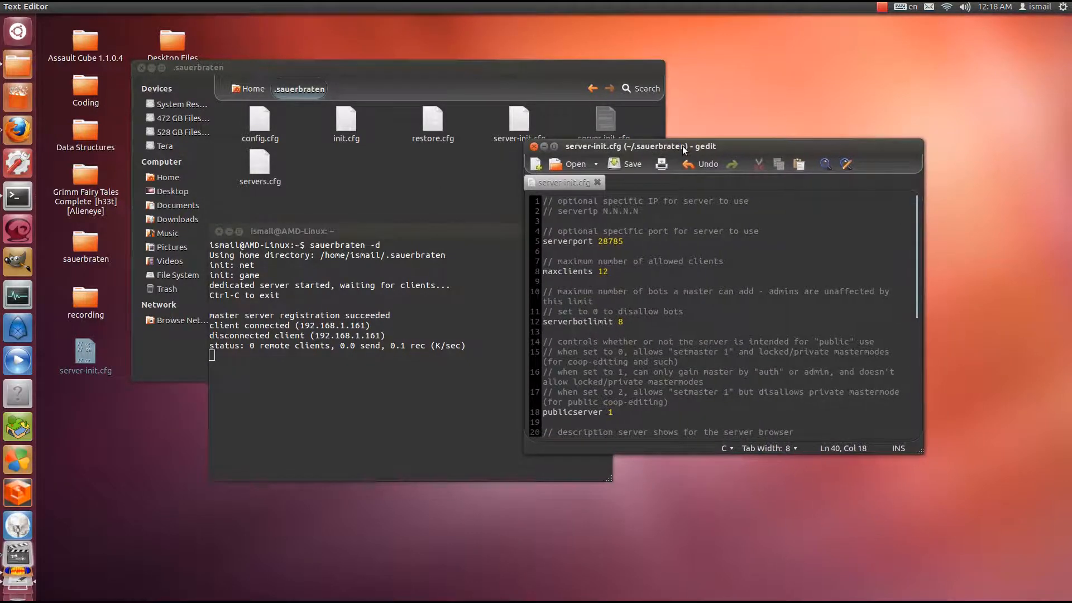
mouse_move(17, 96)
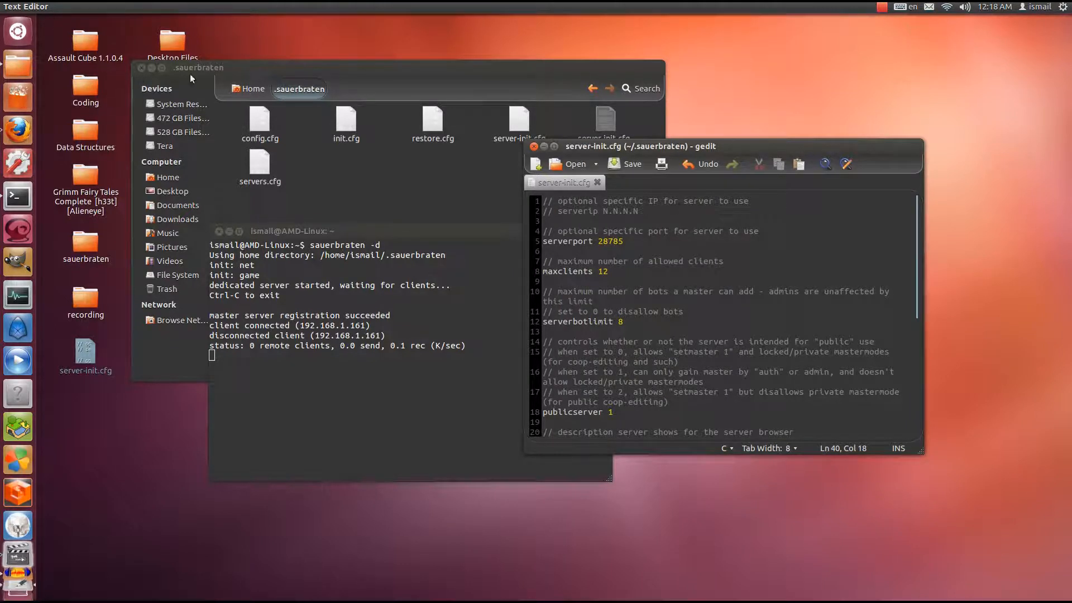
mouse_move(354, 48)
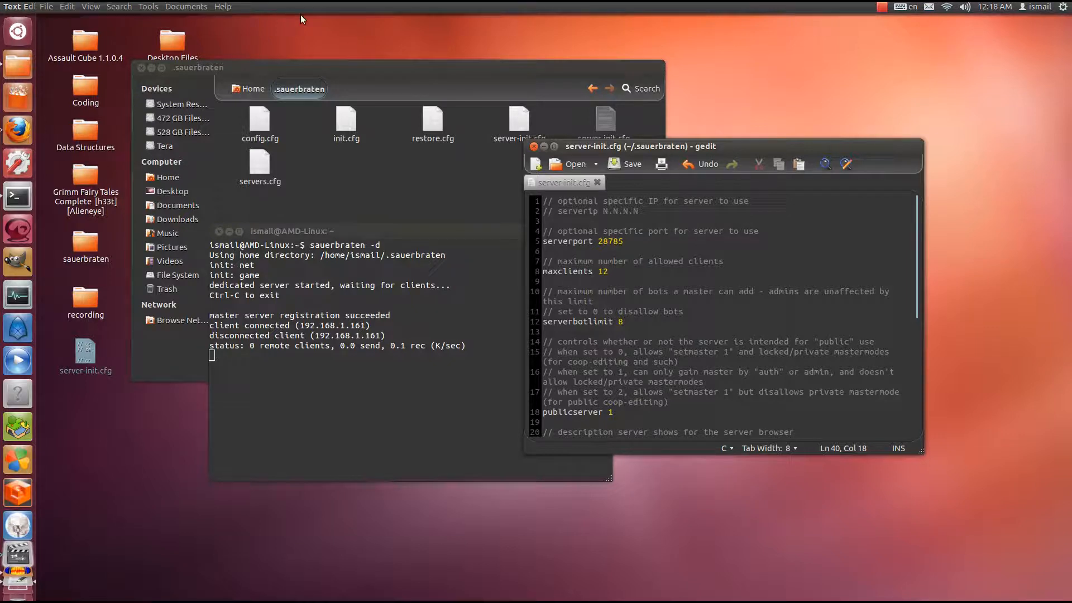
Step: Return to the terminal running sauerbraten -d and stop the server with Ctrl+C
click(607, 241)
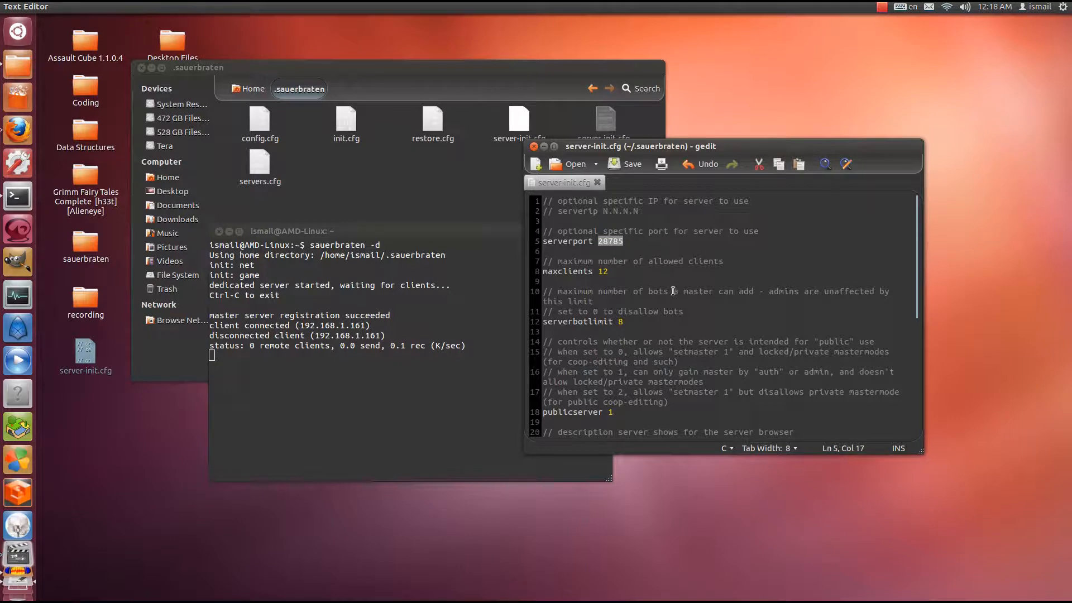
mouse_move(647, 278)
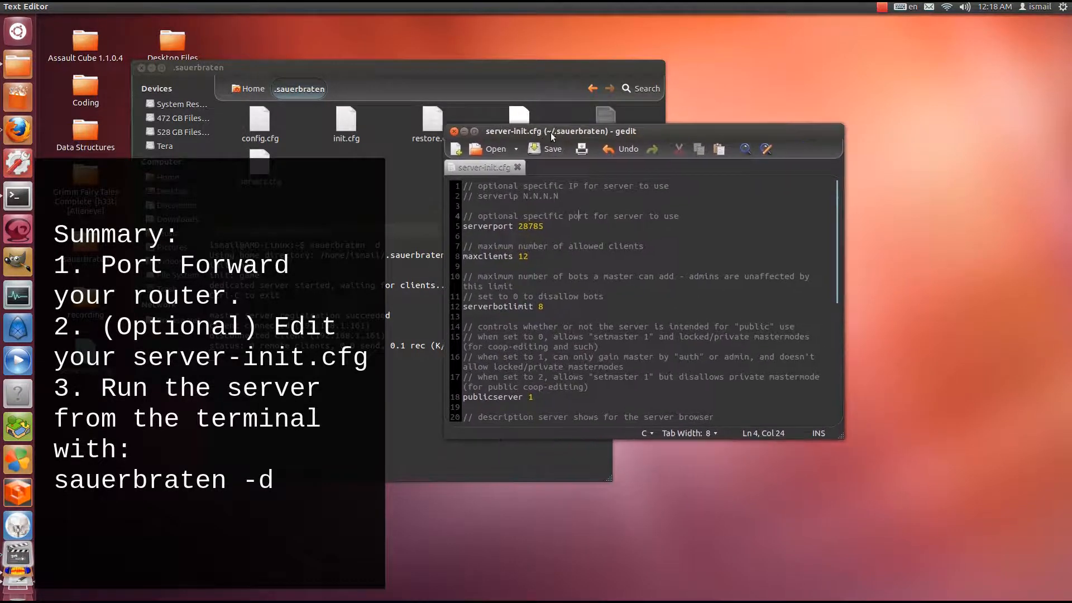
click(502, 186)
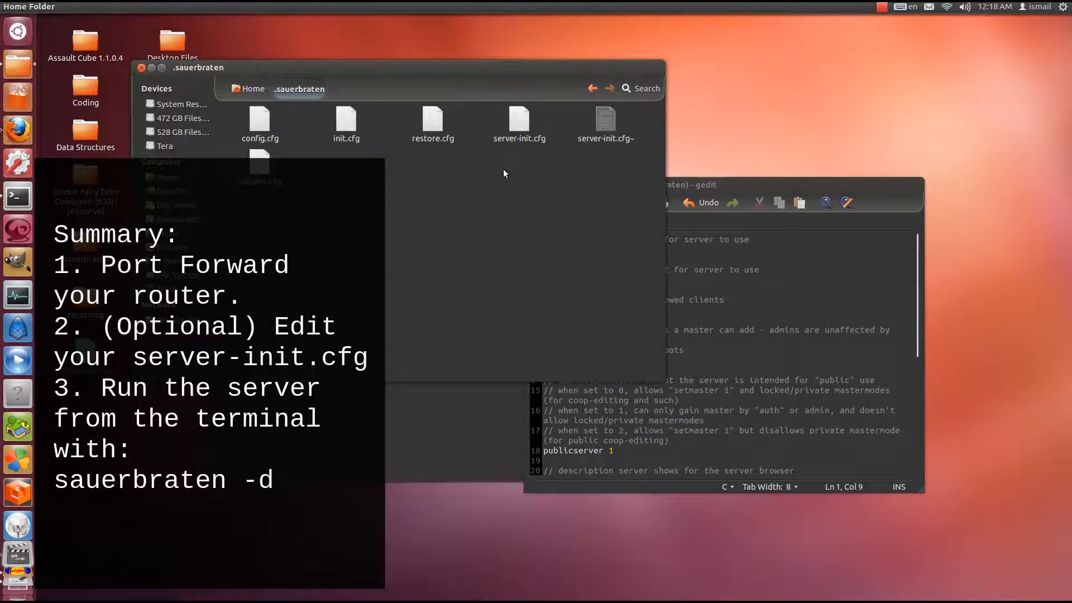
mouse_move(524, 163)
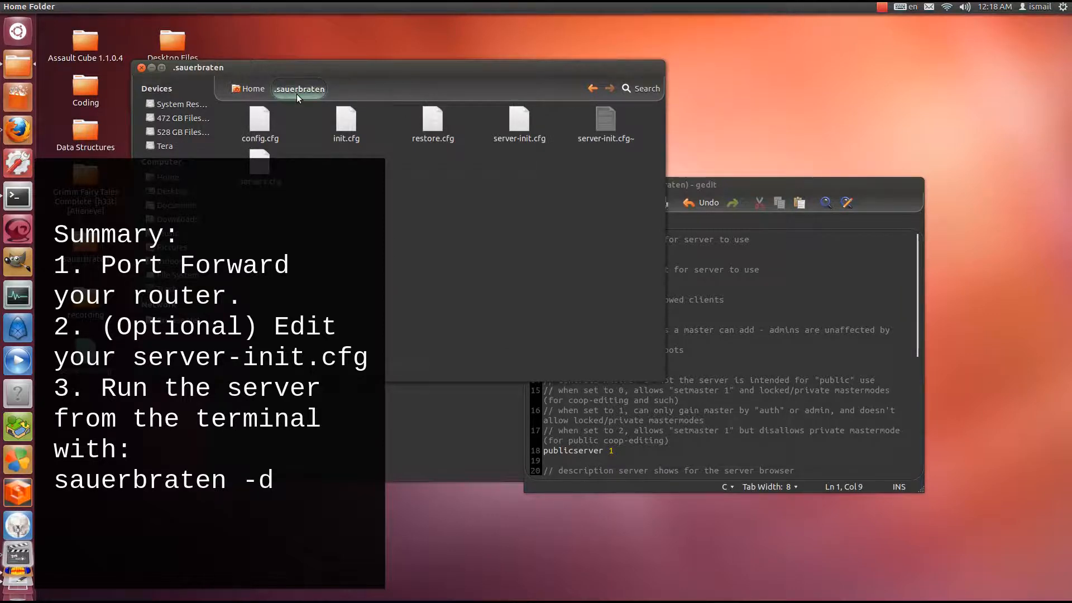
mouse_move(527, 150)
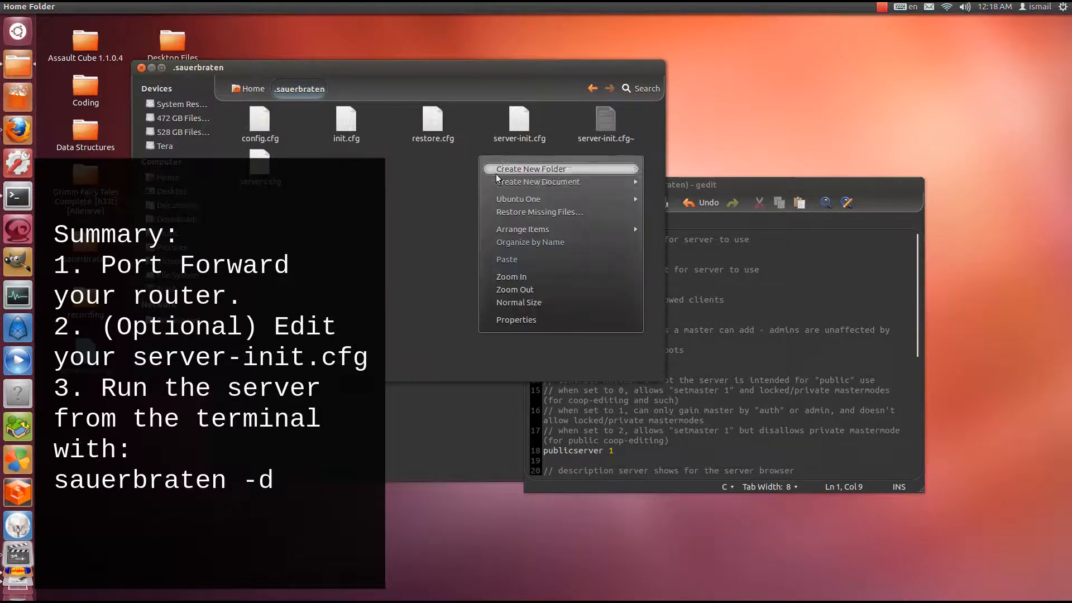
click(515, 255)
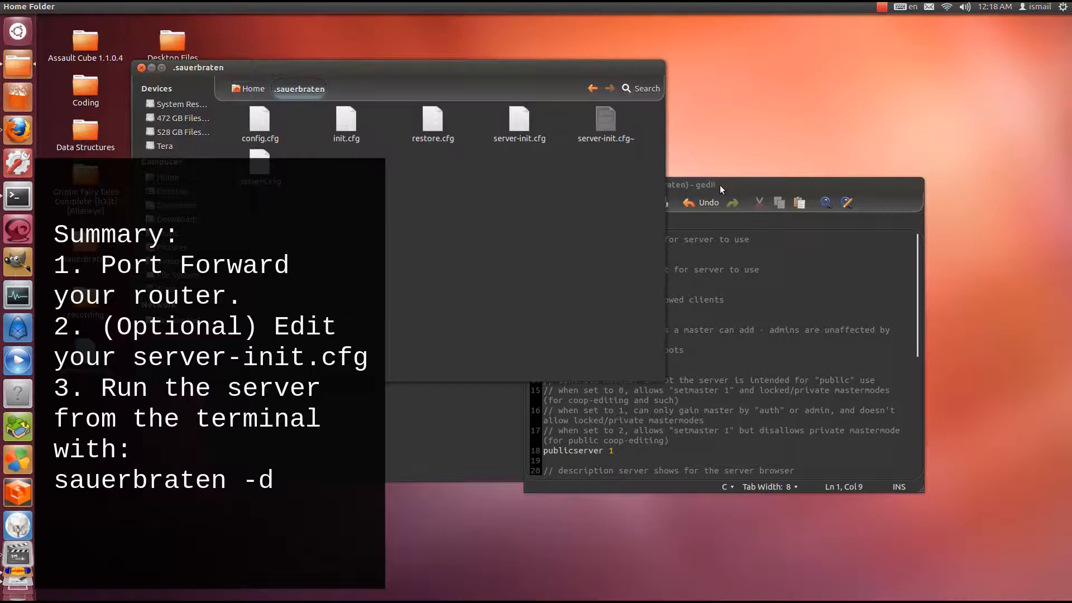
click(683, 184)
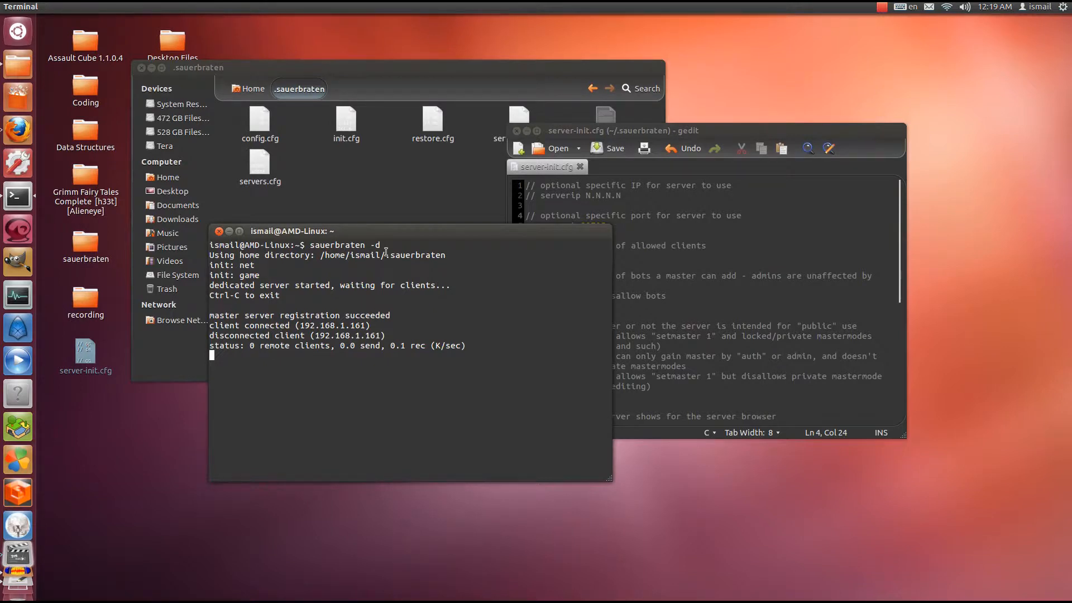
key(ctrl+c)
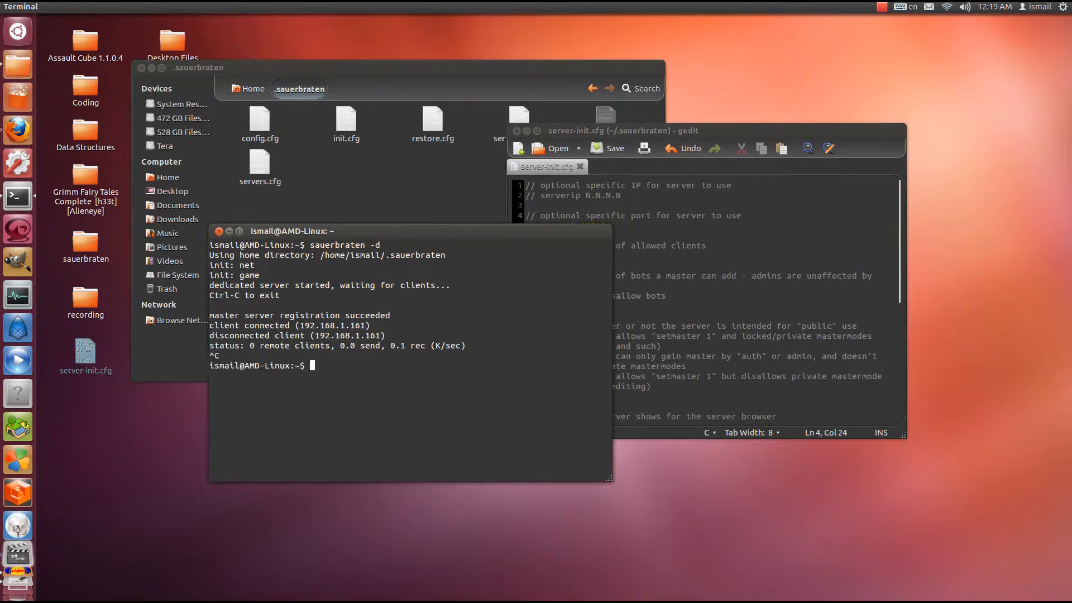